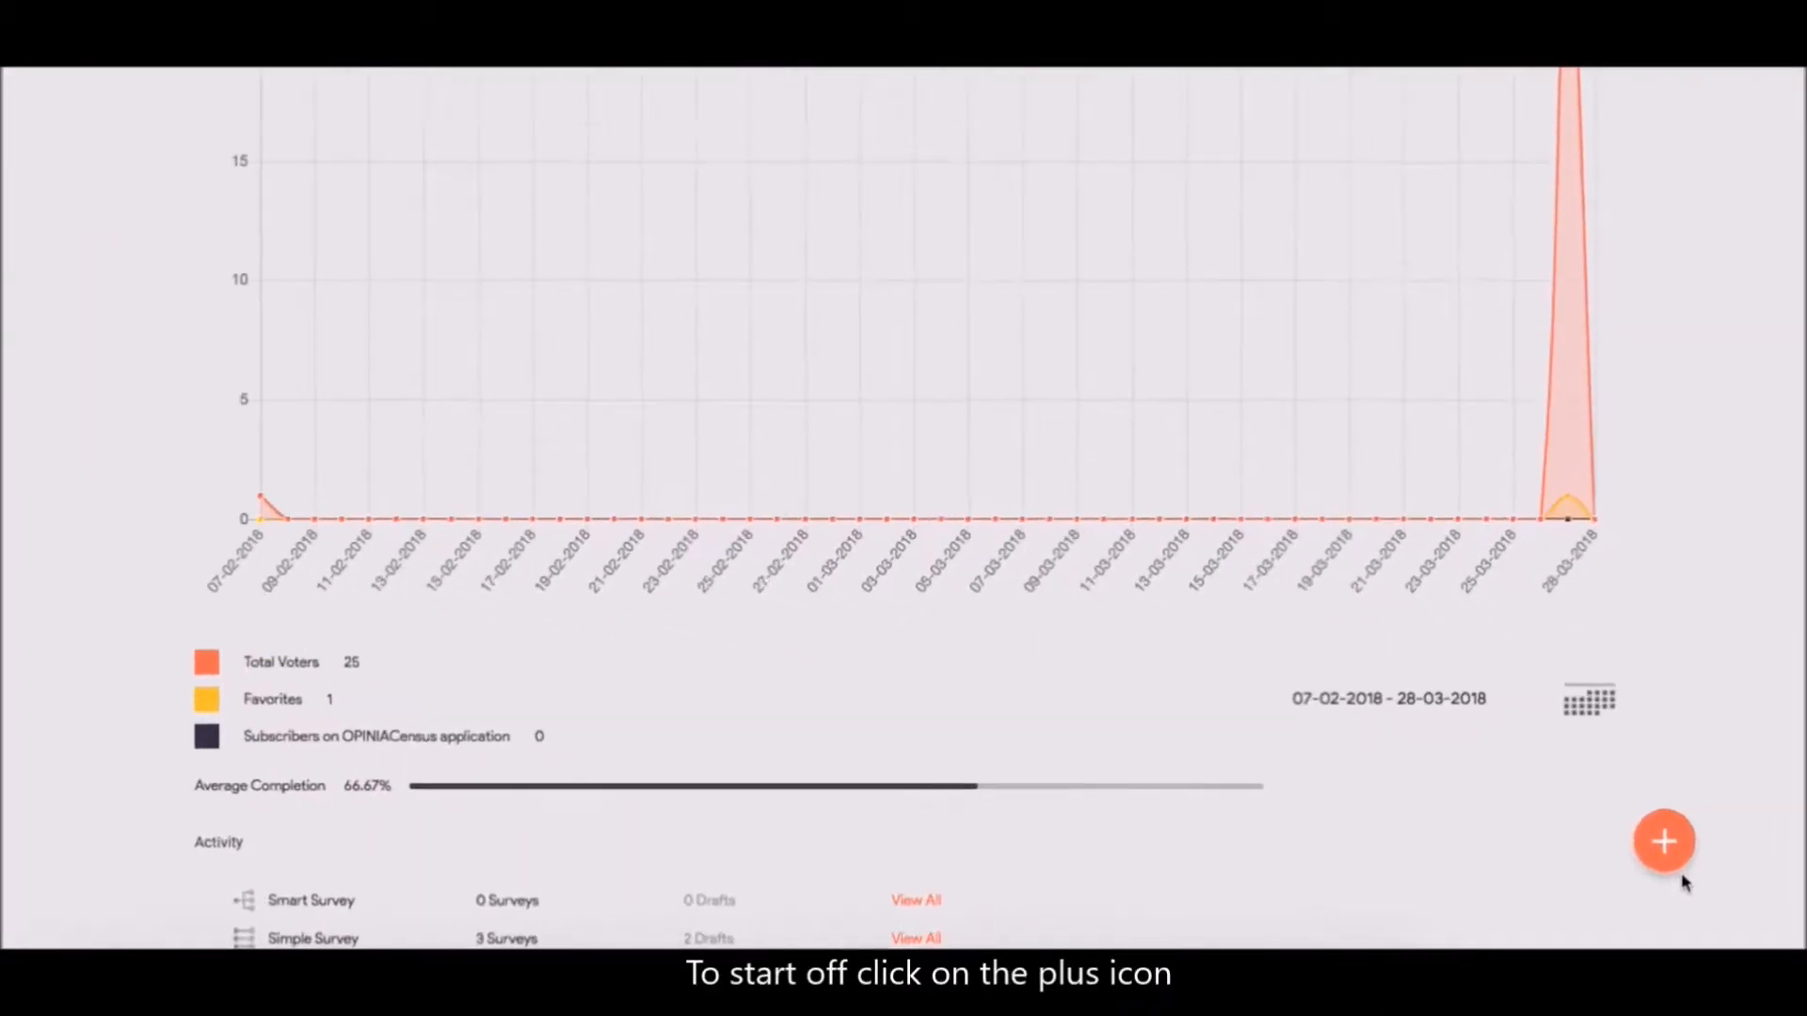
Start a new Simple Survey from the dashboard's plus menu
{"action": "left_click", "coordinate": [1663, 841]}
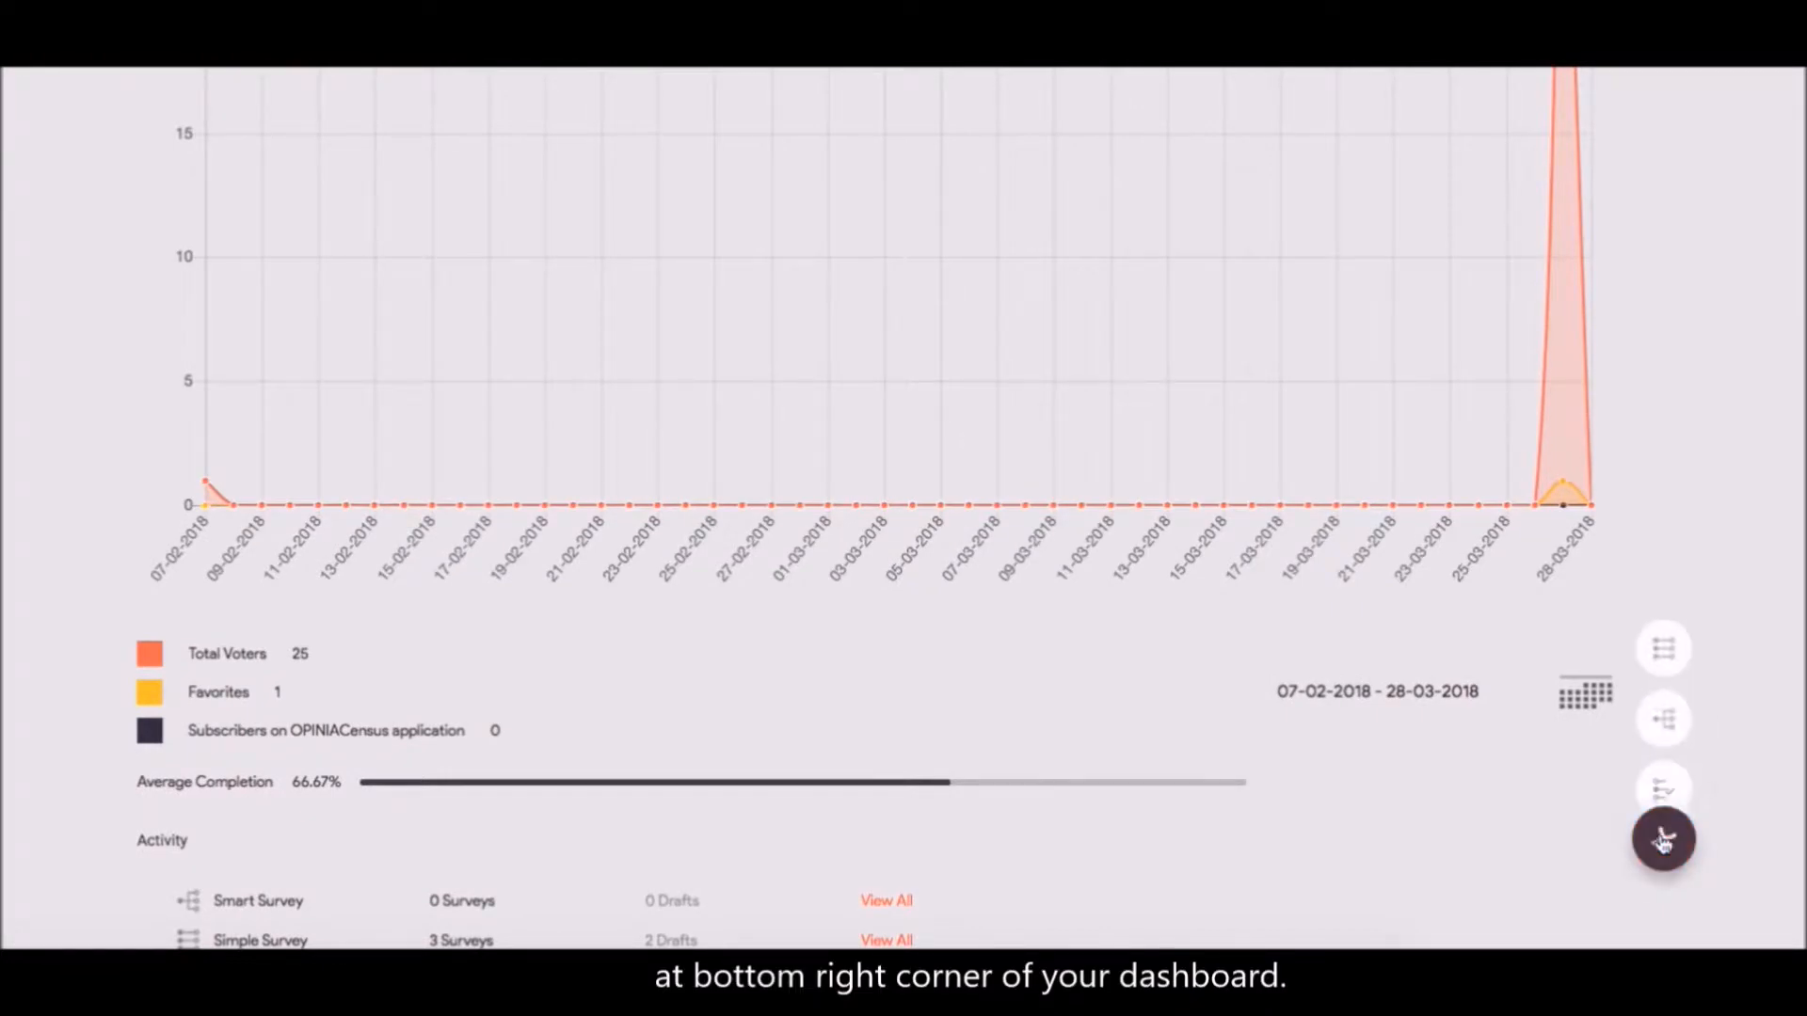
{"action": "left_click", "coordinate": [1661, 840]}
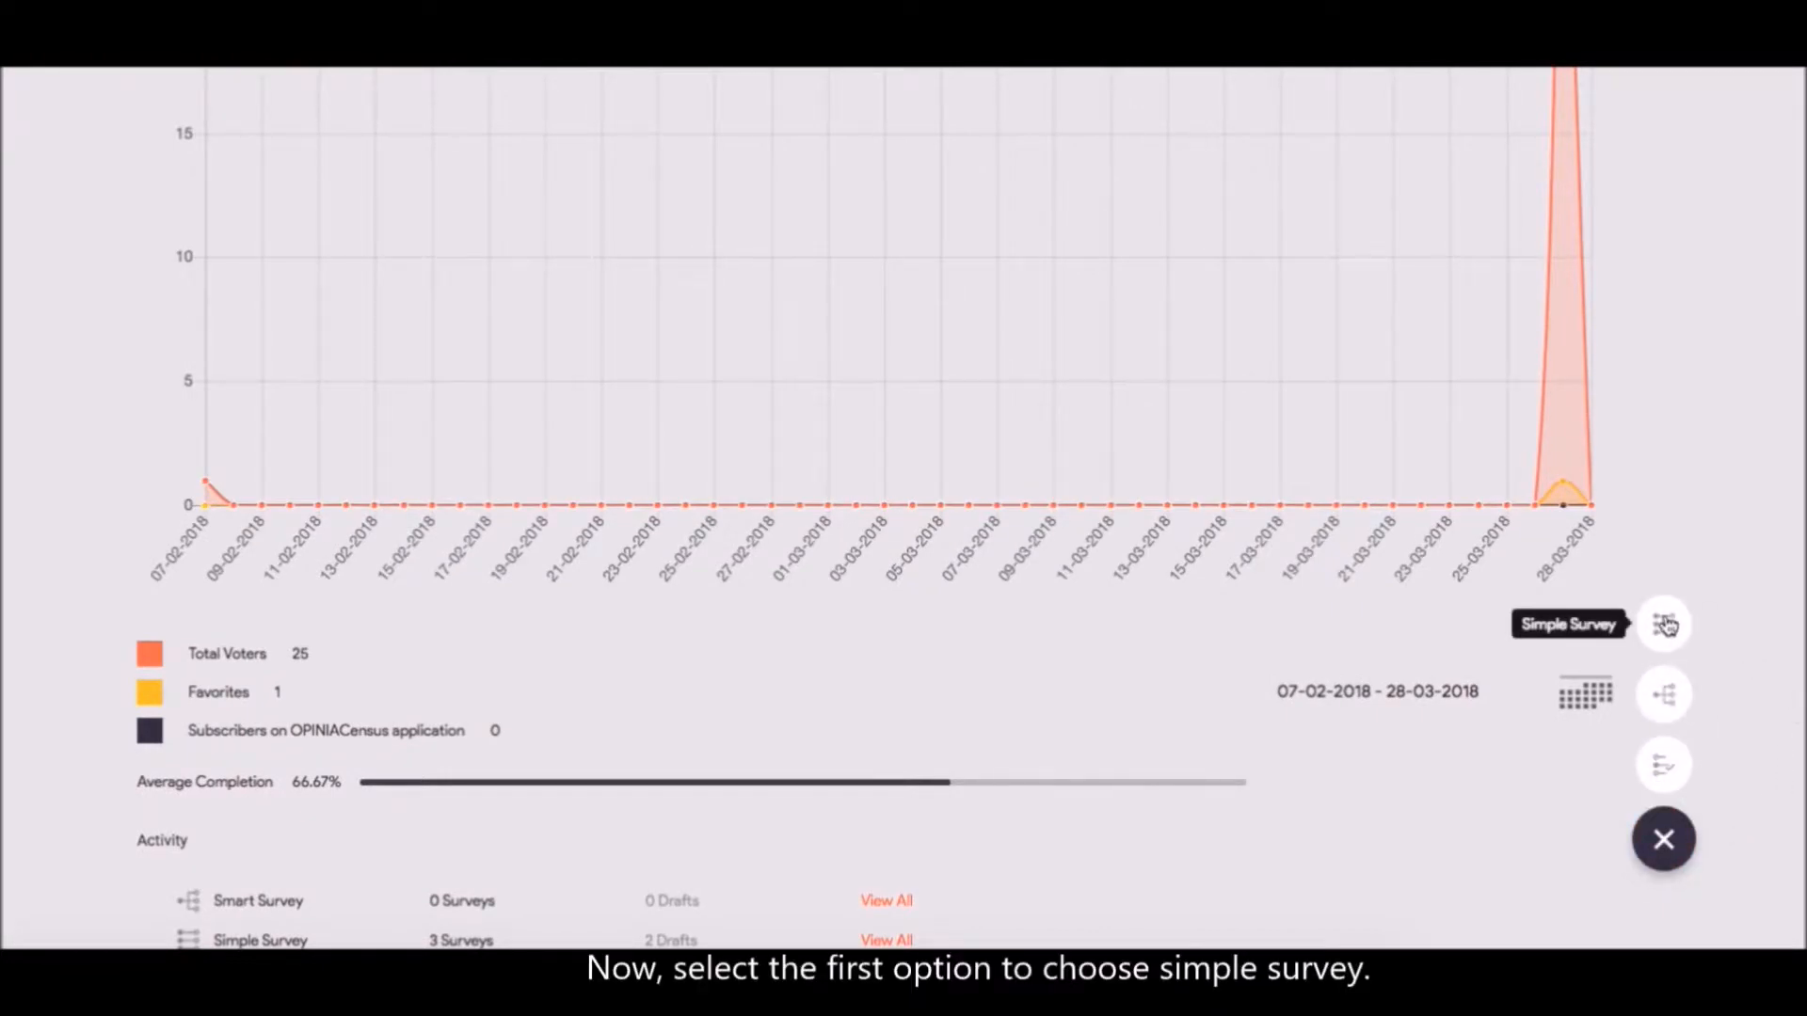
{"action": "left_click", "coordinate": [1662, 839]}
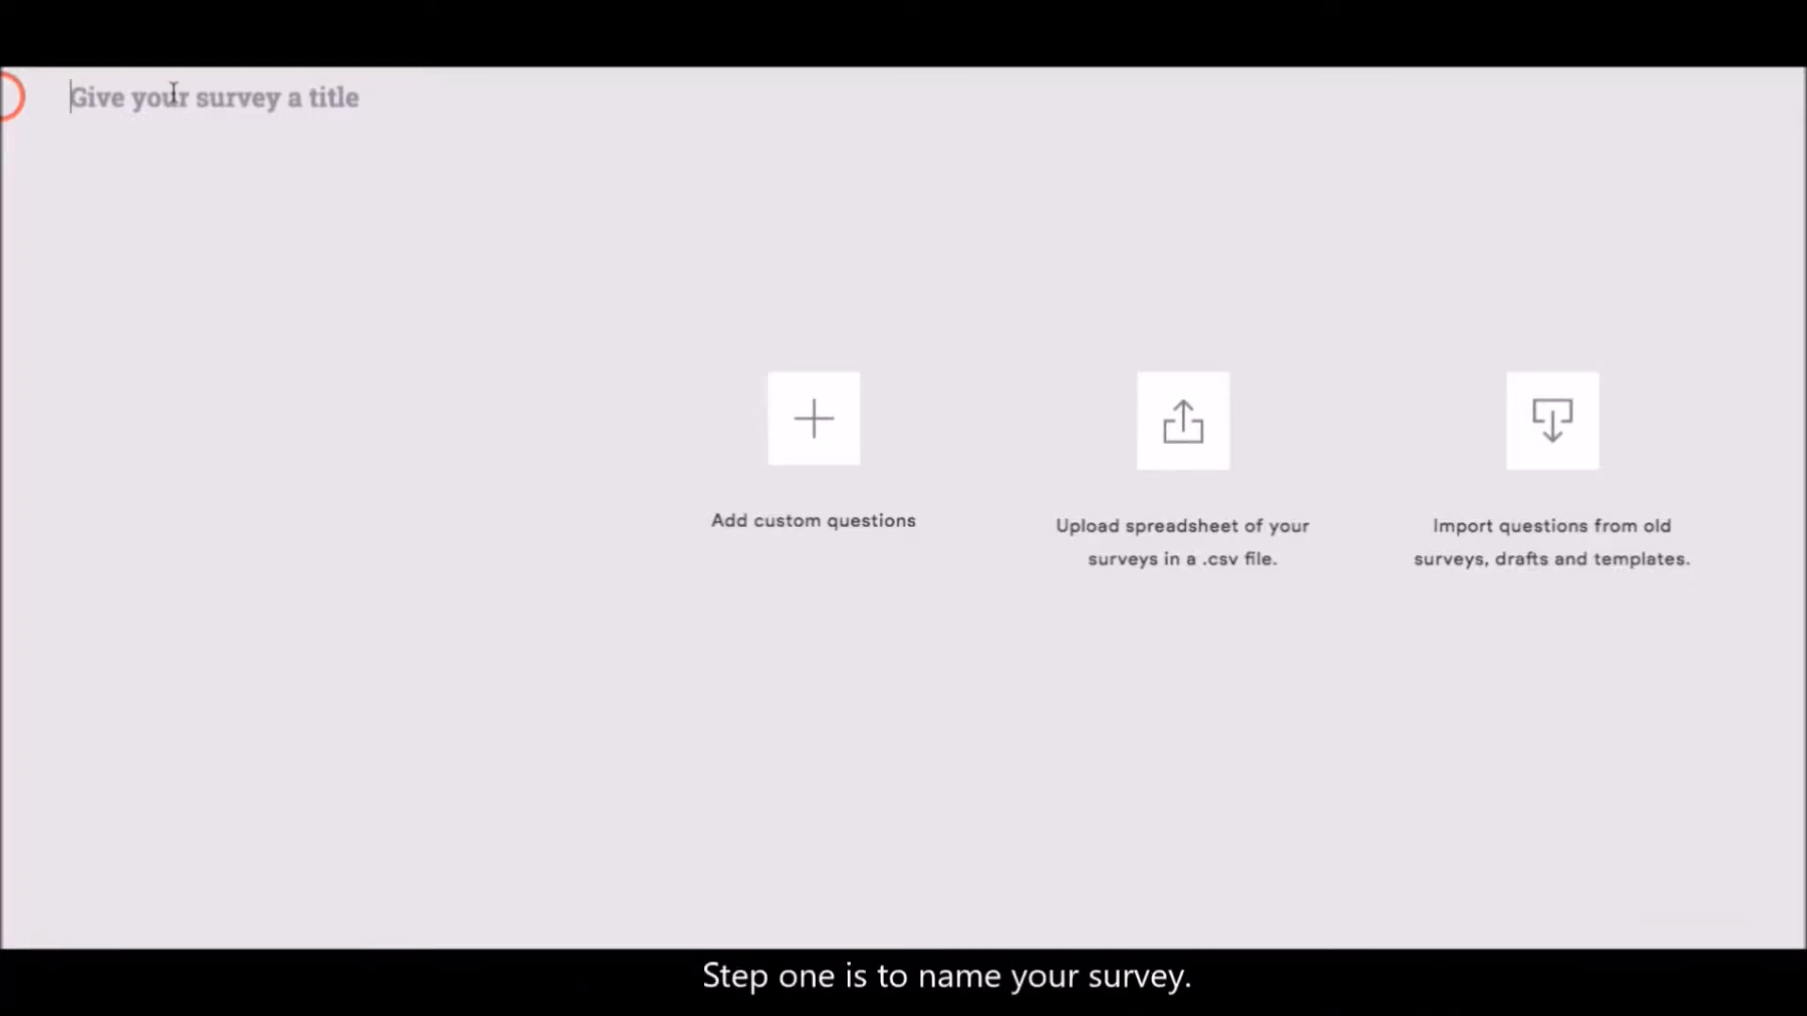
Title the survey 'Cafe Survey' and move on to adding custom questions
{"action": "type", "text": "Cafe Survey"}
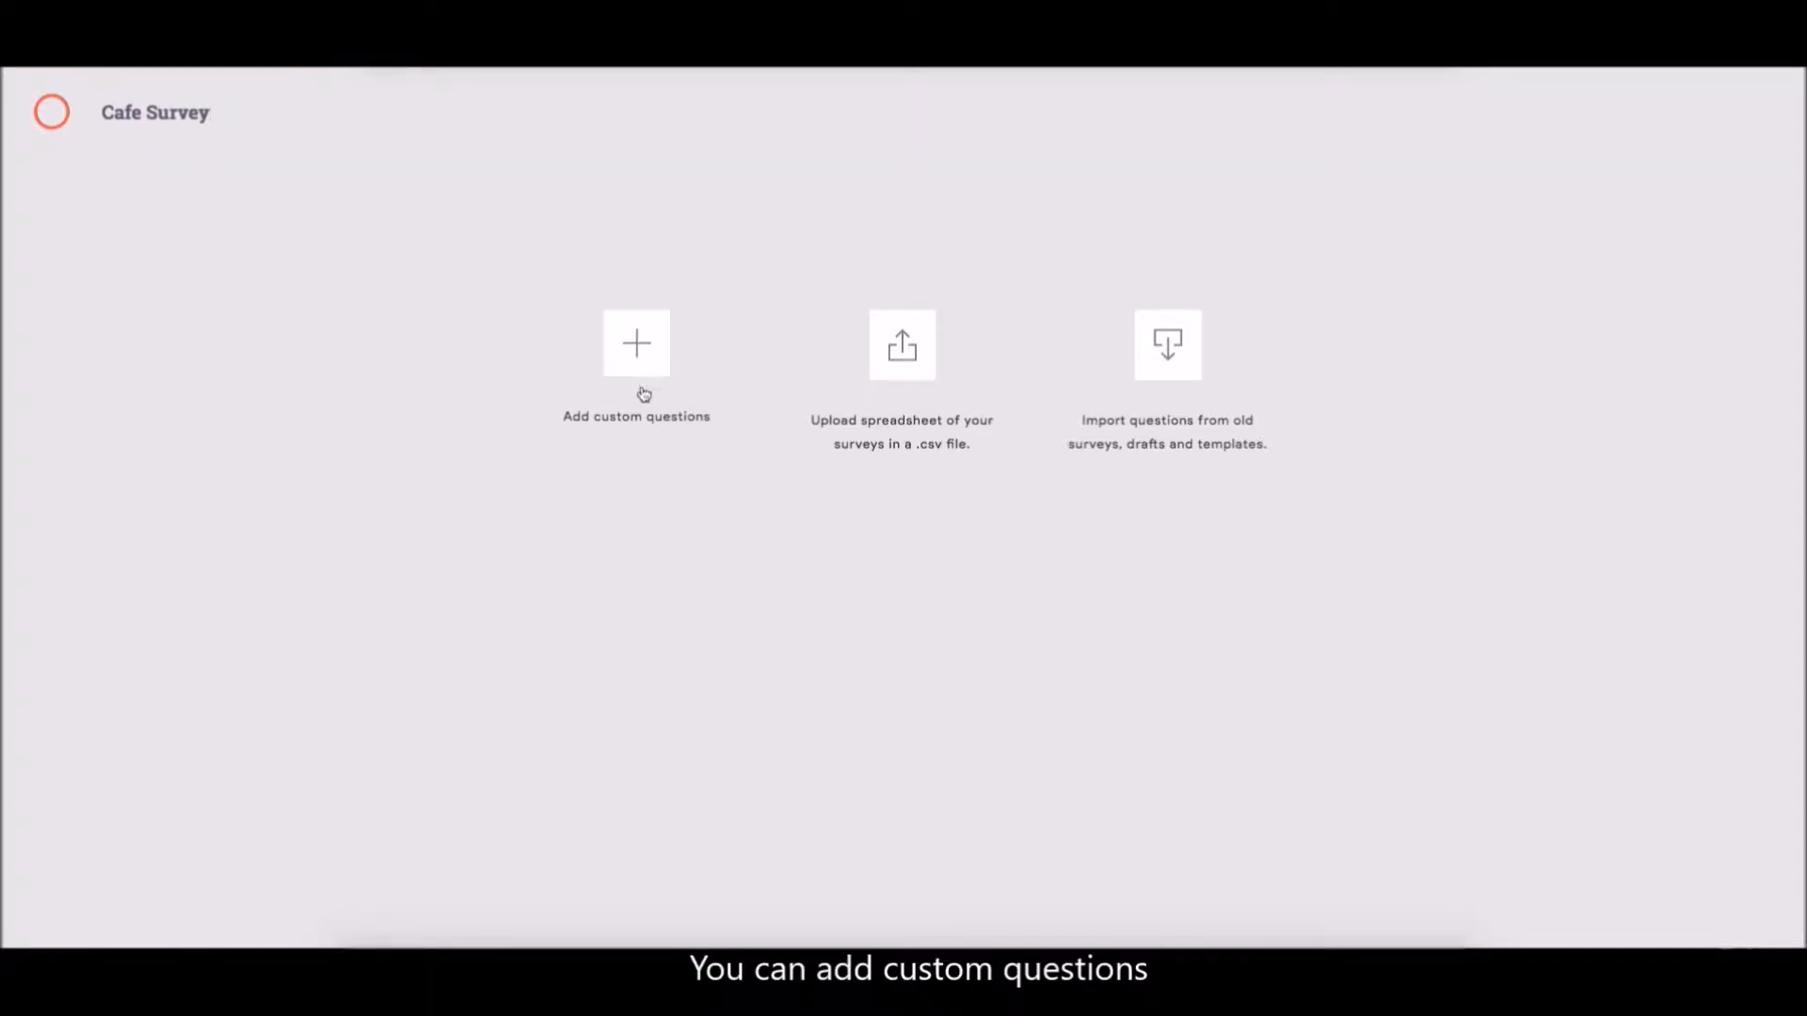
{"action": "mouse_move", "coordinate": [1049, 414]}
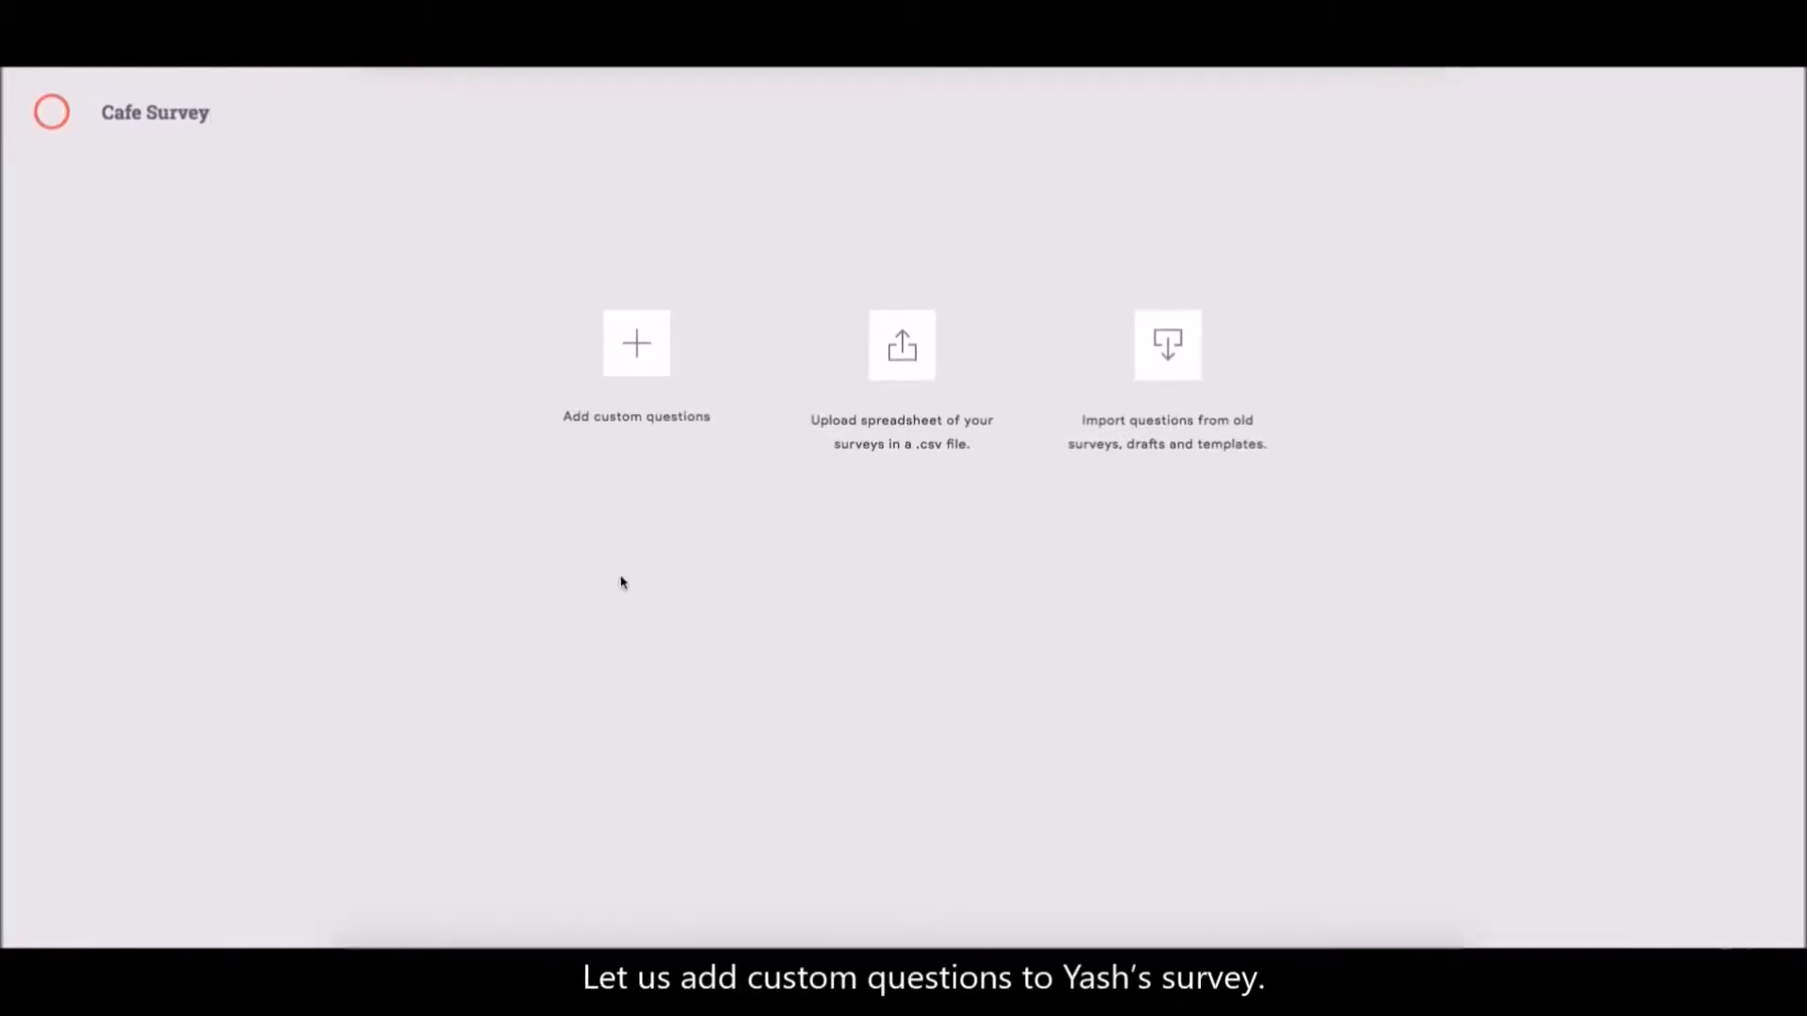
{"action": "left_click", "coordinate": [634, 343]}
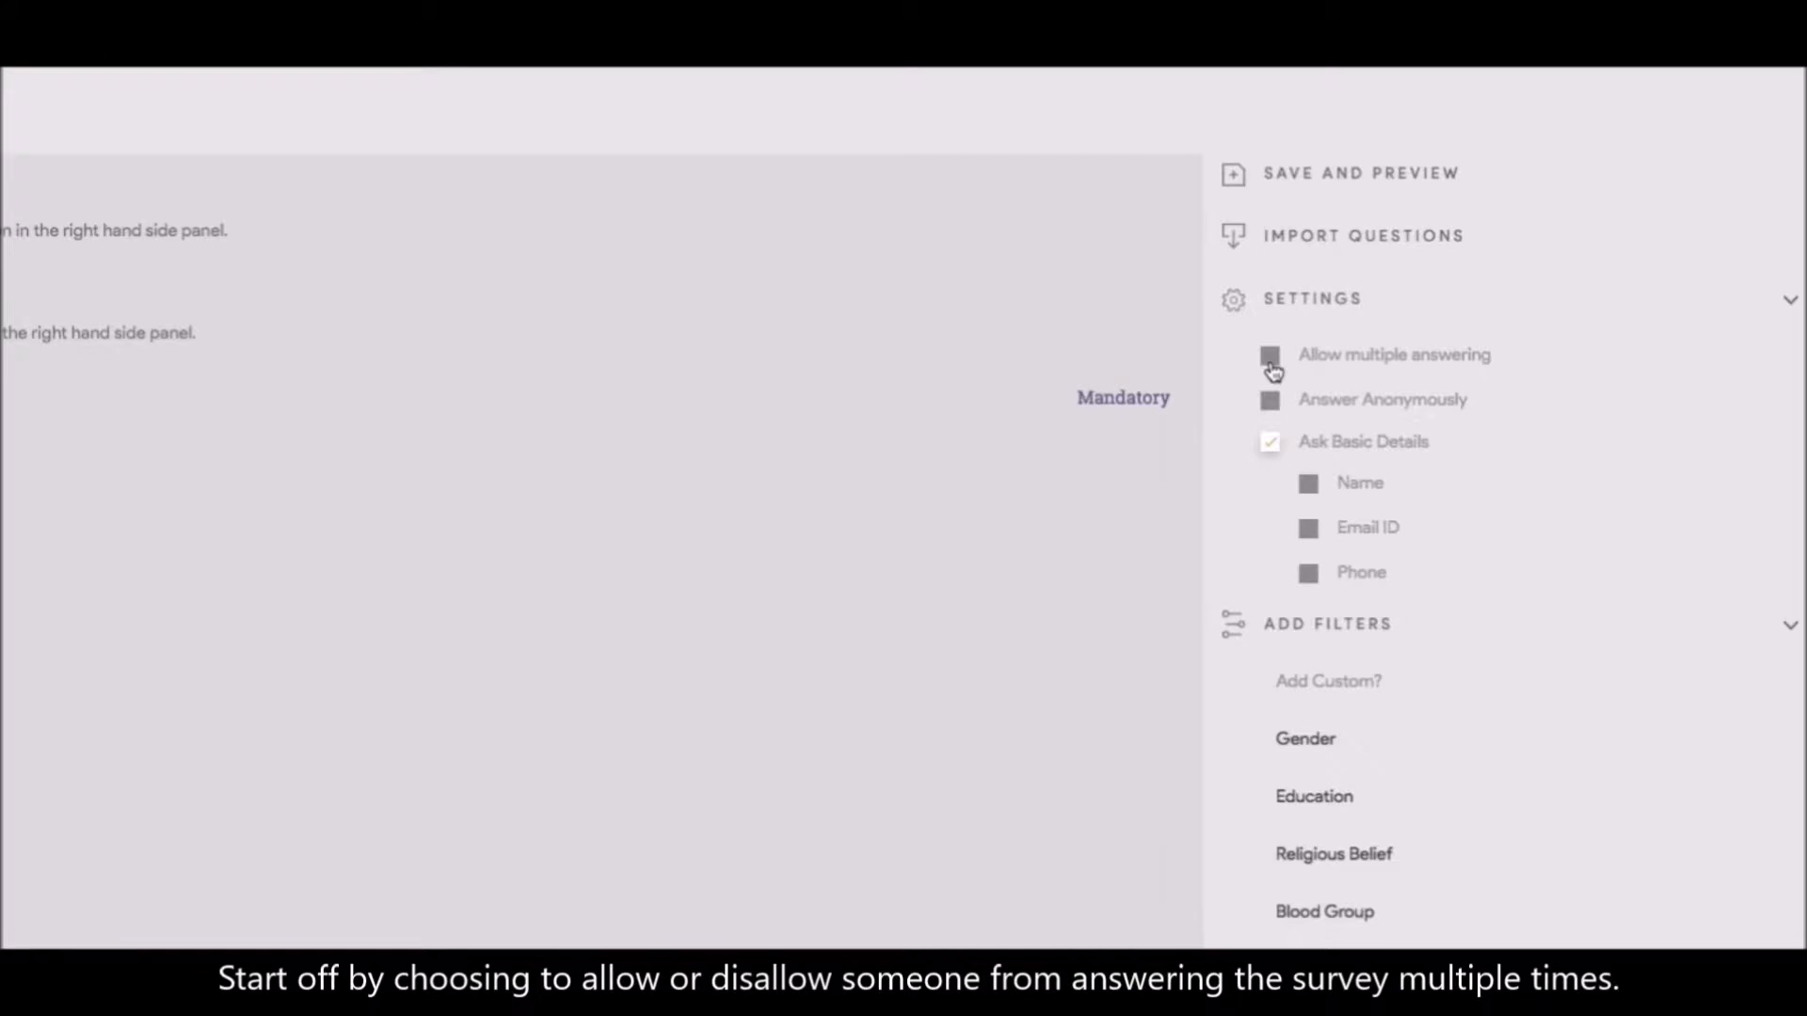
Enable multiple answering and ask respondents for Name, Email ID and Phone
{"action": "left_click", "coordinate": [1270, 356]}
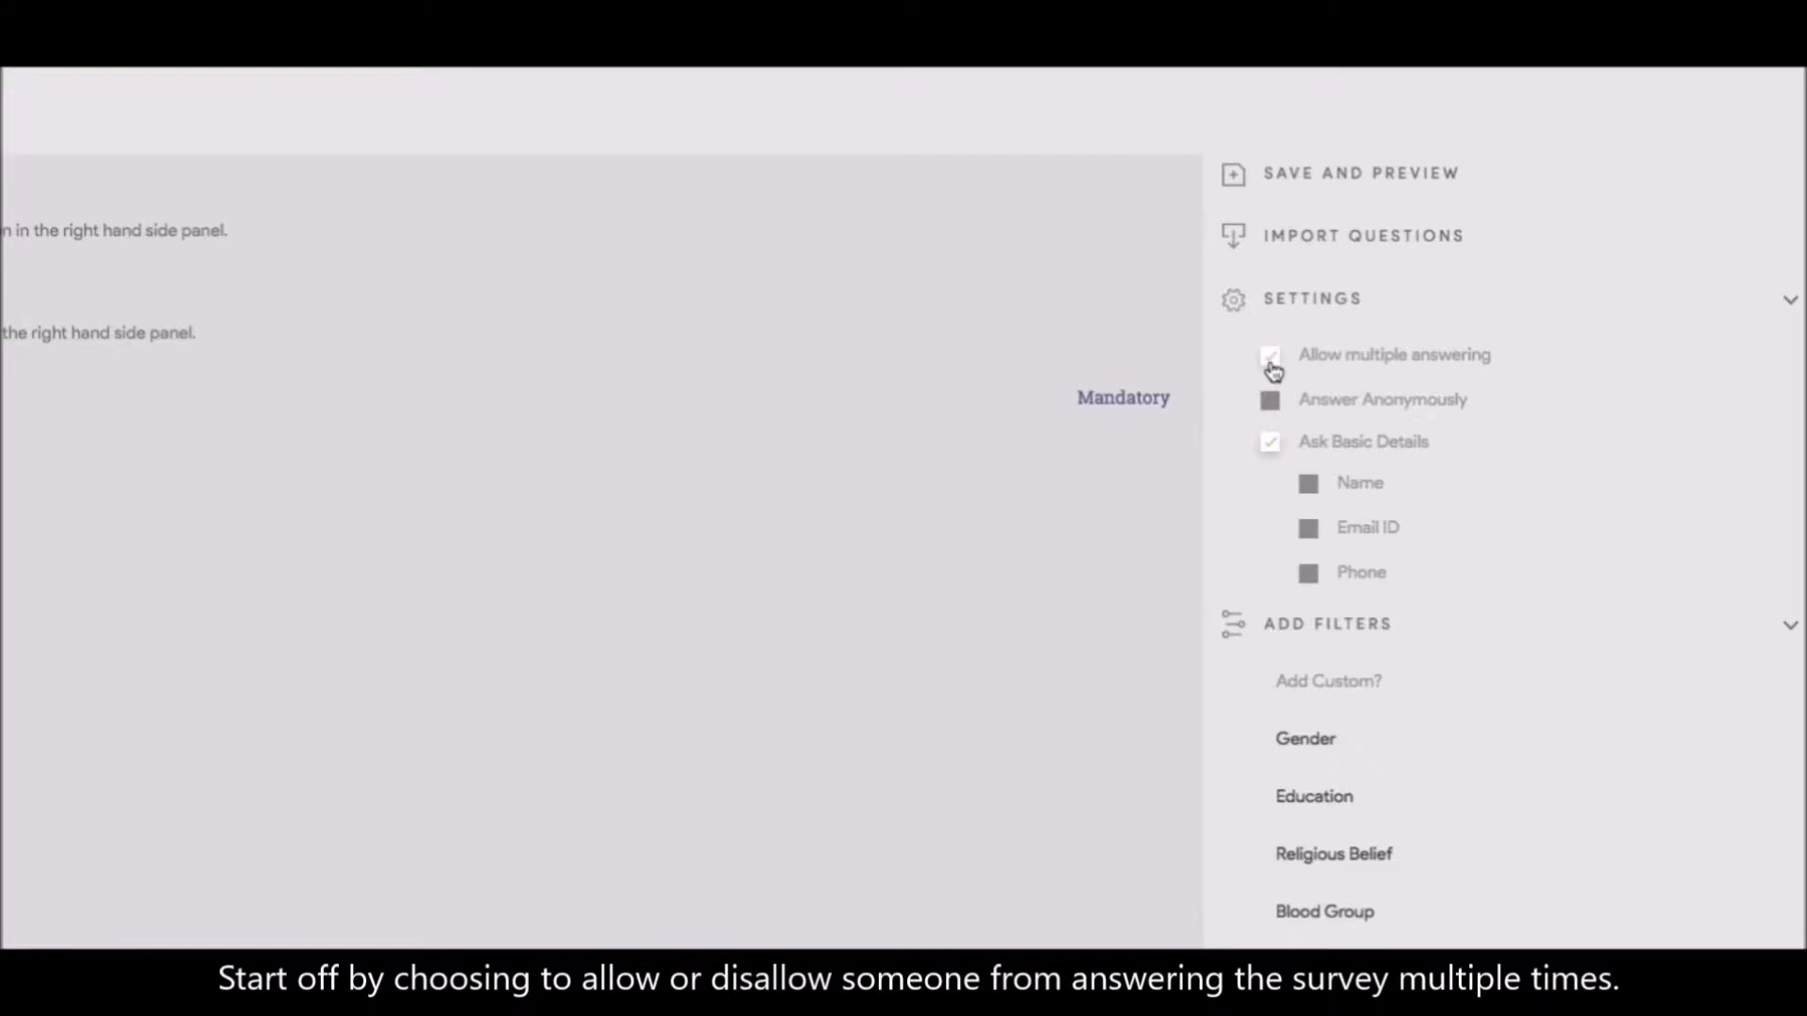
{"action": "left_click", "coordinate": [1269, 356]}
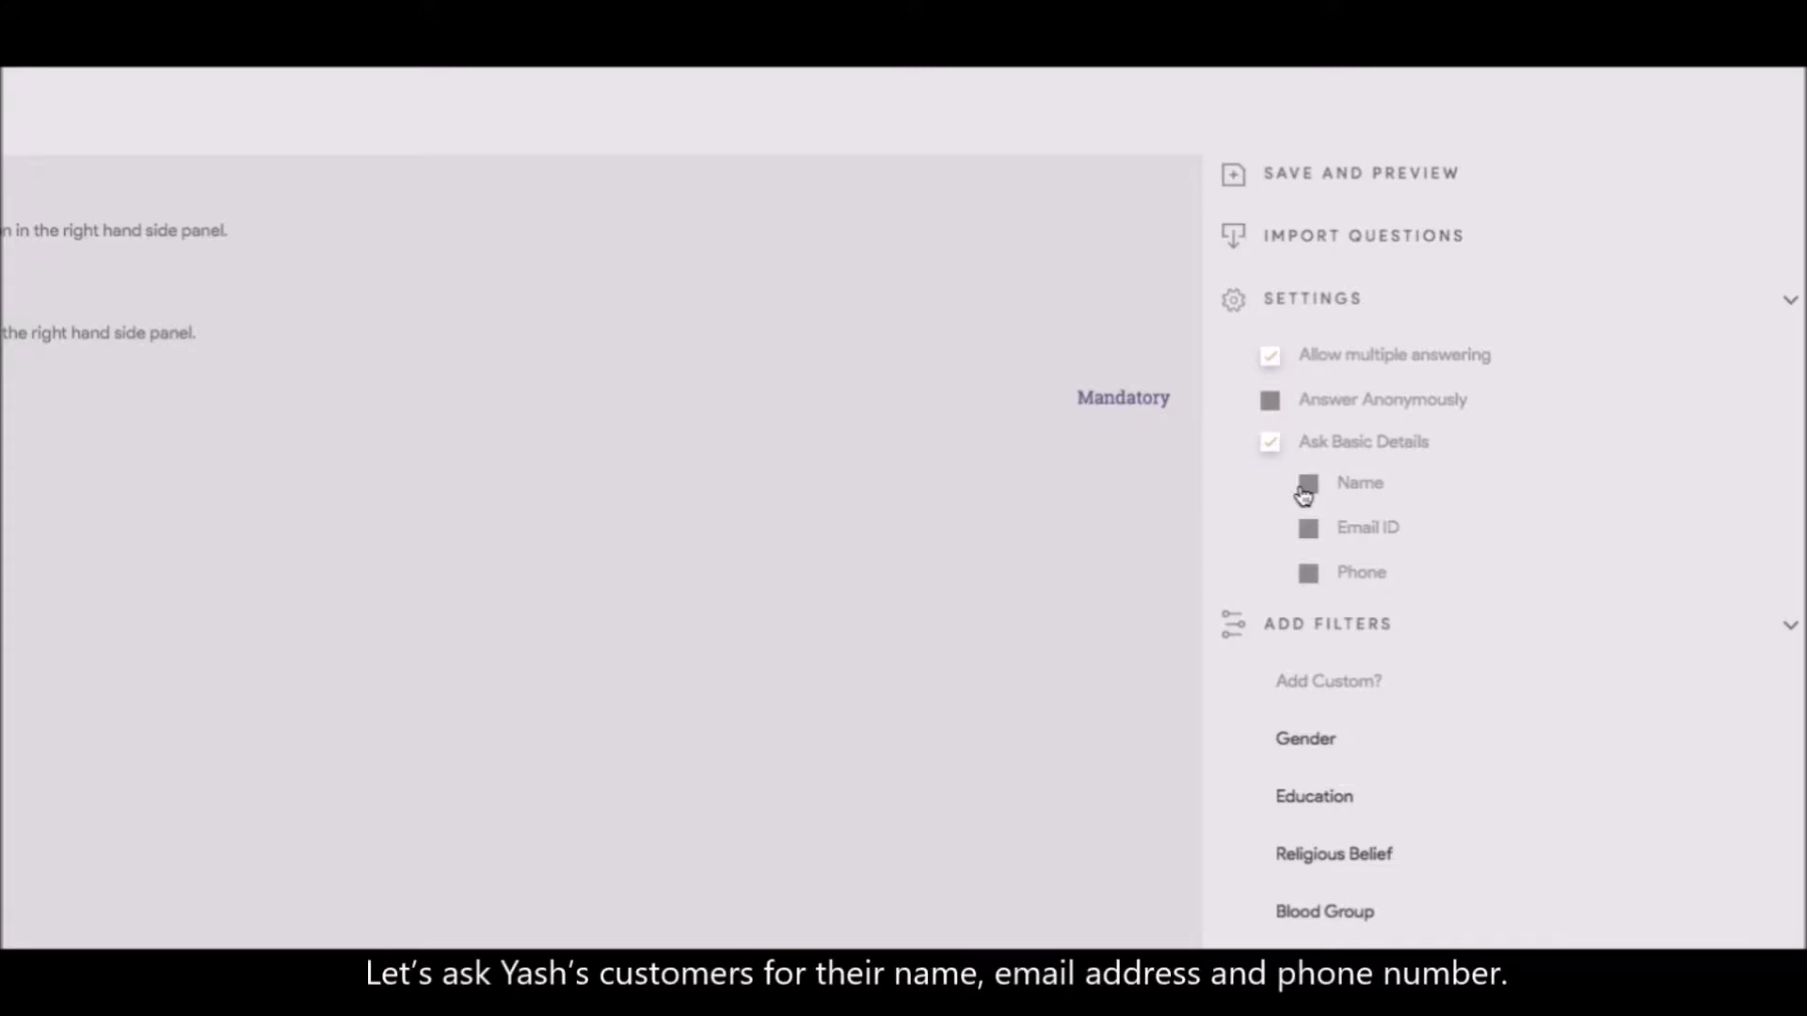
{"action": "left_click", "coordinate": [1306, 483]}
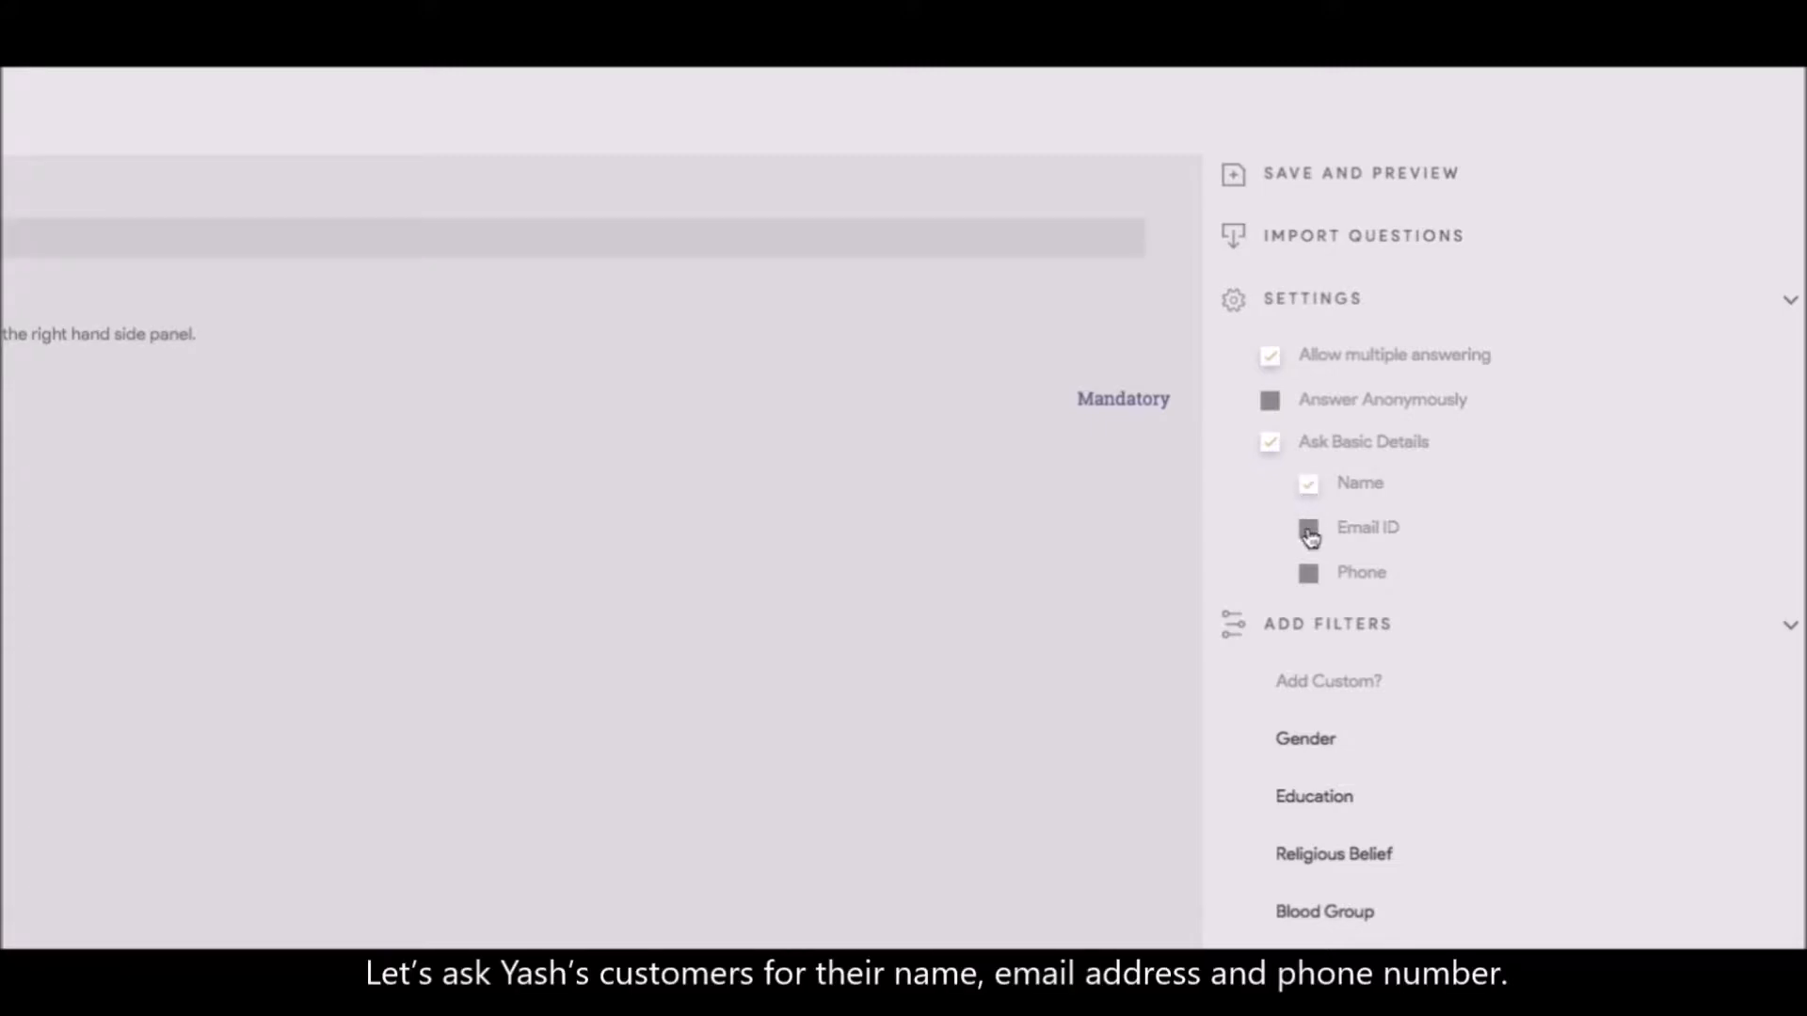
{"action": "left_click", "coordinate": [1306, 527]}
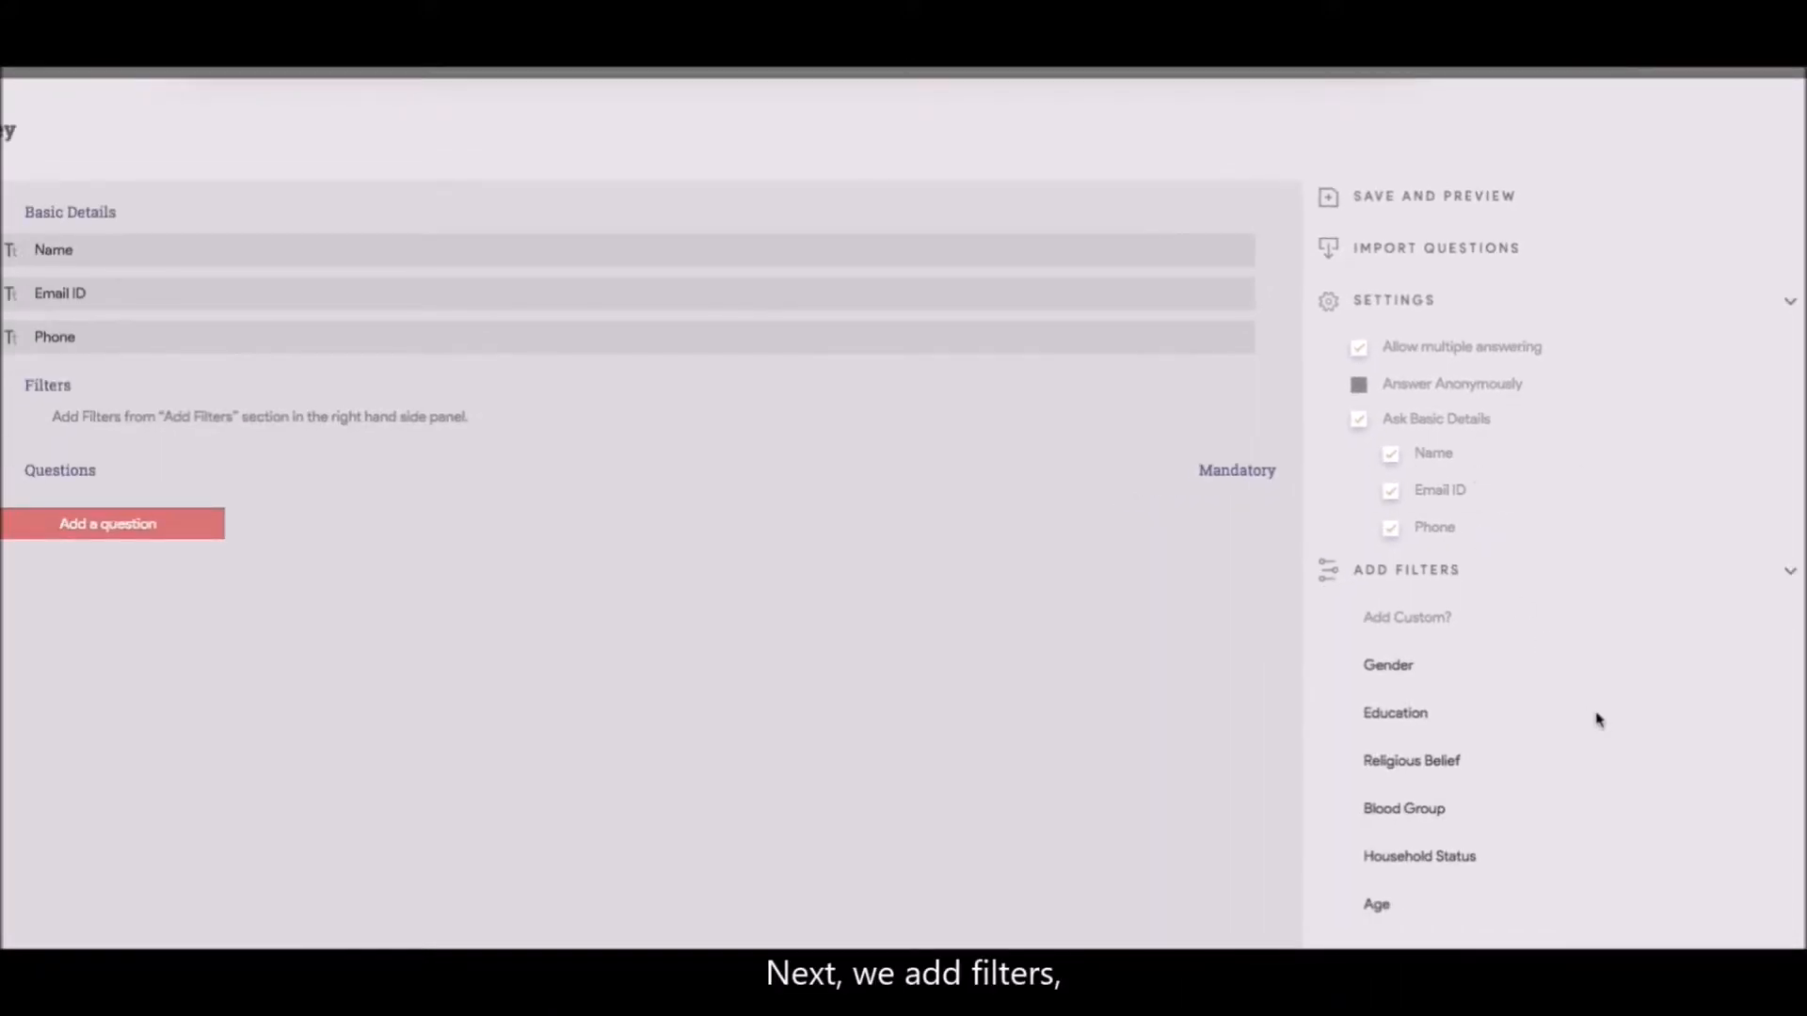
Add Gender, Household Status and Age as survey filters
{"action": "scroll", "scroll_direction": "down", "scroll_amount": 3}
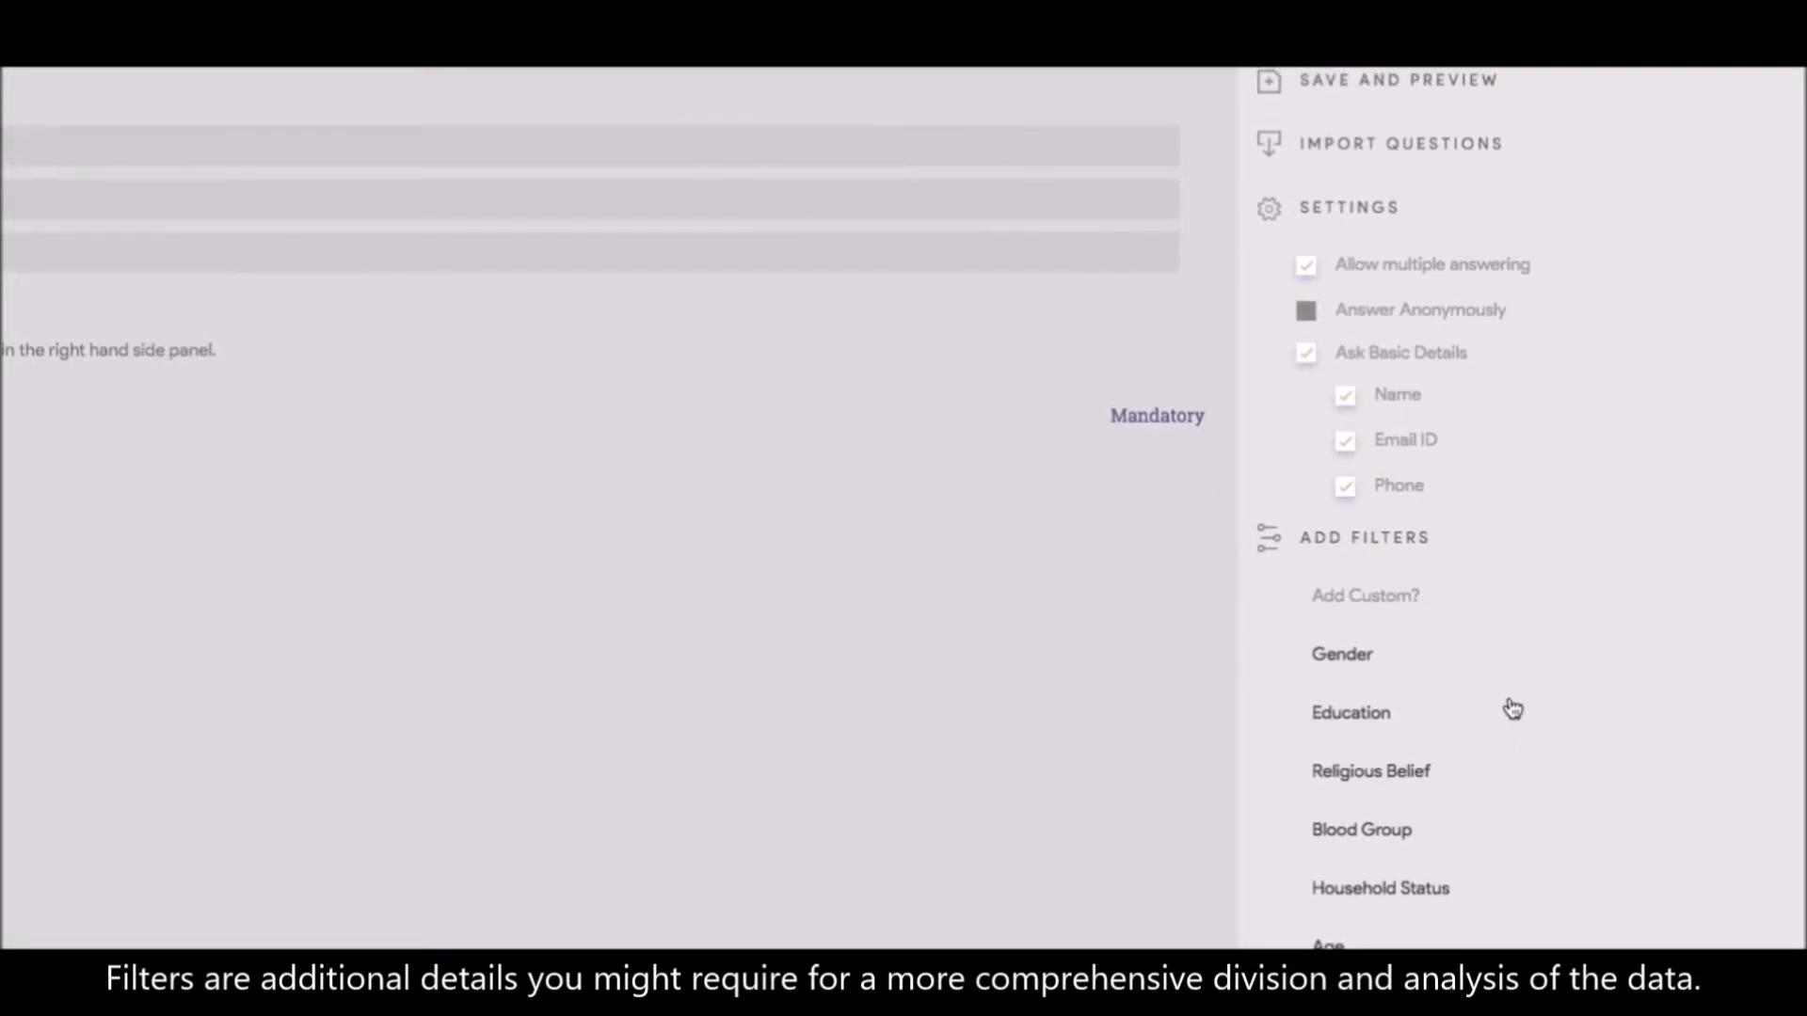
{"action": "mouse_move", "coordinate": [1348, 732]}
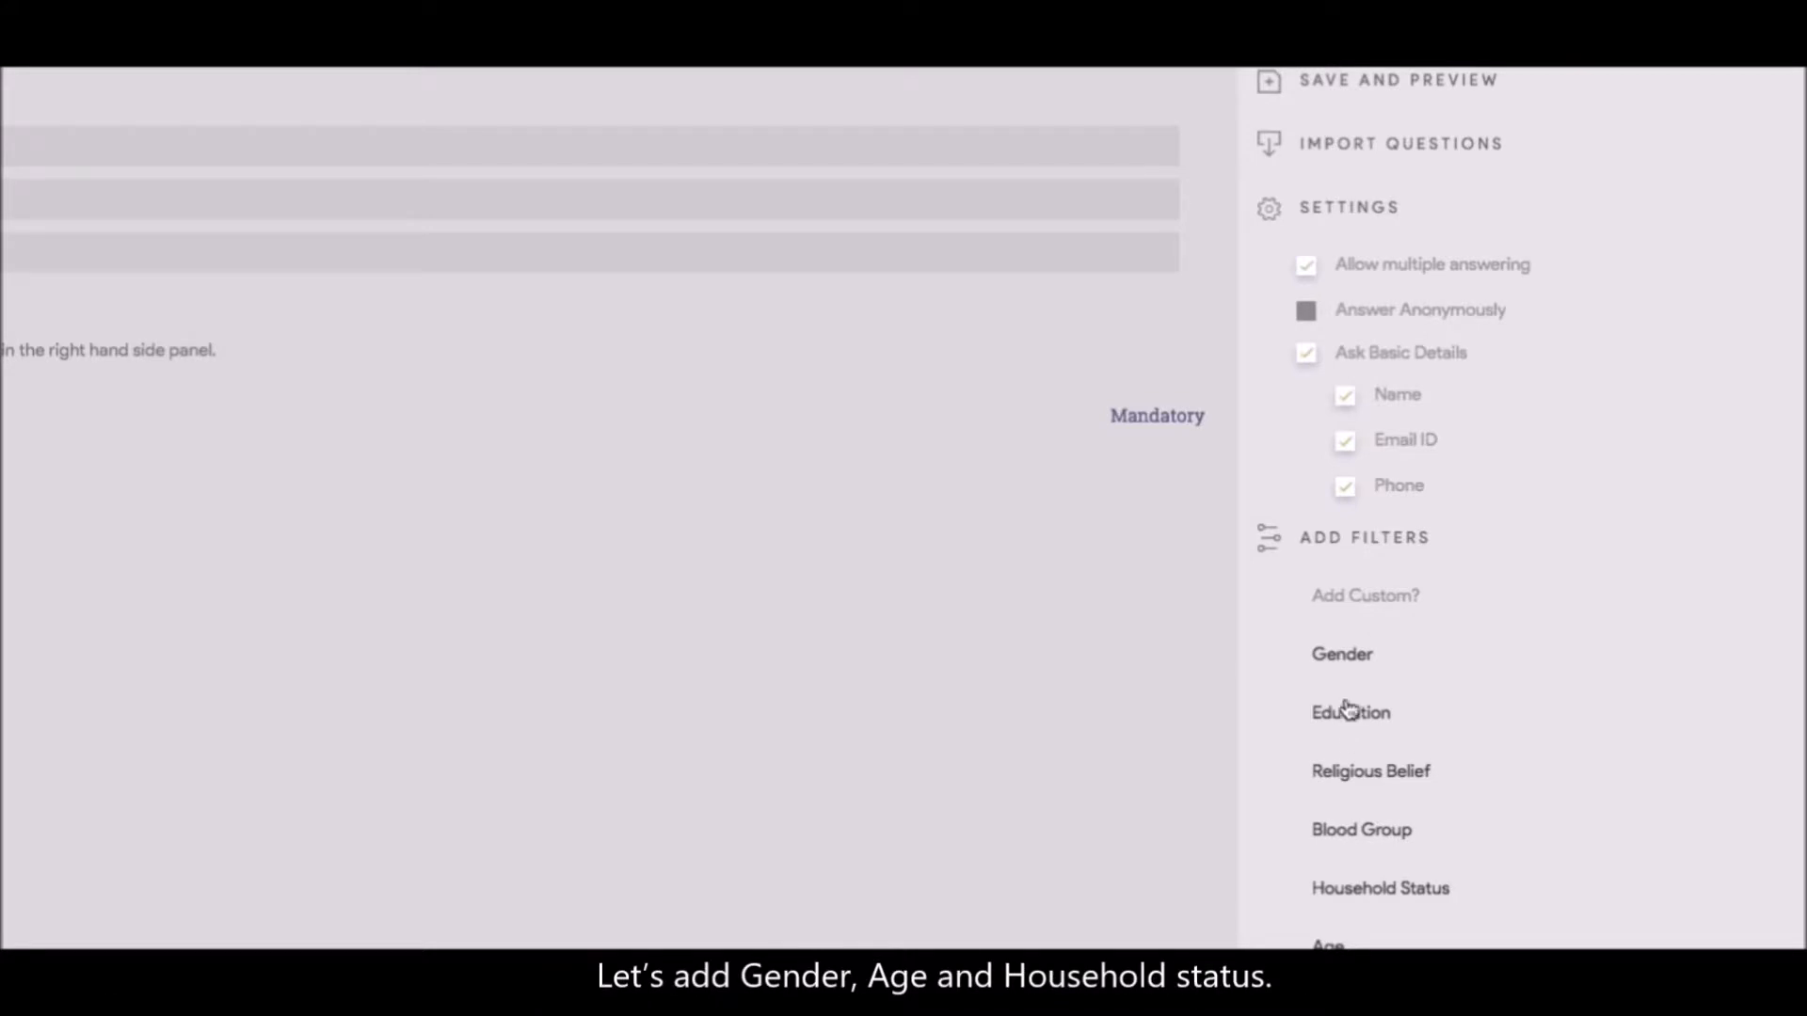
{"action": "left_click", "coordinate": [1341, 653]}
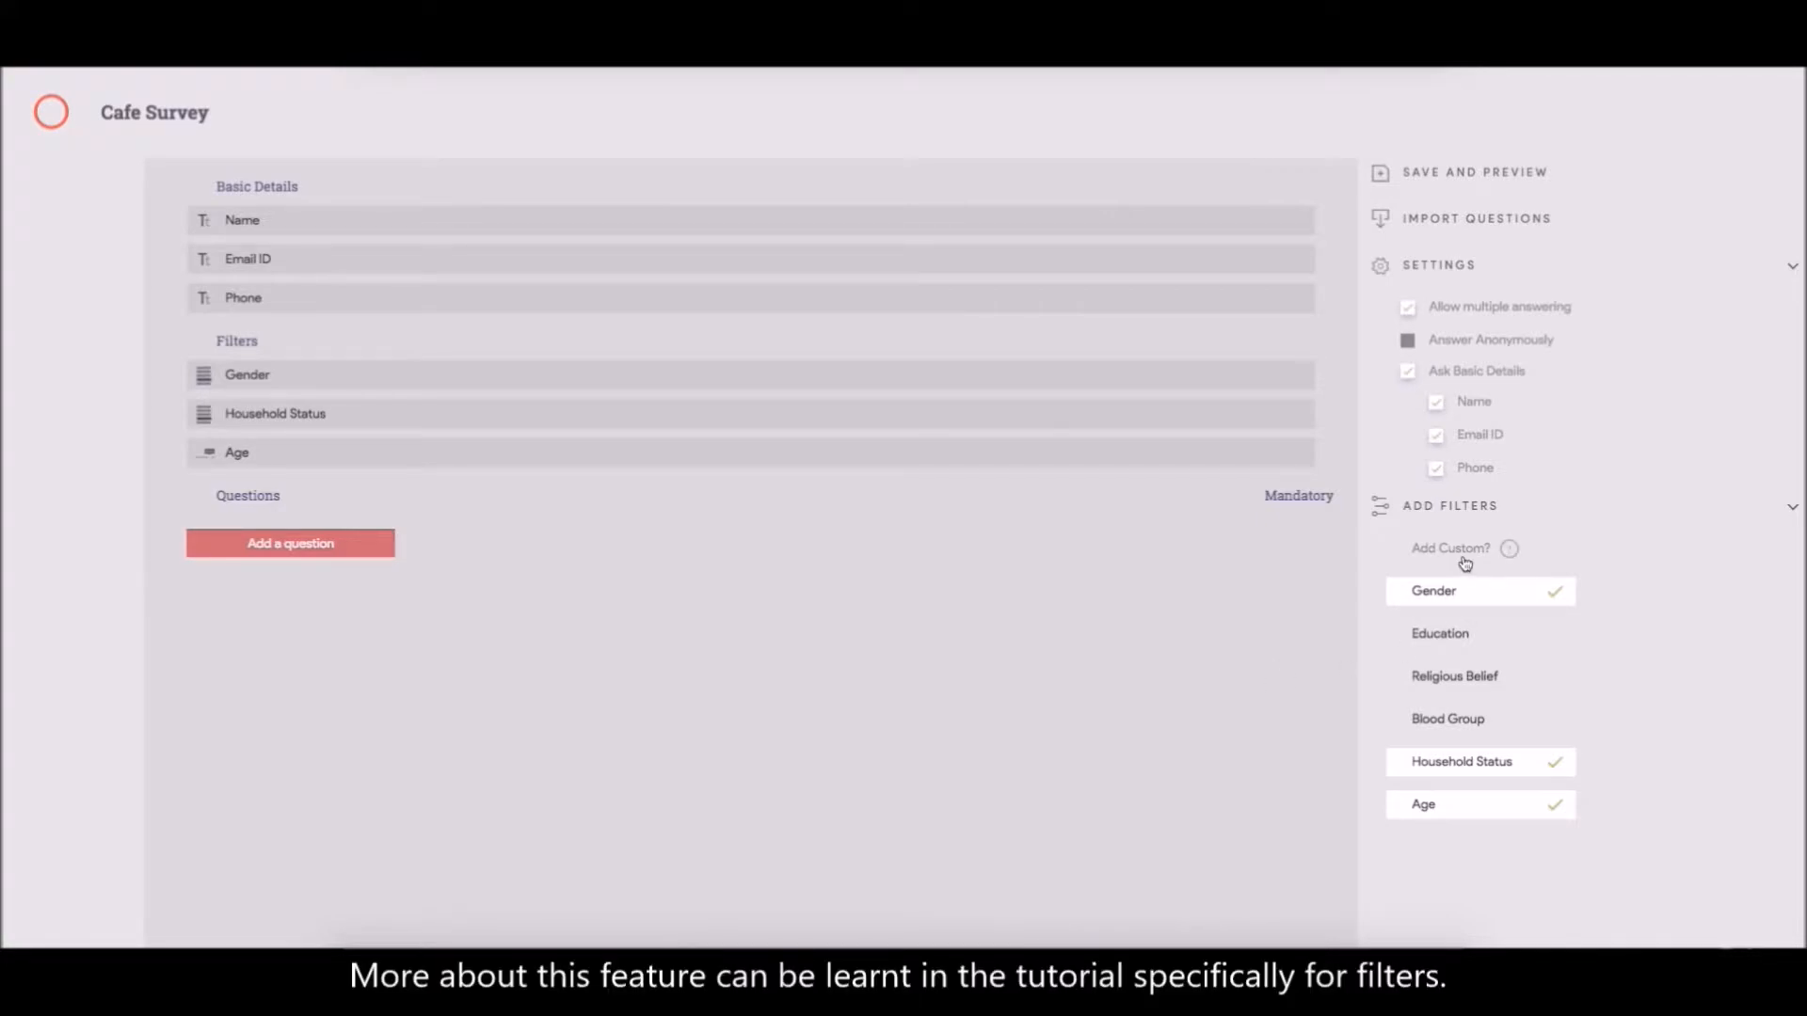
{"action": "mouse_move", "coordinate": [1509, 547]}
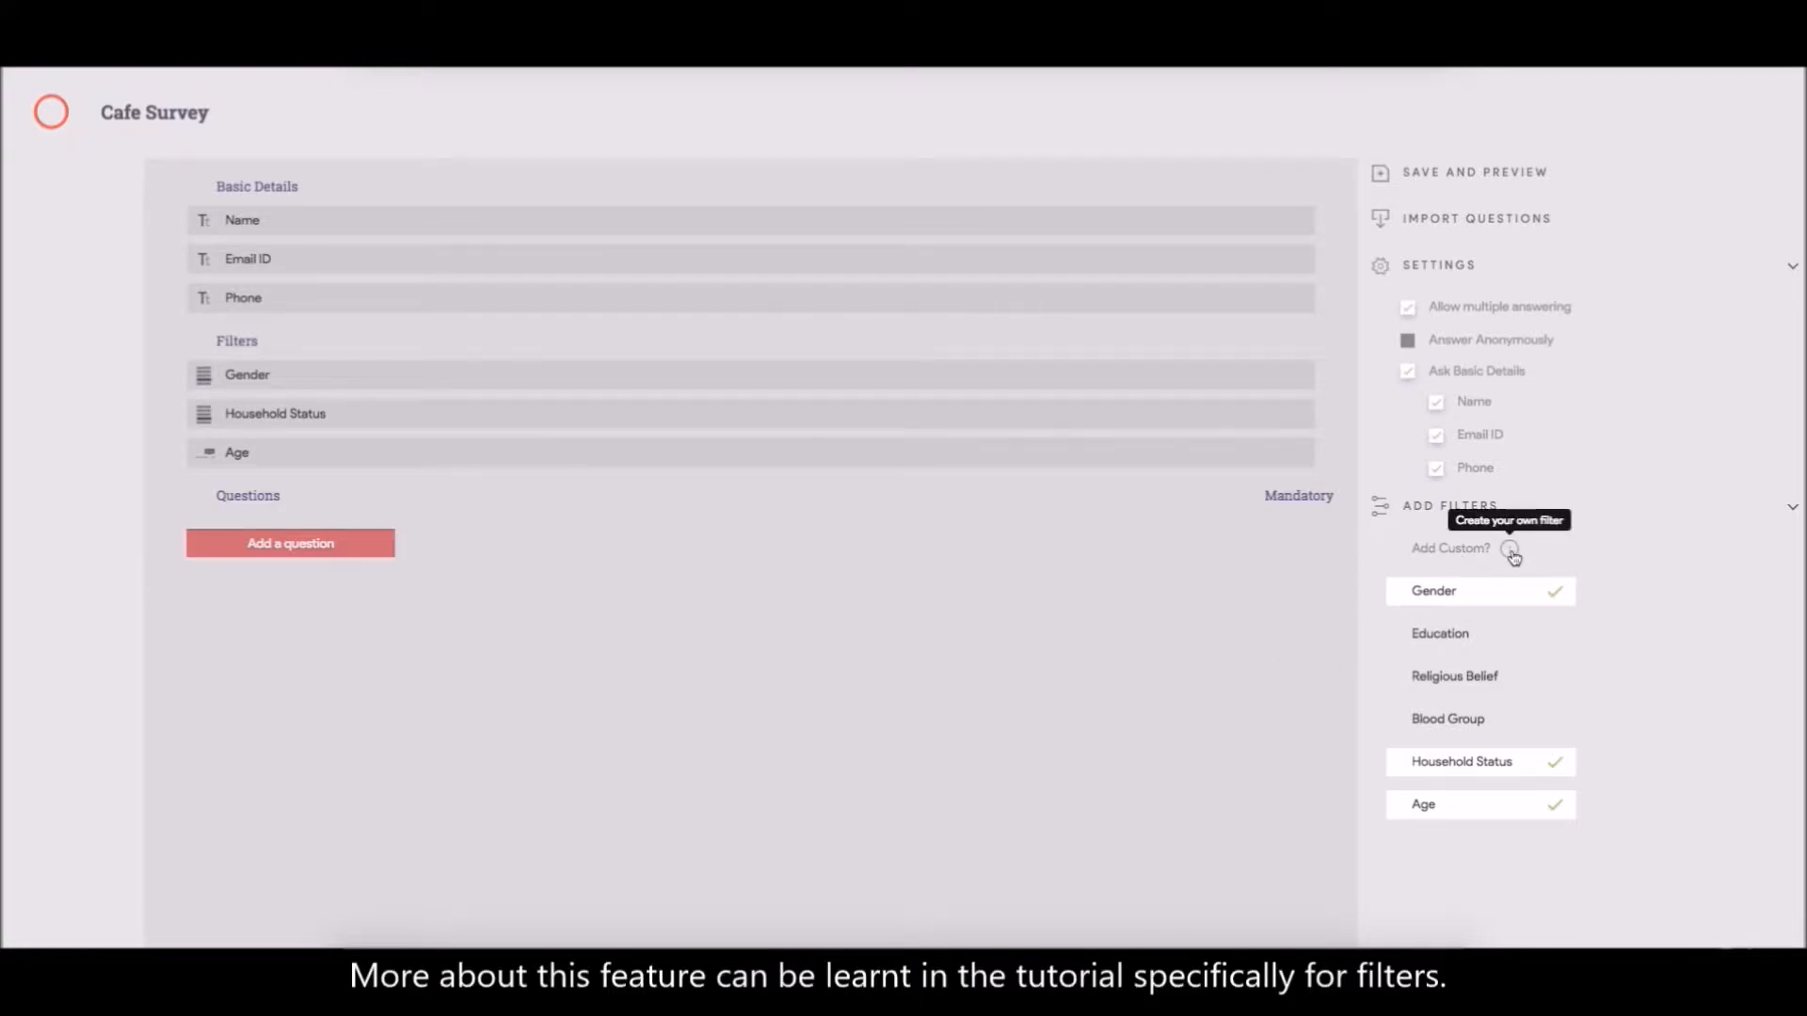
{"action": "mouse_move", "coordinate": [486, 608]}
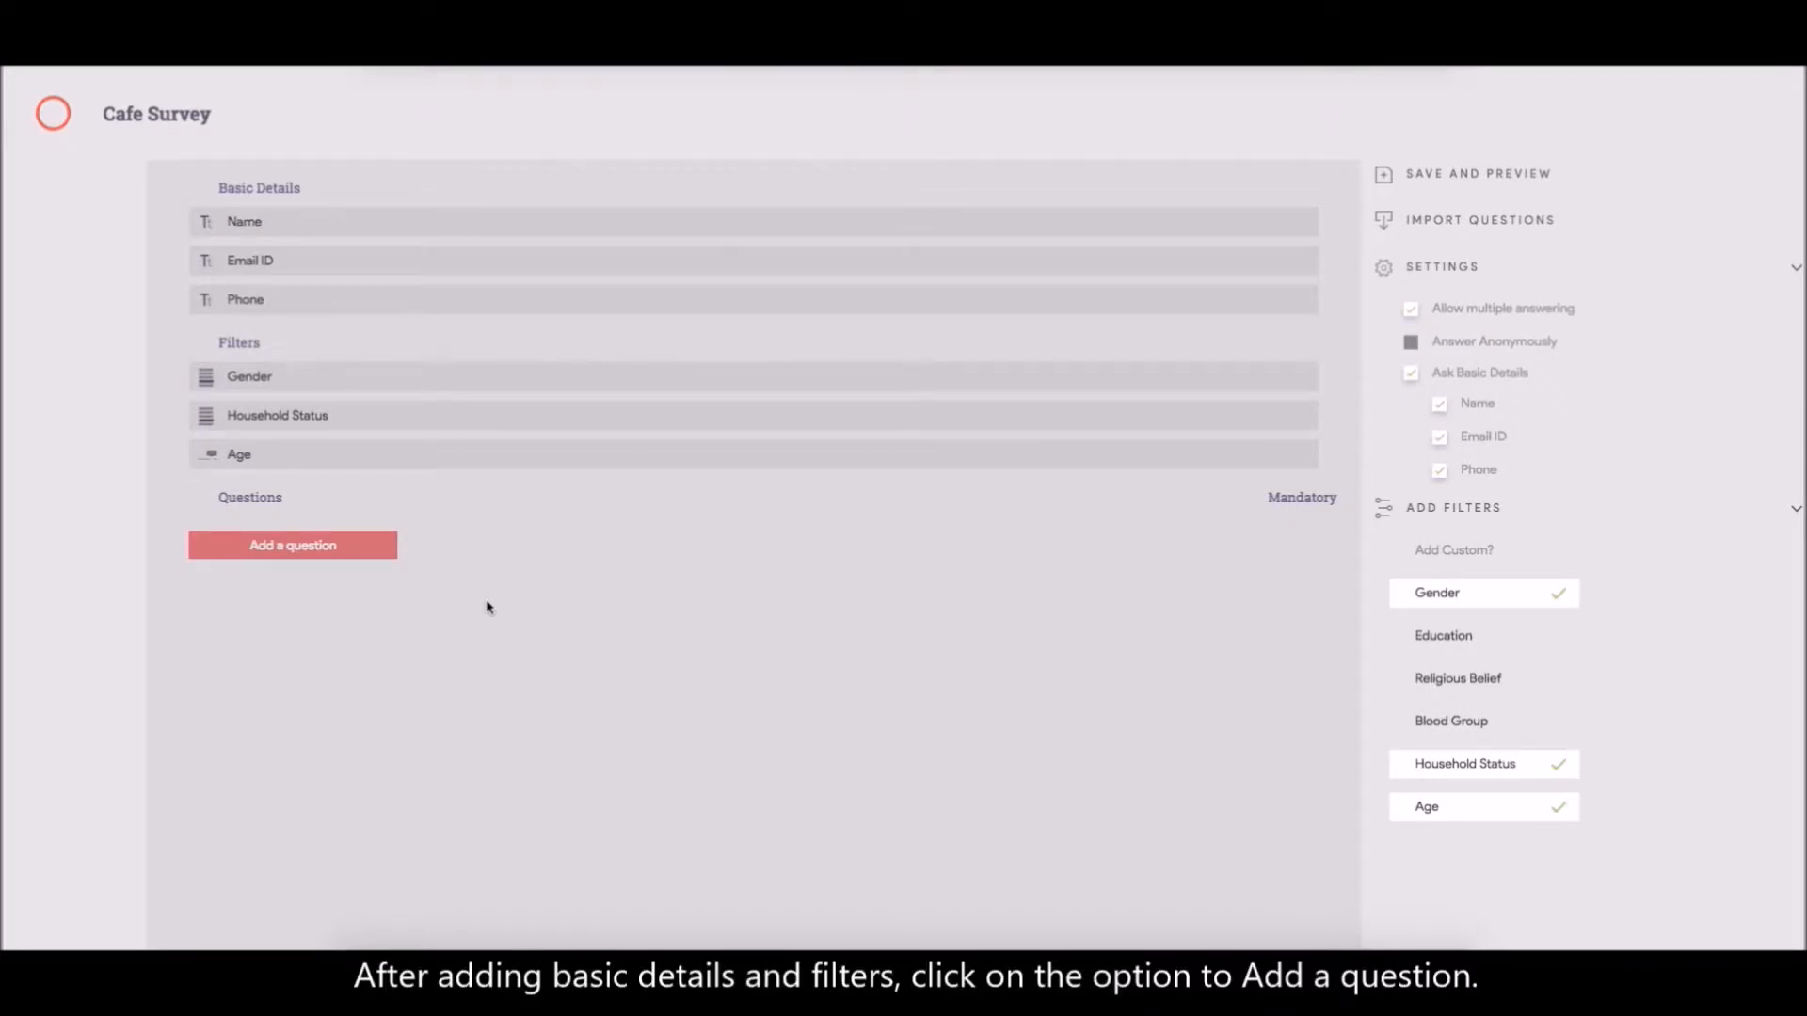
{"action": "mouse_move", "coordinate": [269, 564]}
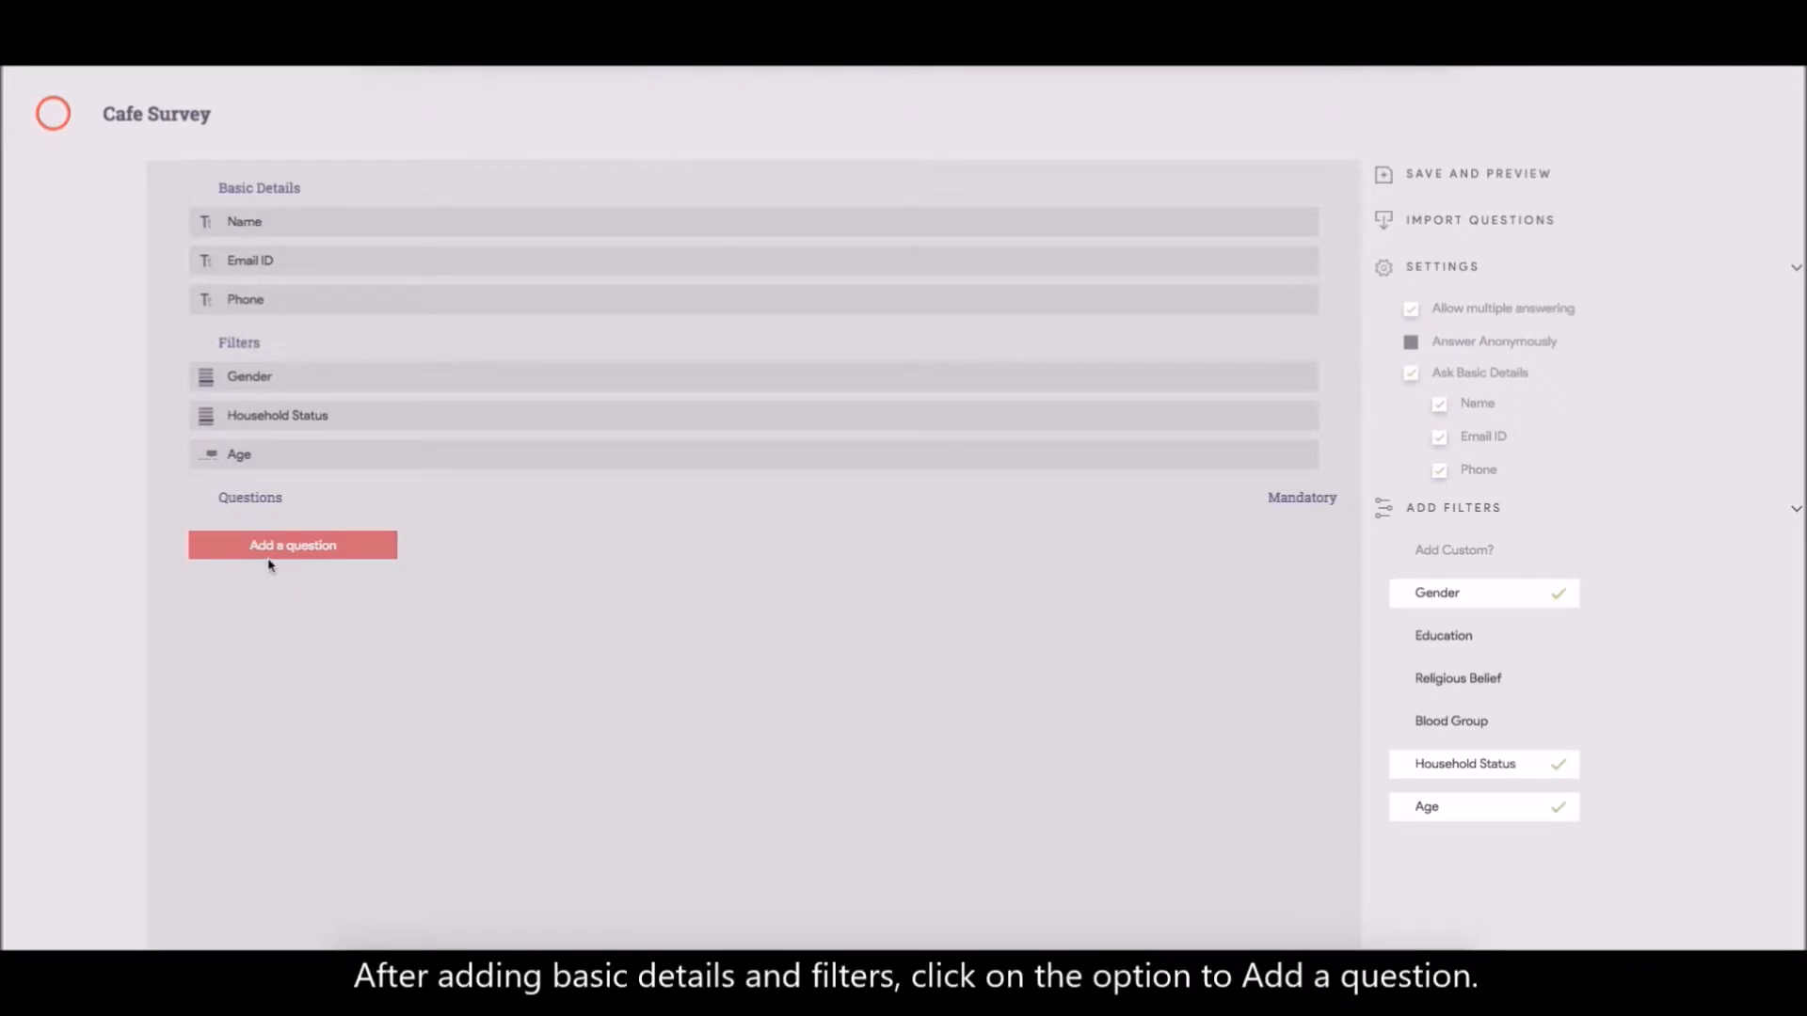
Bring up the Create a question dialog listing question types
{"action": "left_click", "coordinate": [291, 546]}
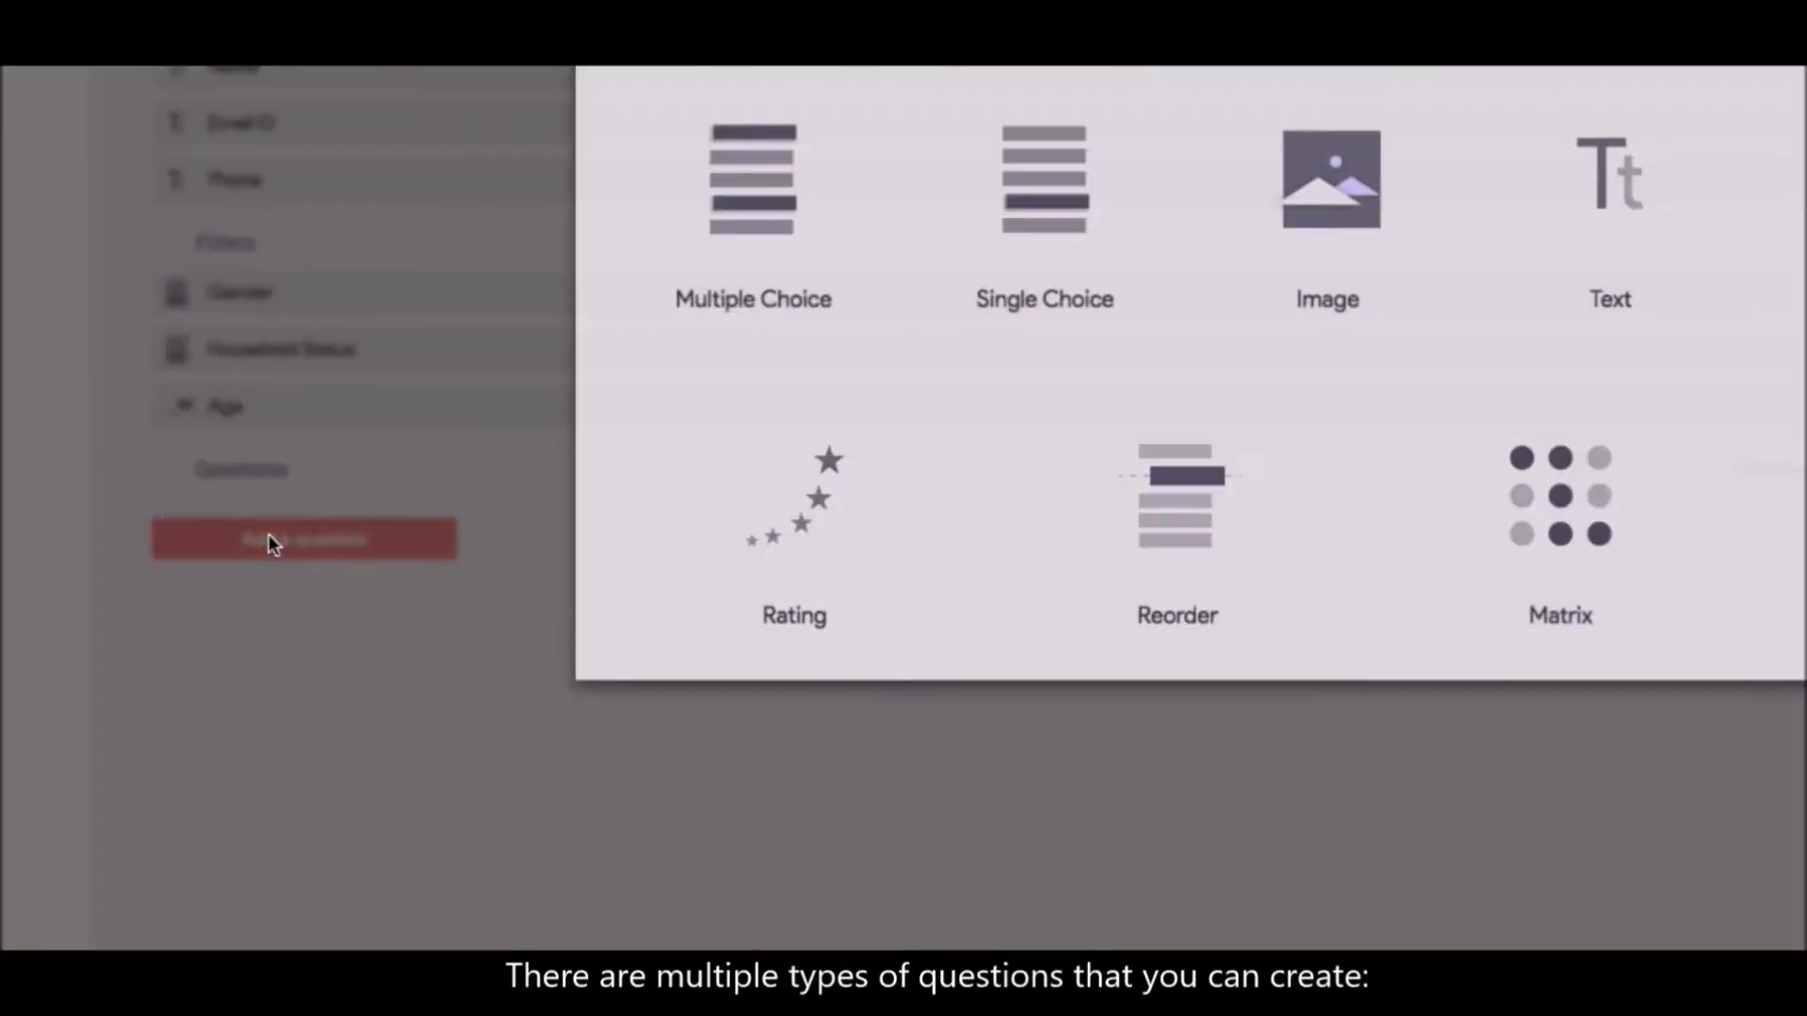
{"action": "left_click", "coordinate": [303, 538]}
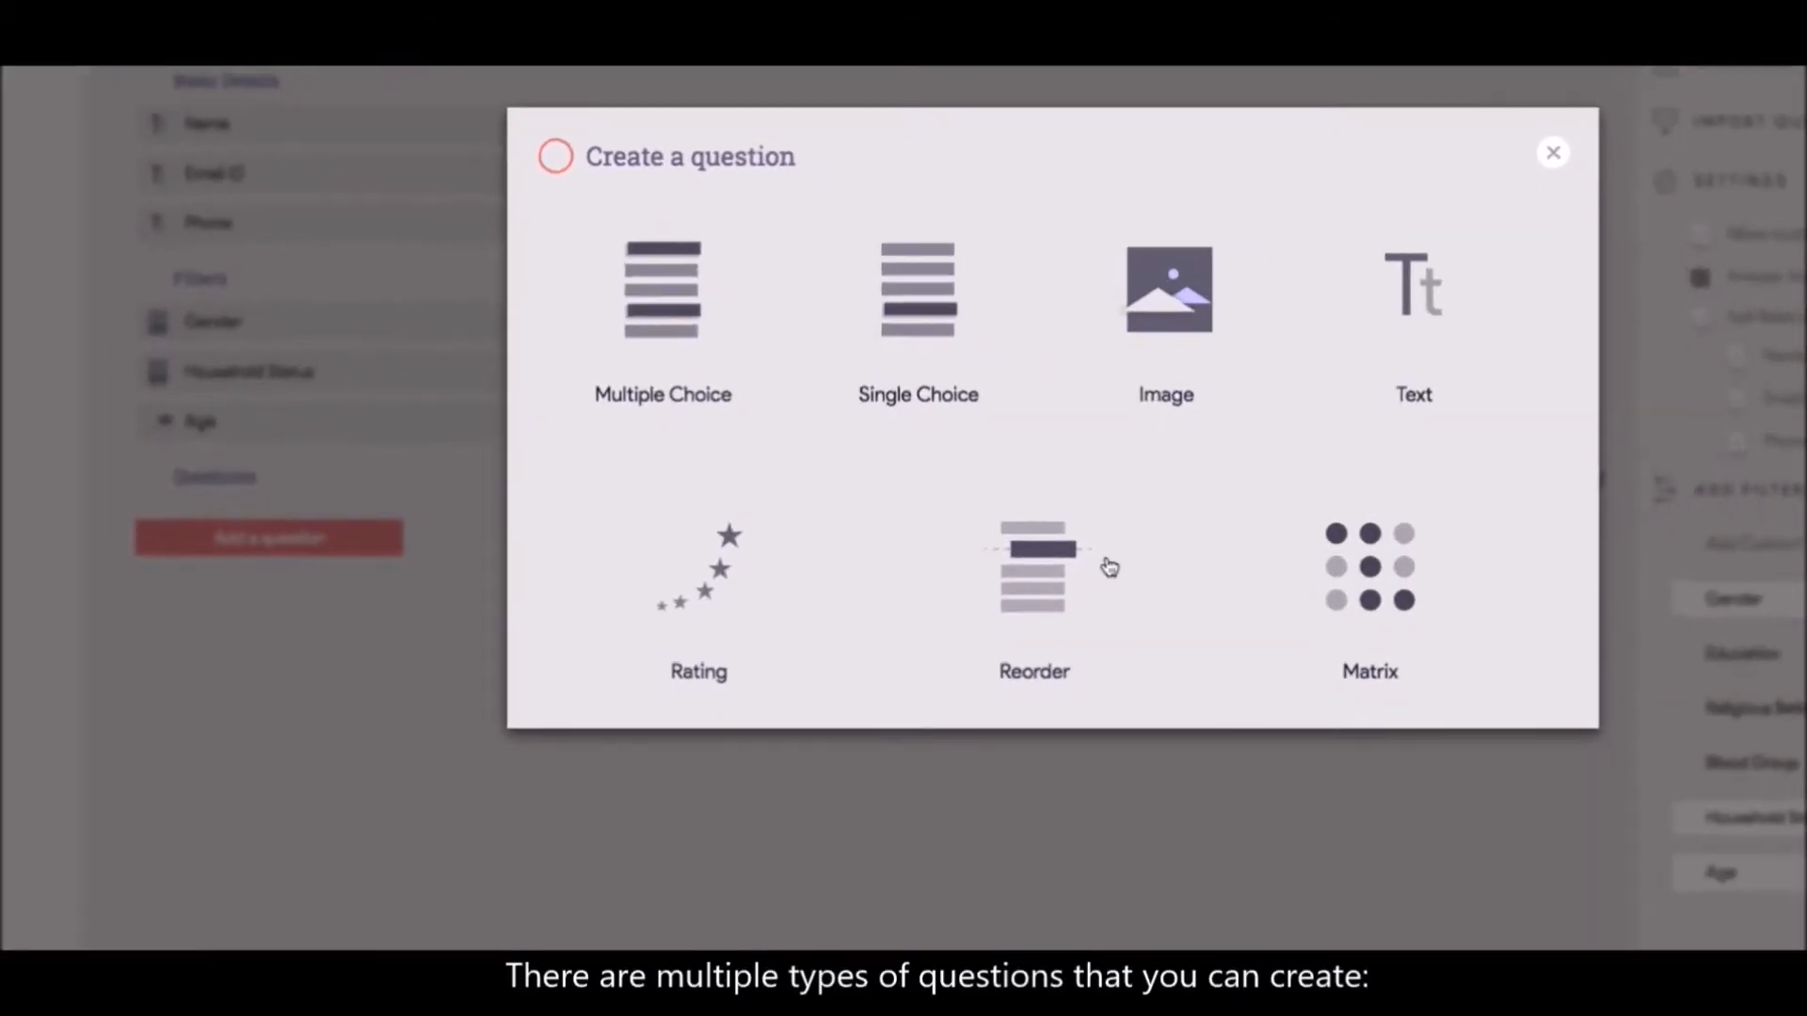
{"action": "mouse_move", "coordinate": [658, 408]}
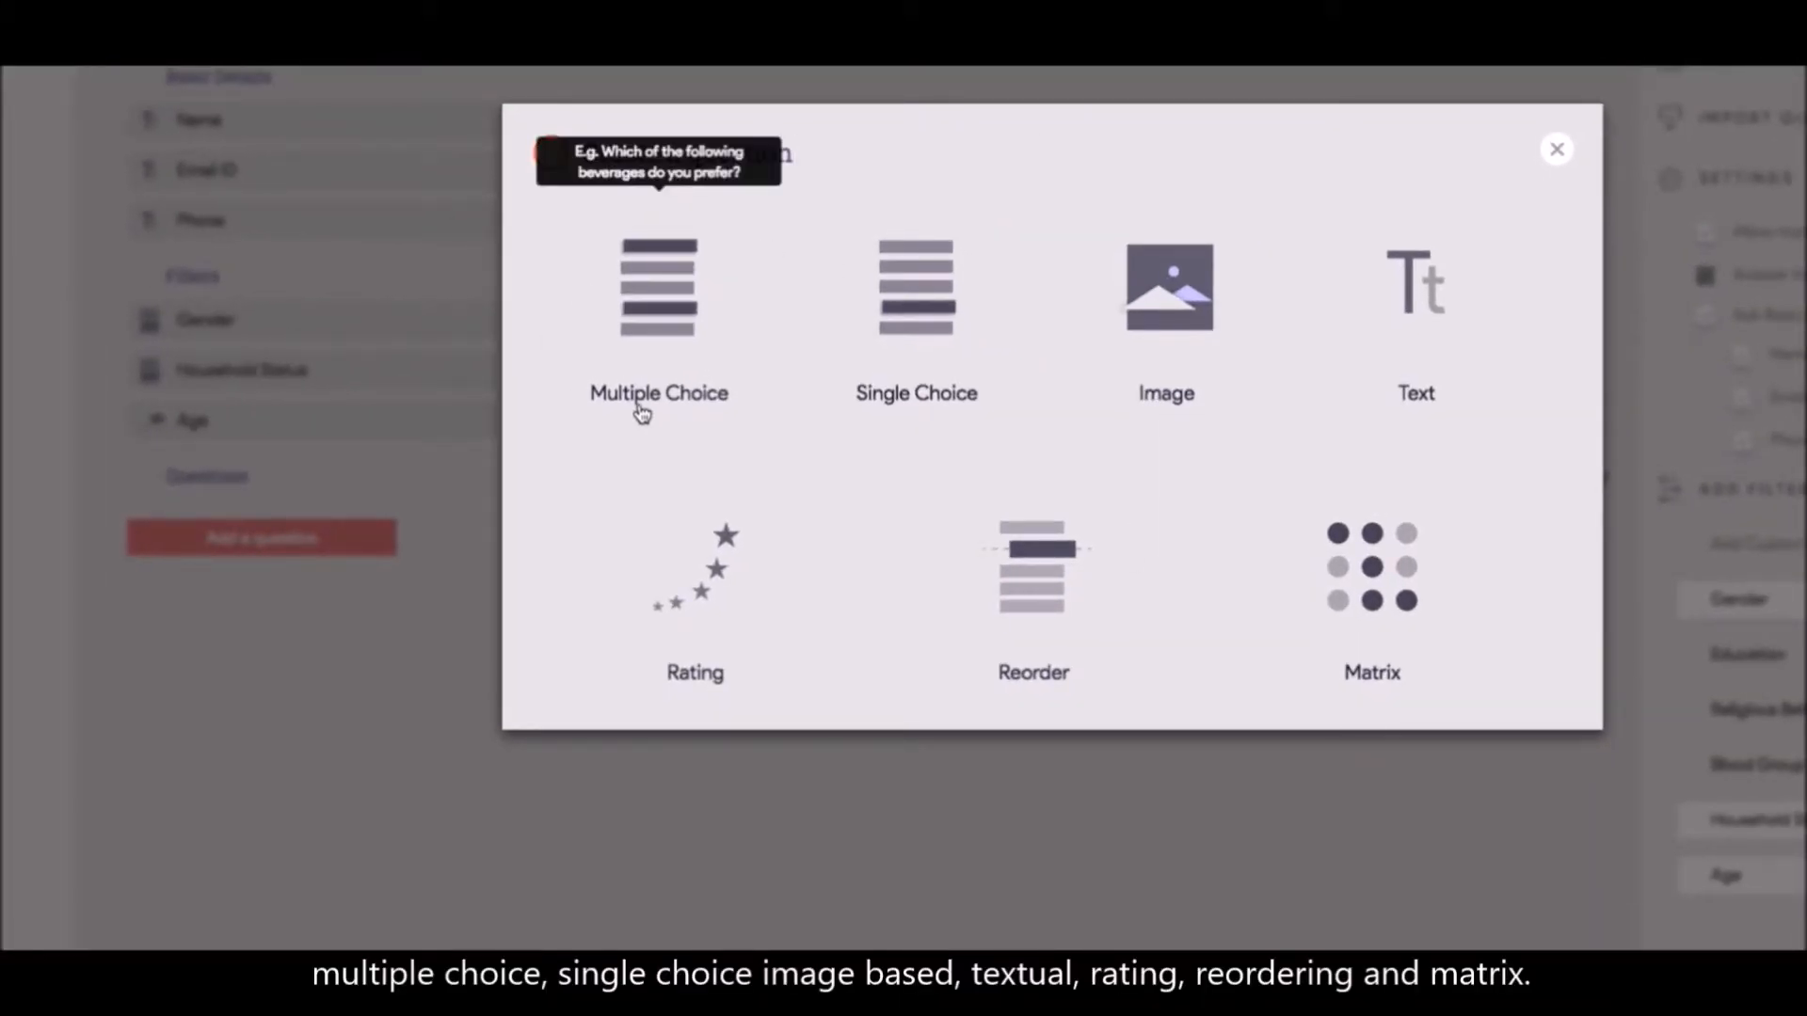
{"action": "mouse_move", "coordinate": [1167, 403]}
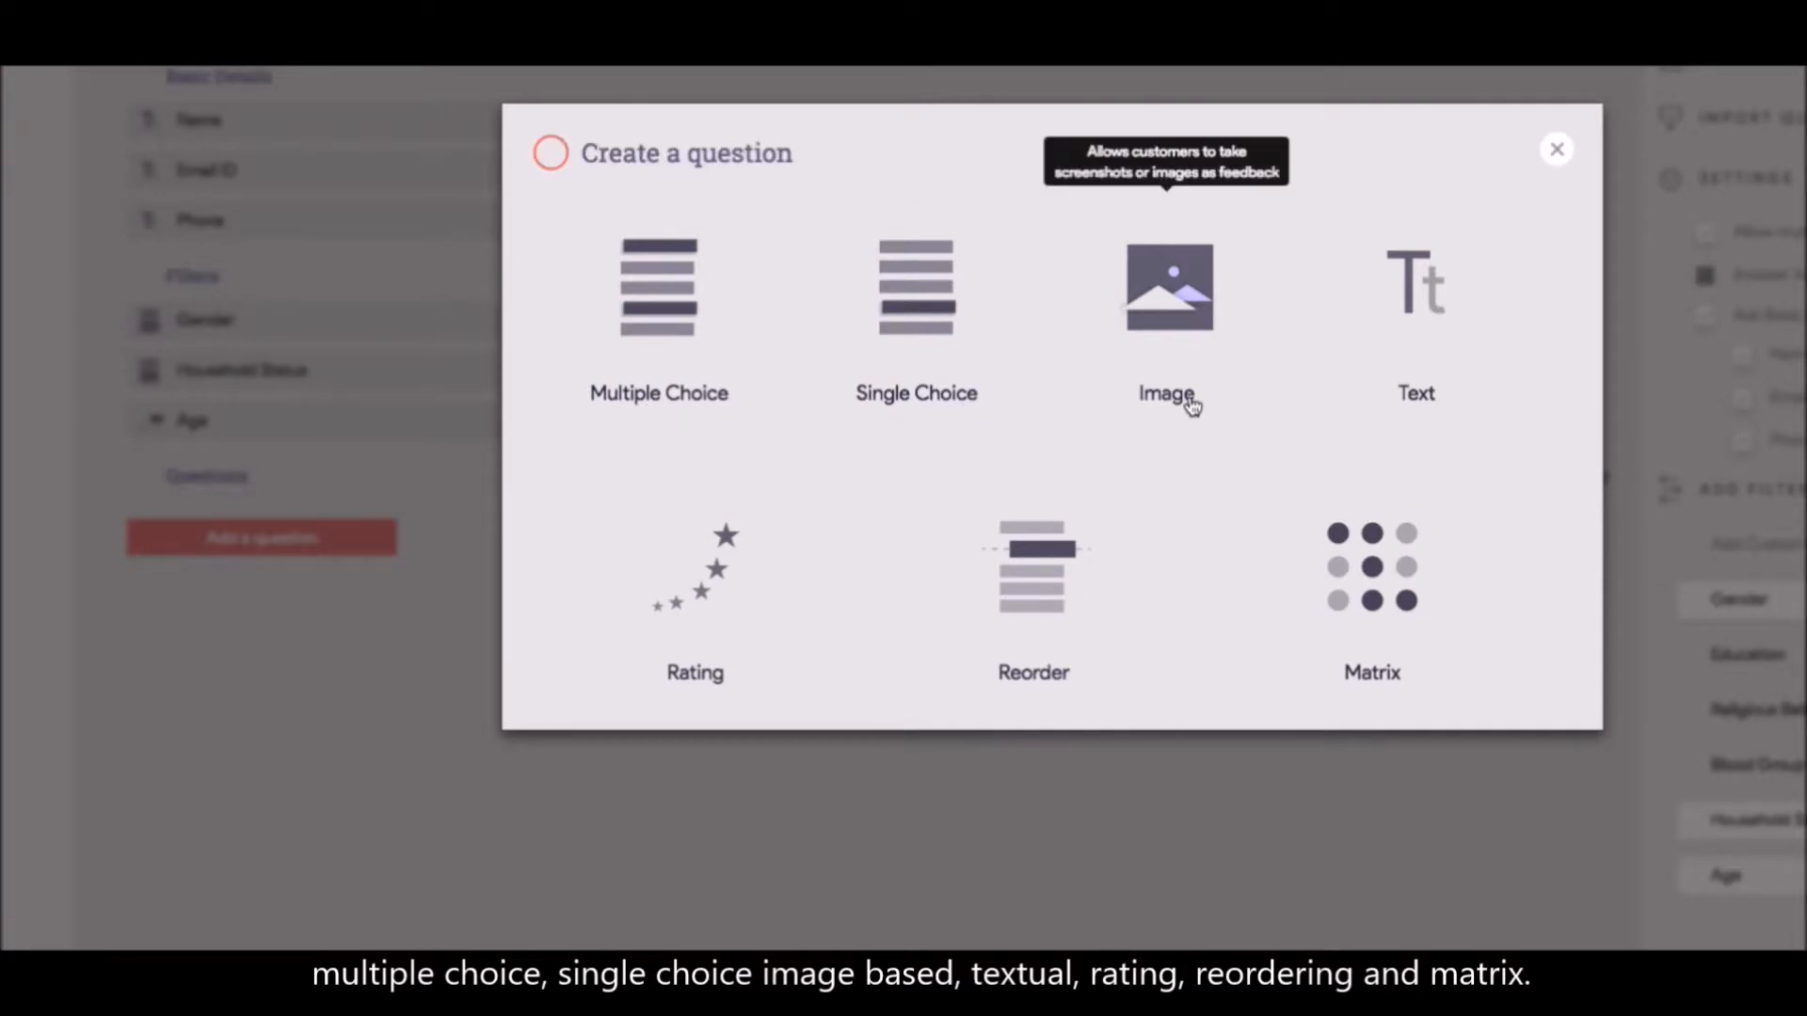
{"action": "mouse_move", "coordinate": [661, 630]}
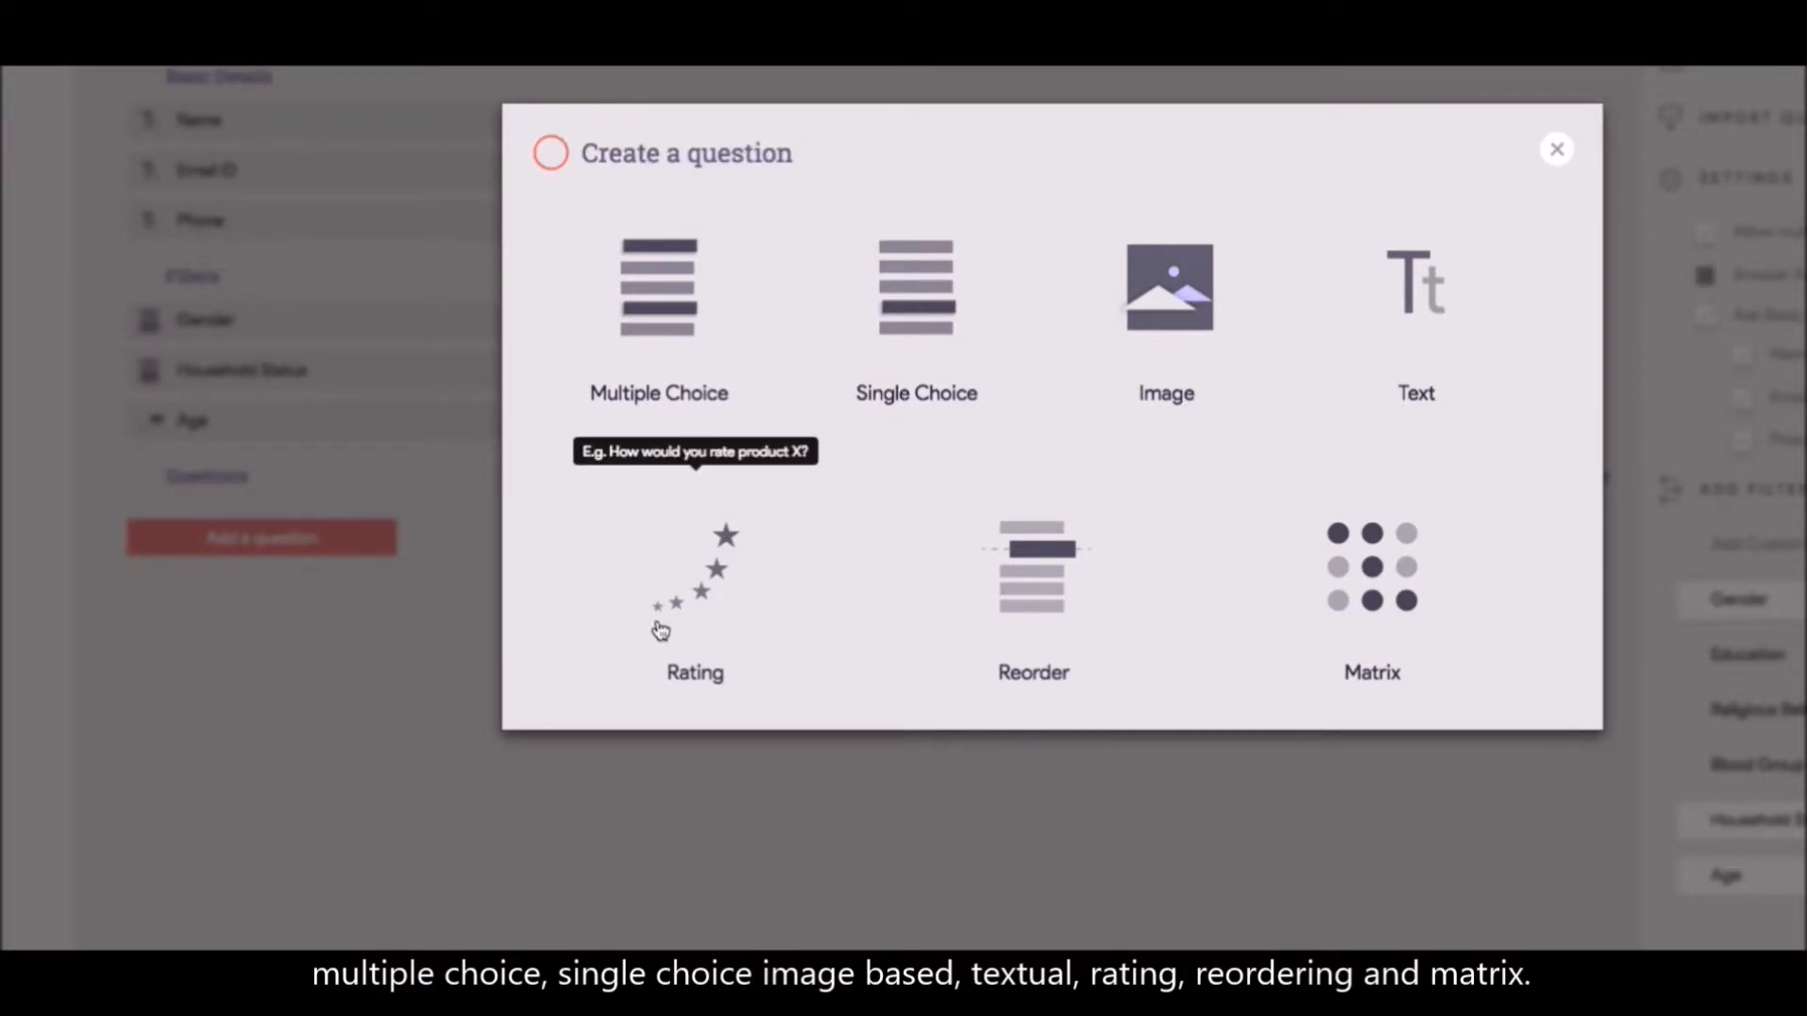
{"action": "mouse_move", "coordinate": [1050, 625]}
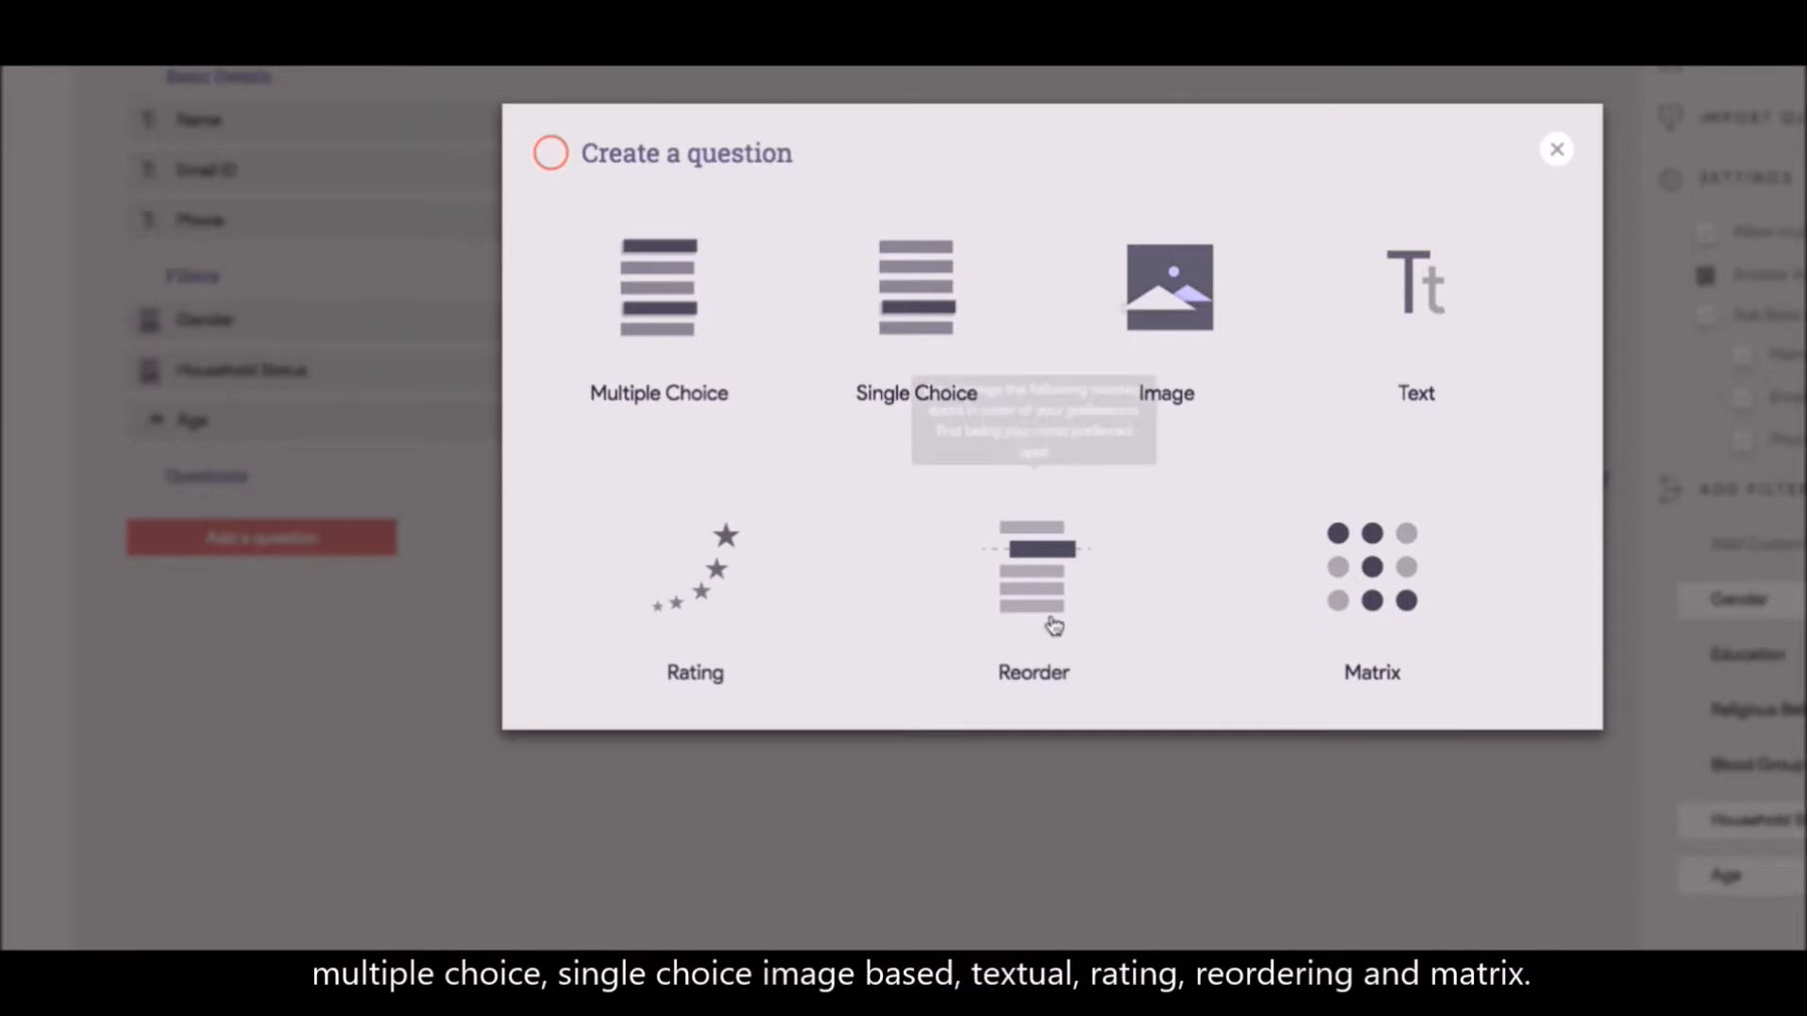
{"action": "mouse_move", "coordinate": [506, 622]}
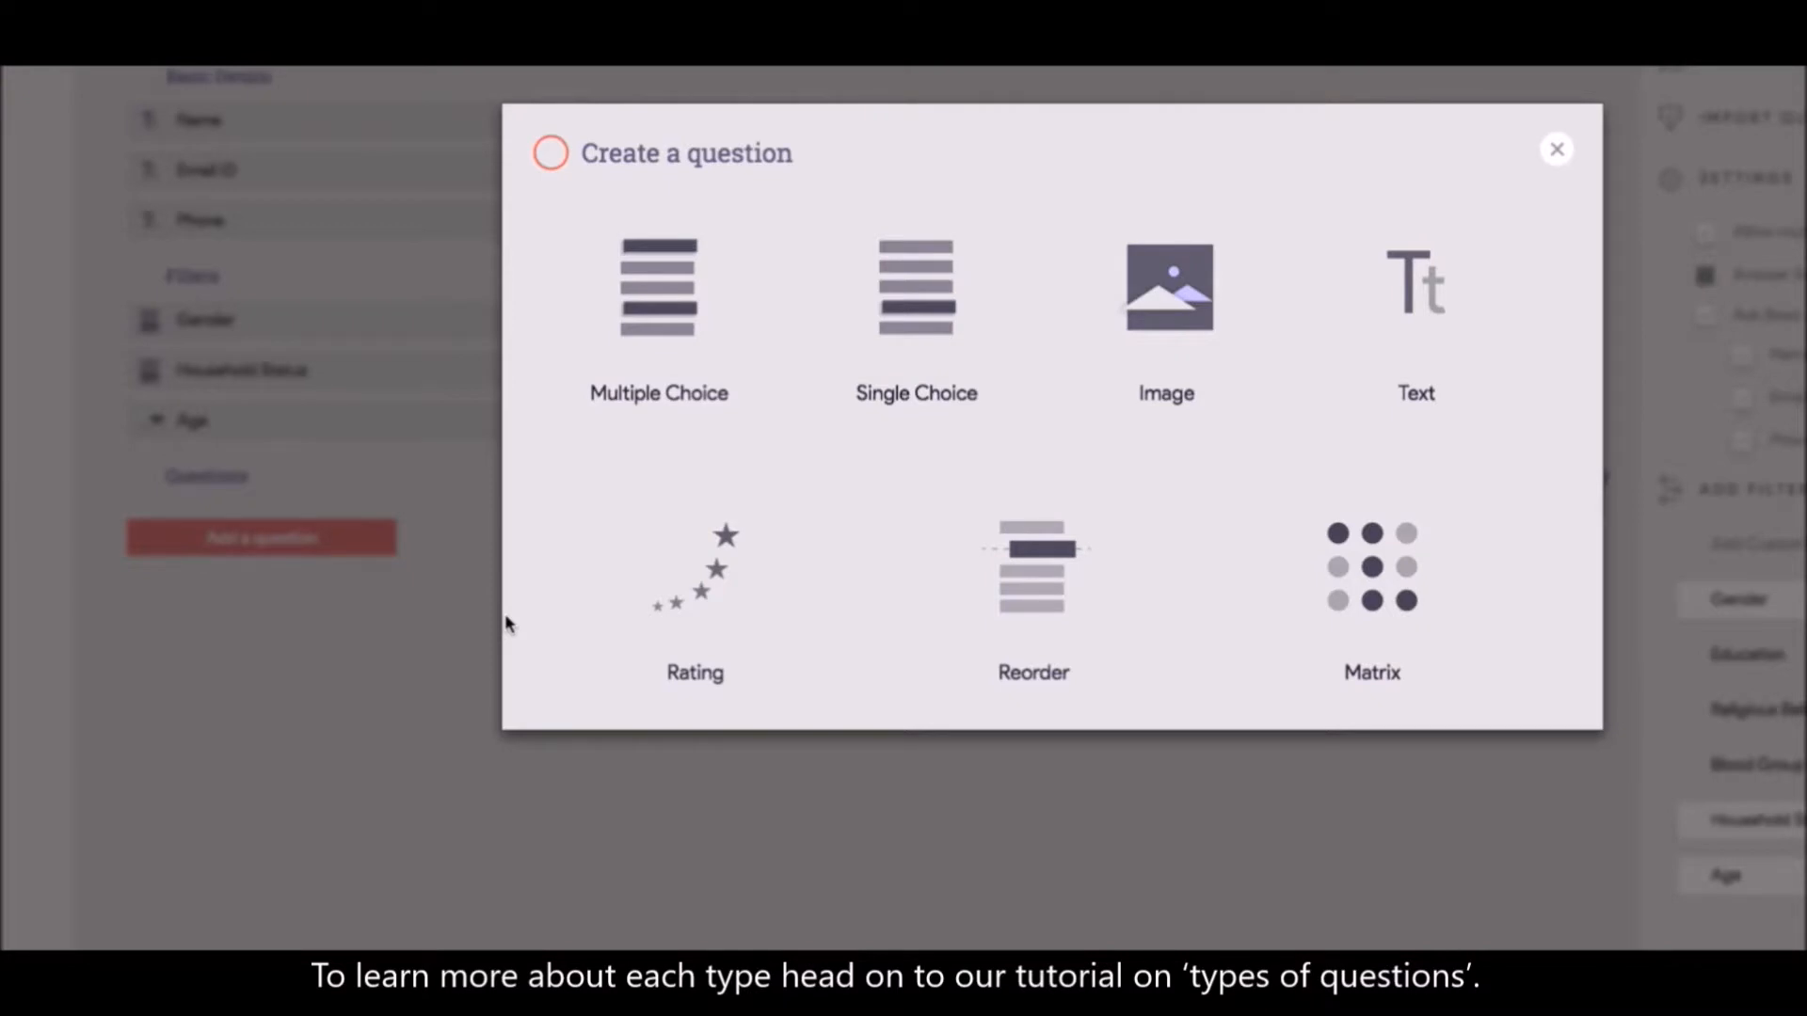
{"action": "mouse_move", "coordinate": [478, 515]}
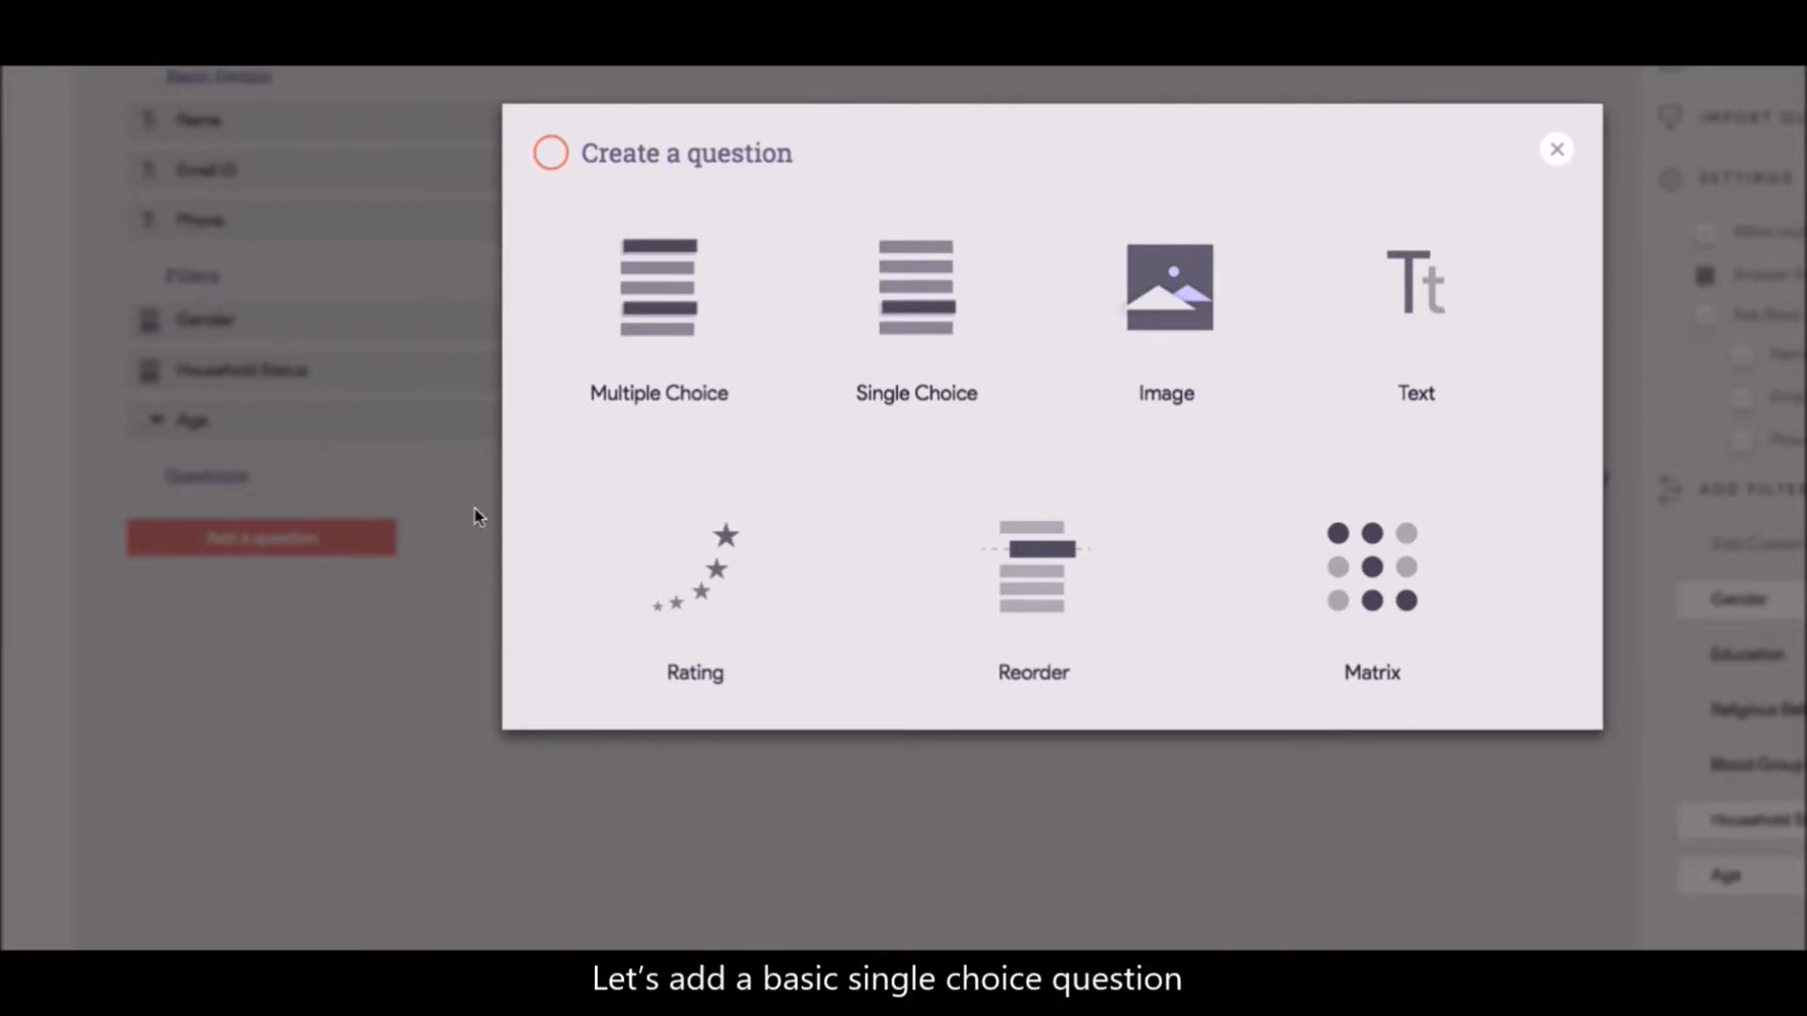
{"action": "mouse_move", "coordinate": [916, 341]}
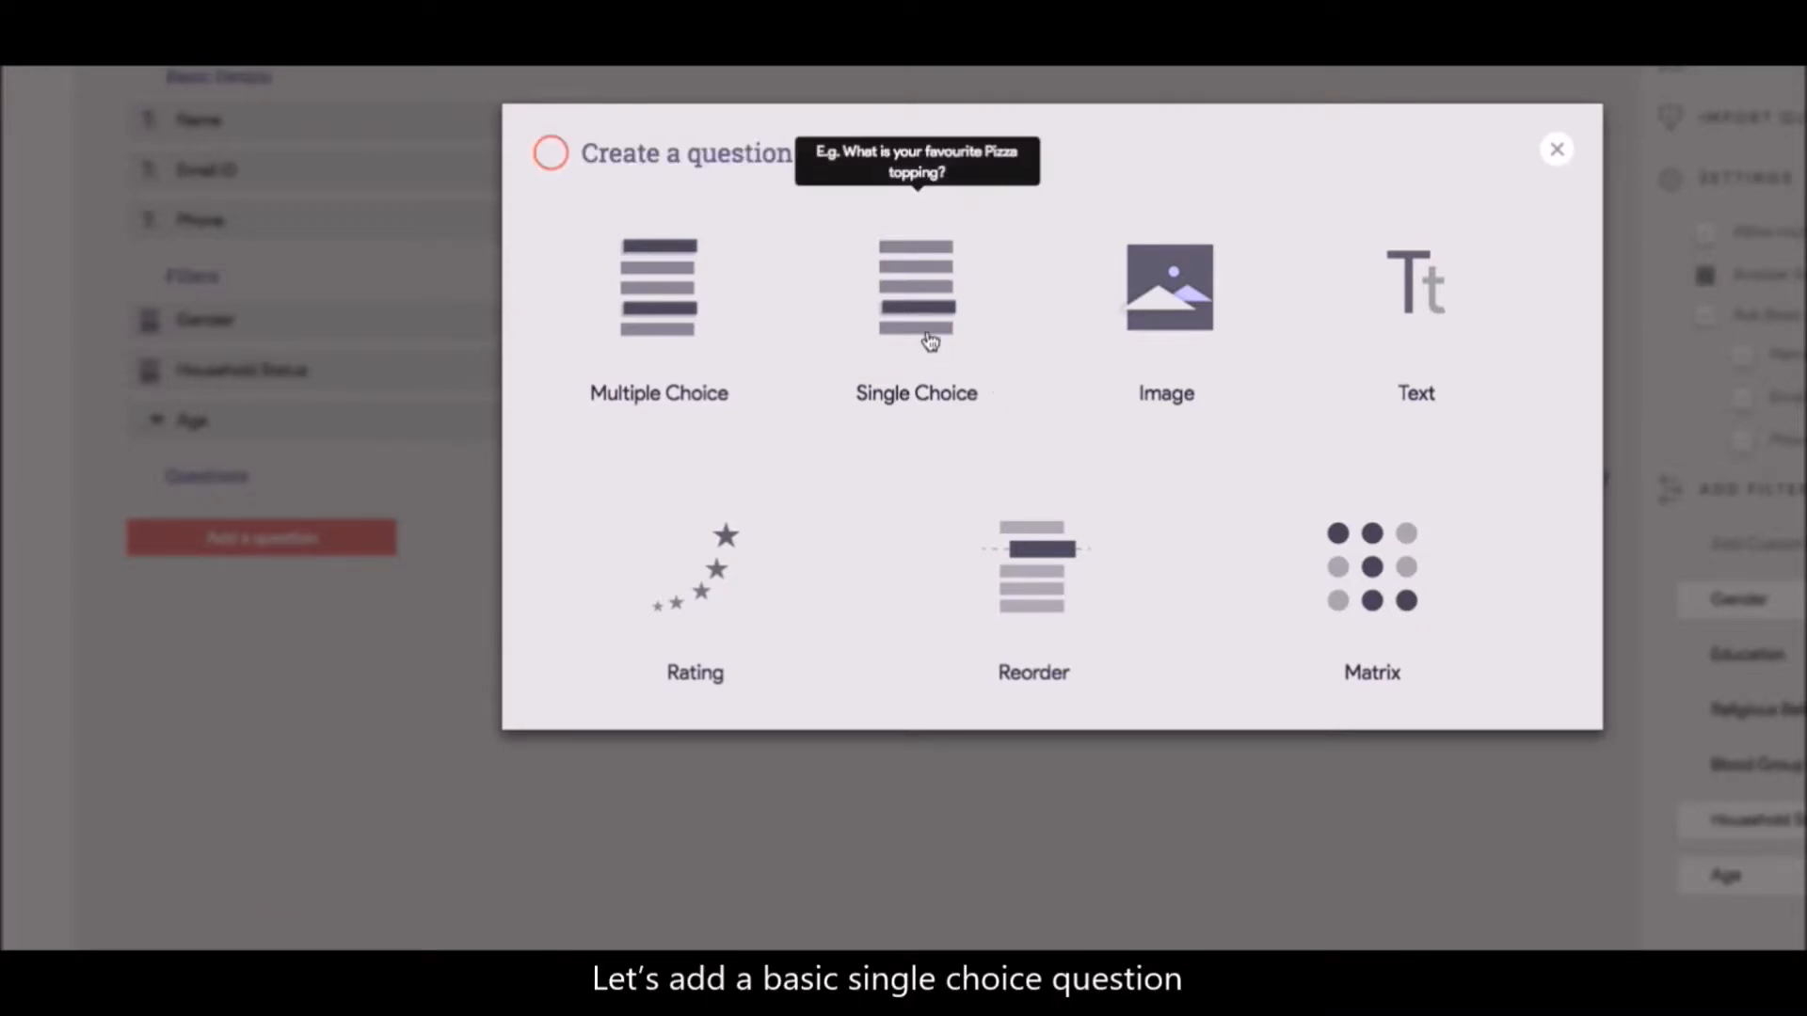
Draft single-choice question 'How did you like our food?' with options Good! and Not good
{"action": "left_click", "coordinate": [916, 299]}
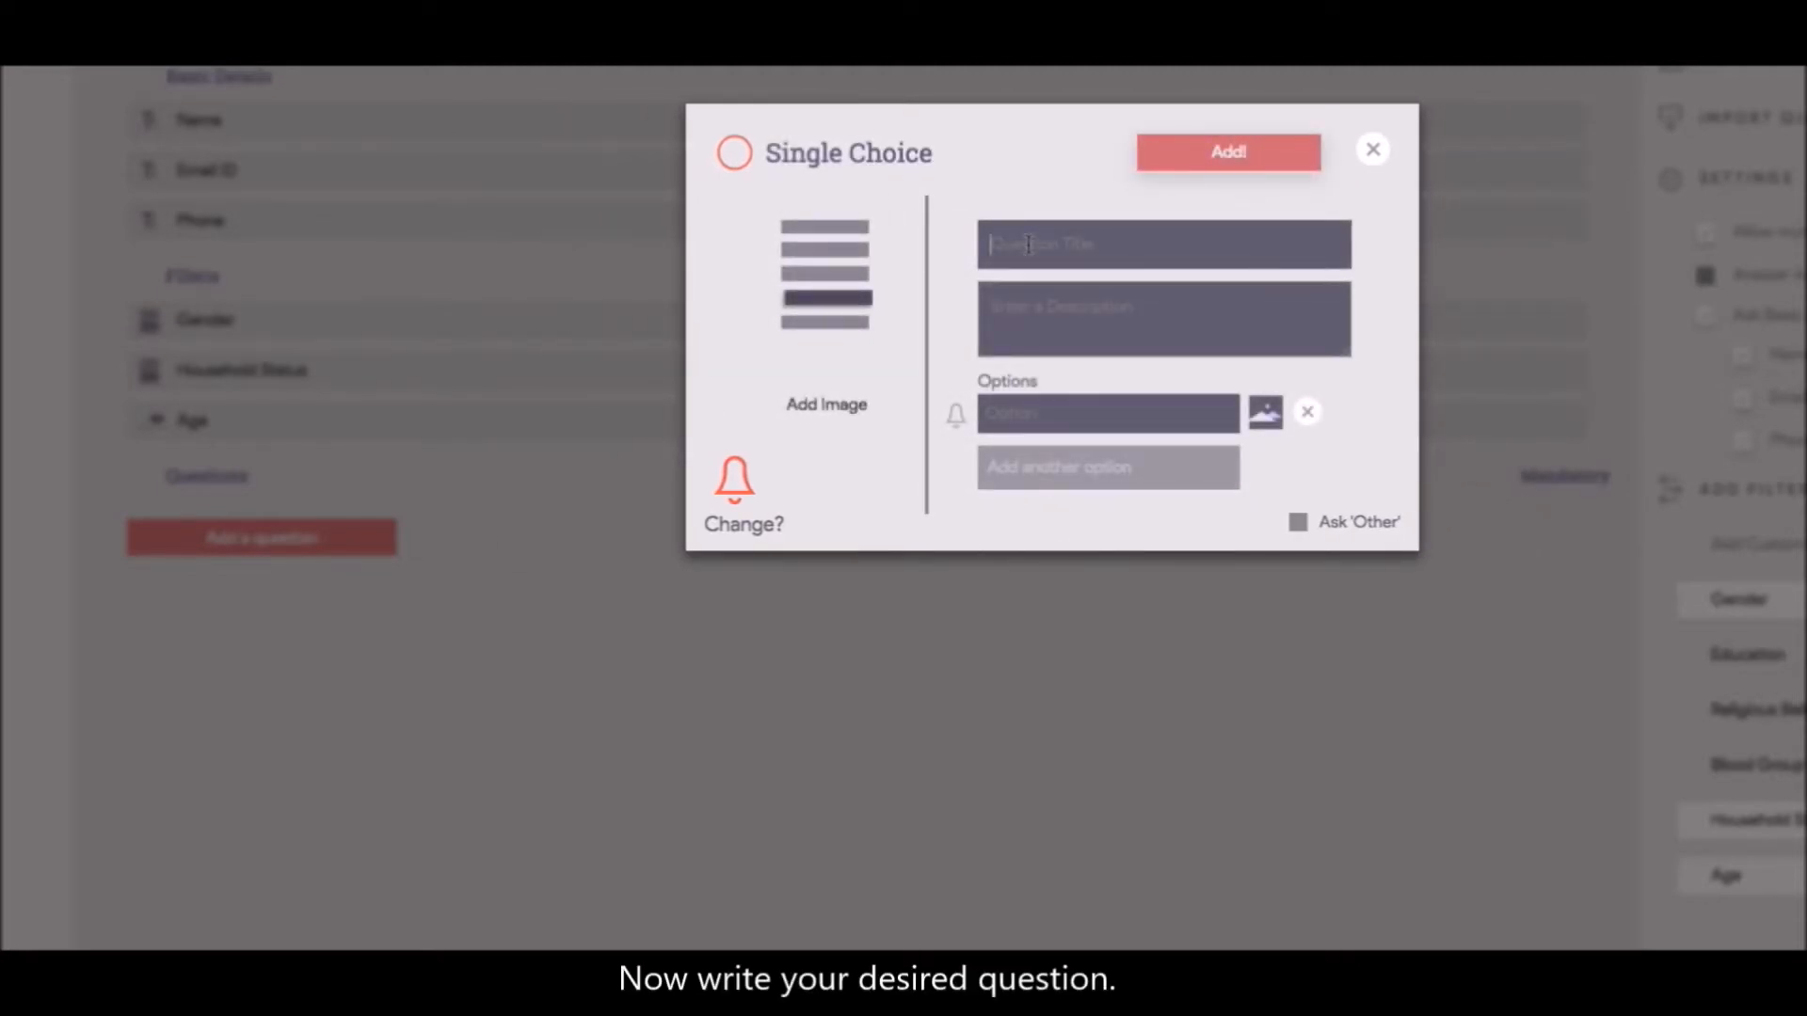
{"action": "type", "text": "How did you like our food?"}
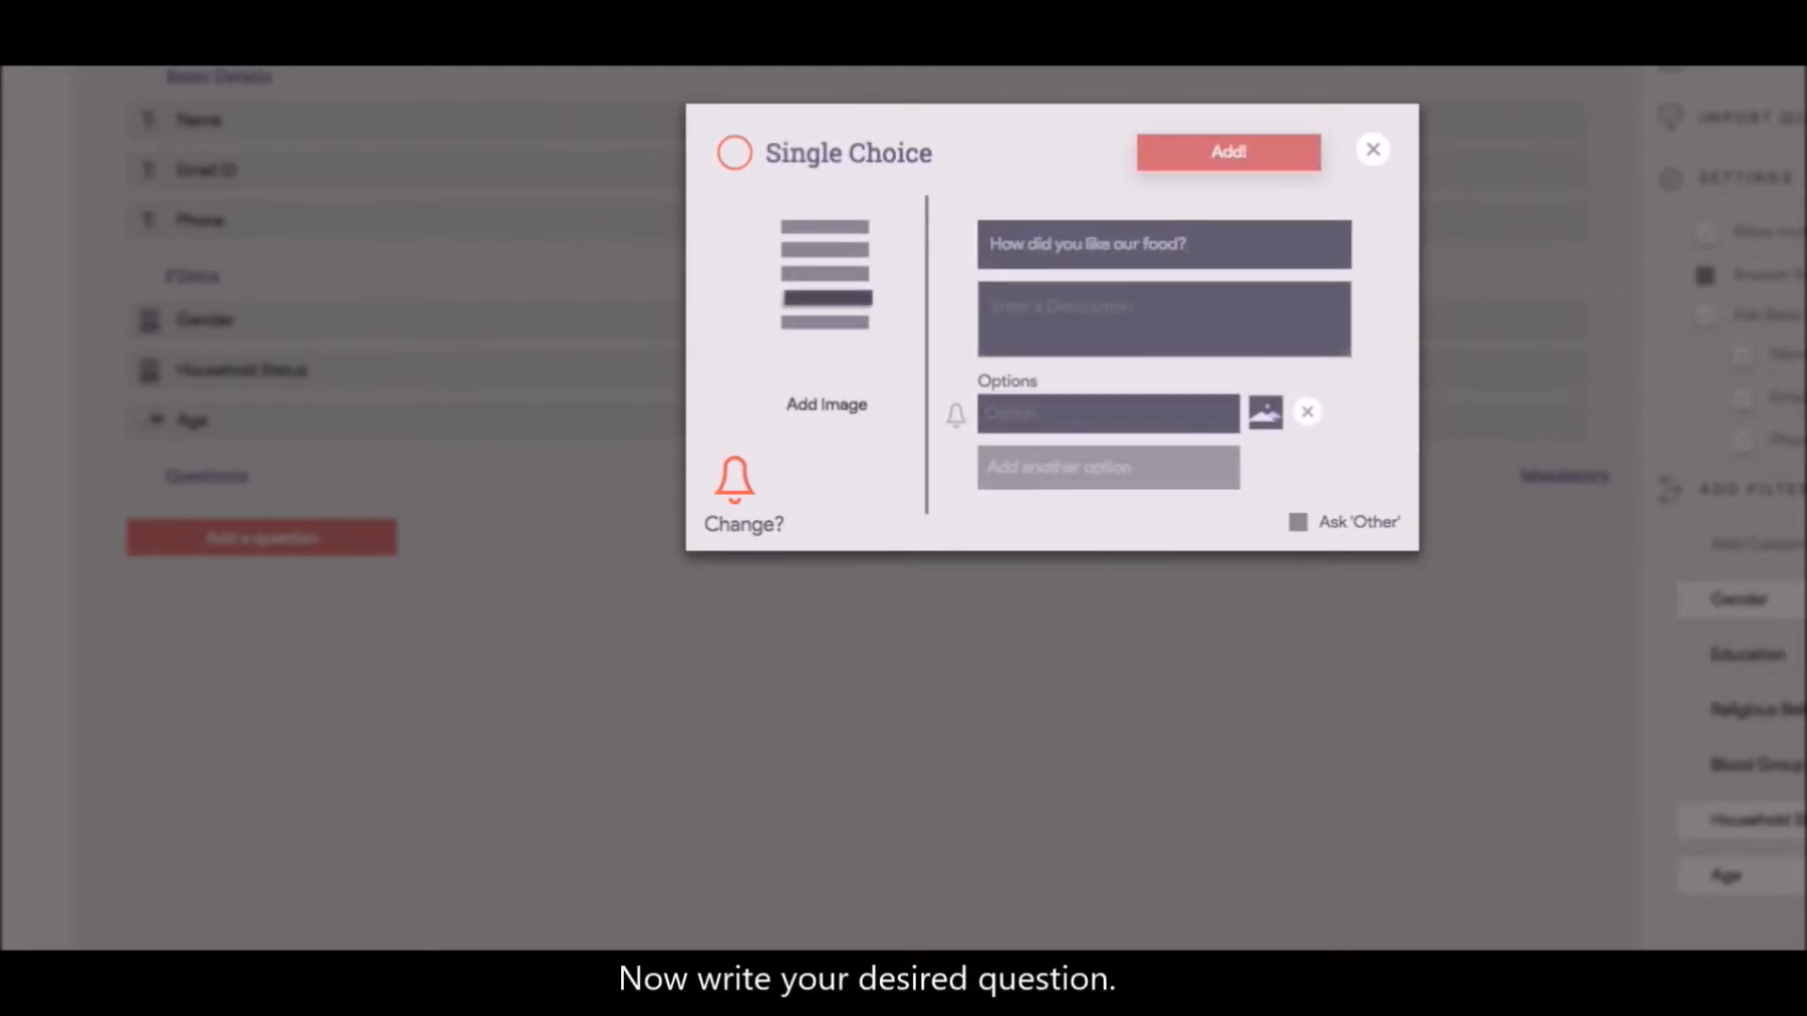
{"action": "type", "text": "Good!"}
{"action": "type", "text": "Not good"}
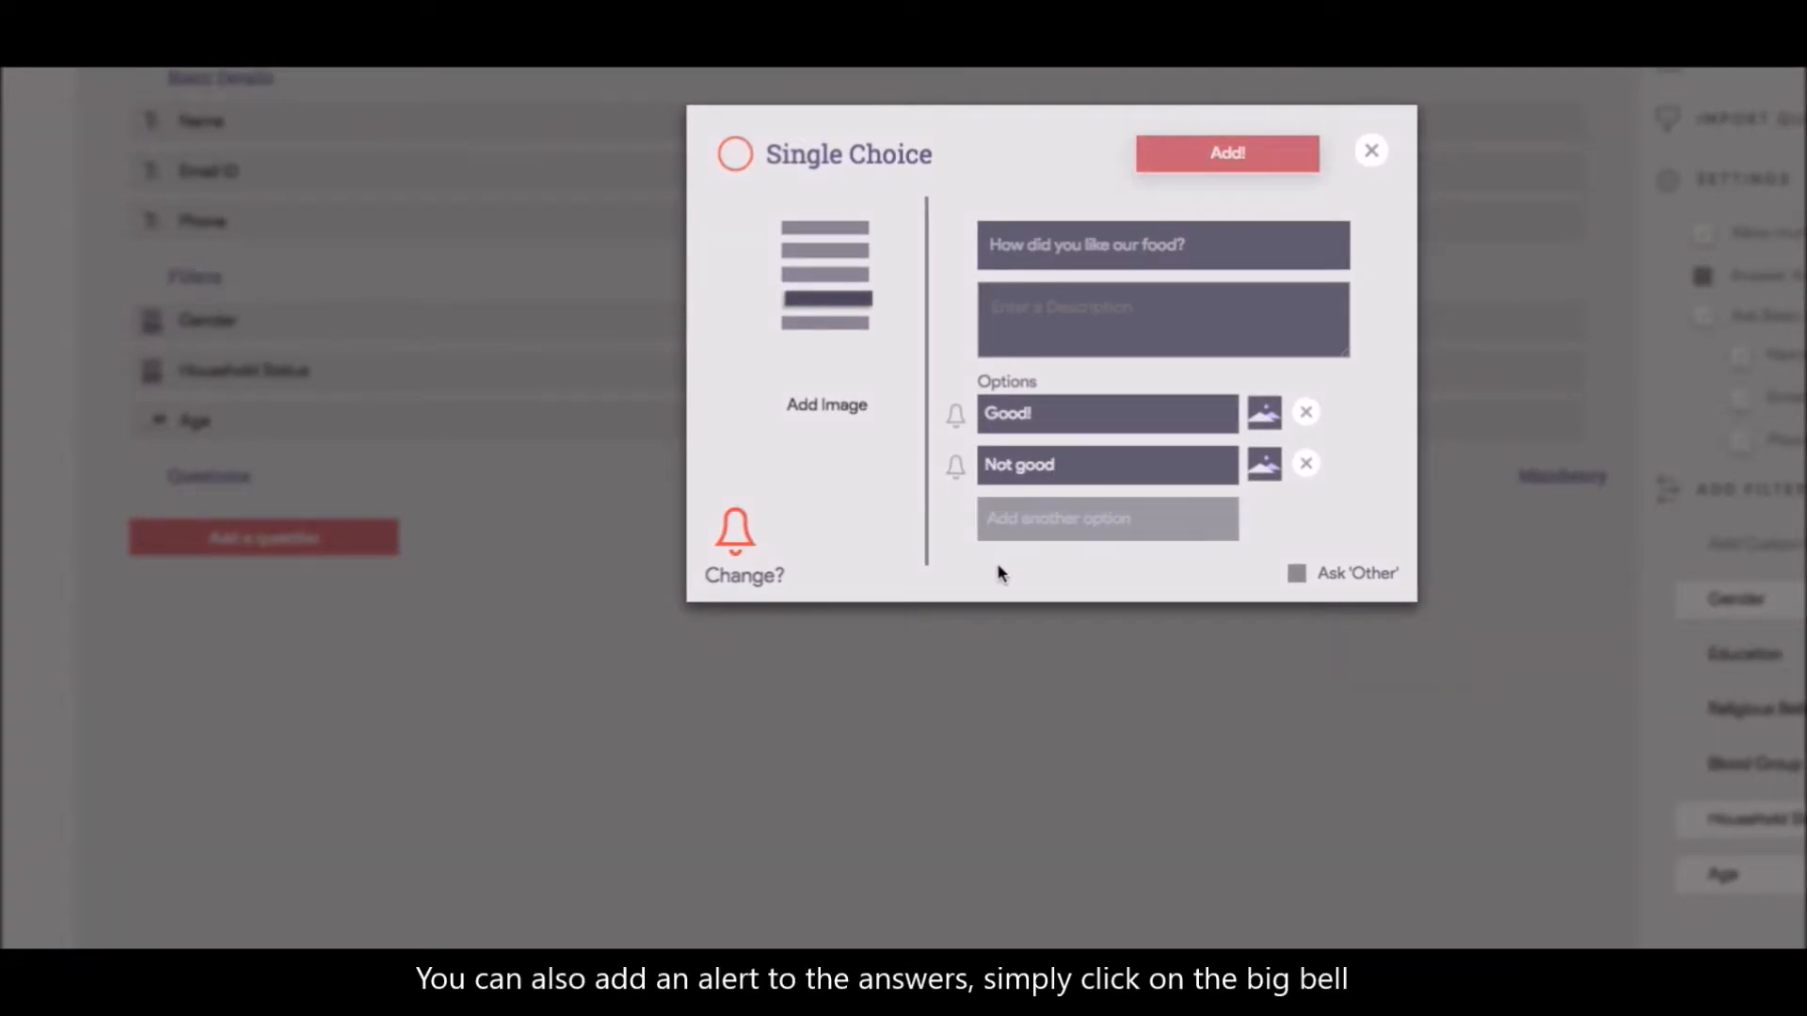
Attach an email and SMS alert to contact Yash for the Not good answer
{"action": "left_click", "coordinate": [734, 531]}
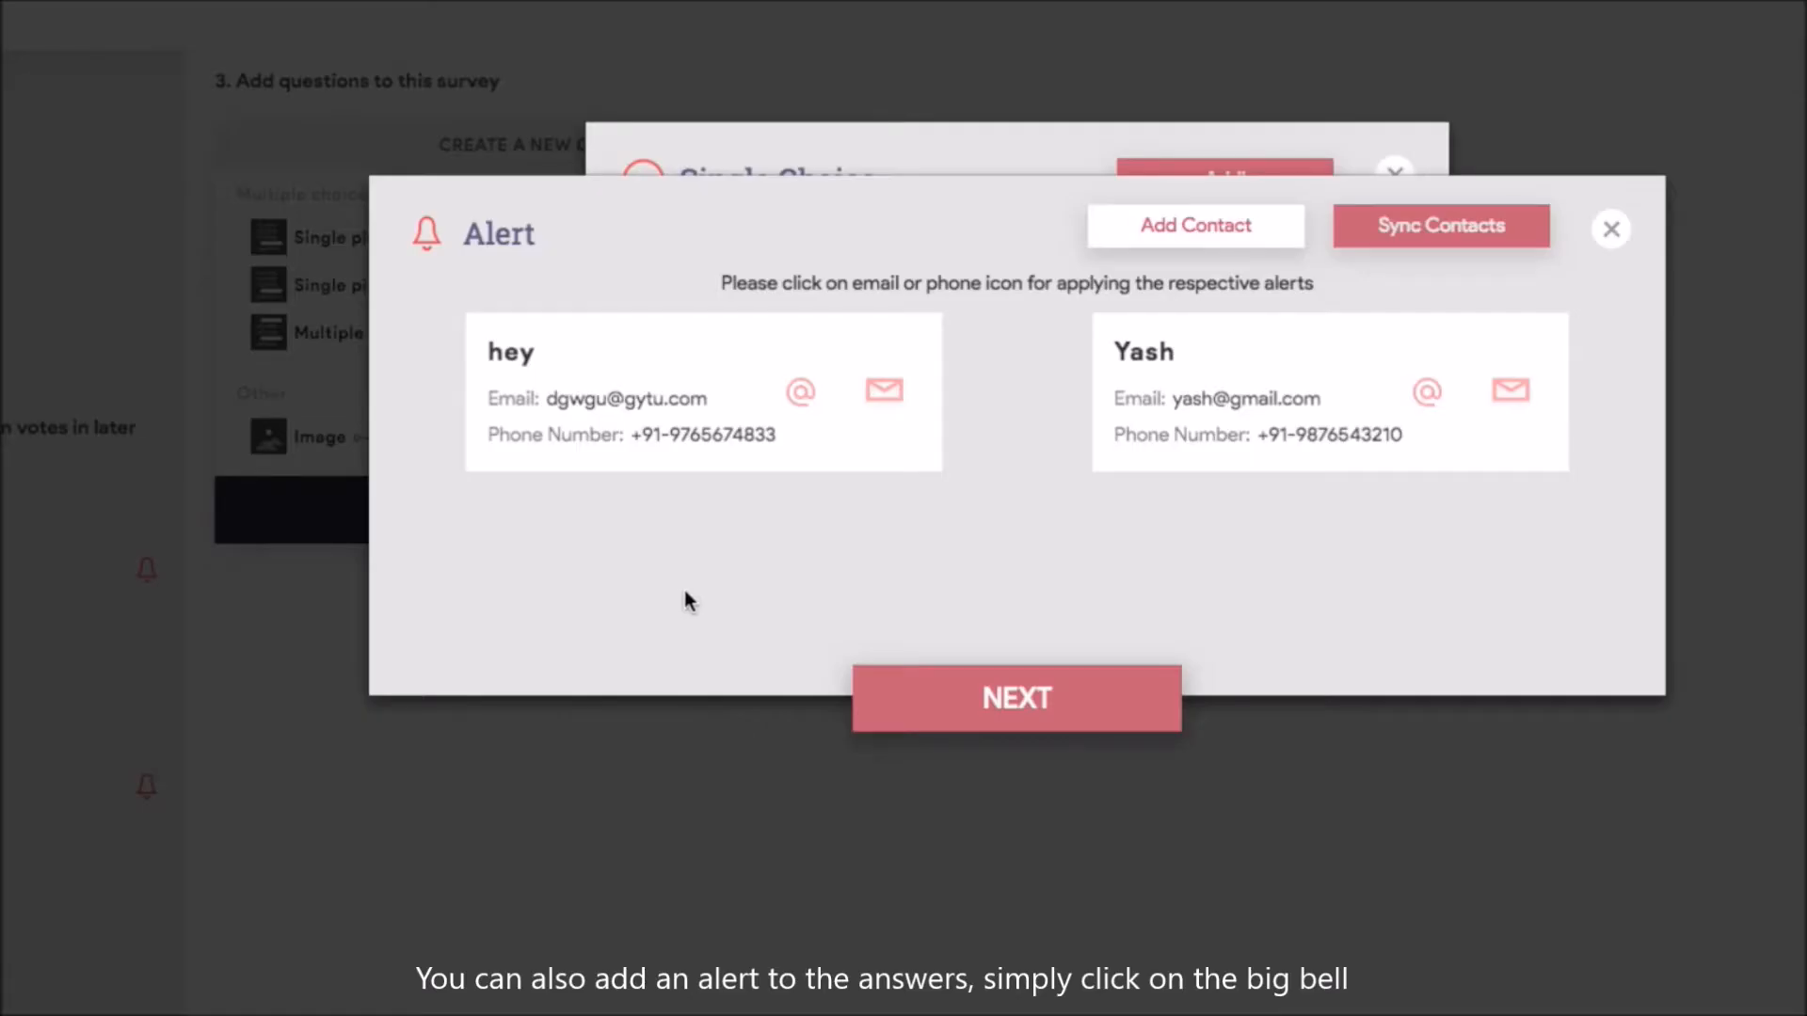
{"action": "mouse_move", "coordinate": [950, 634]}
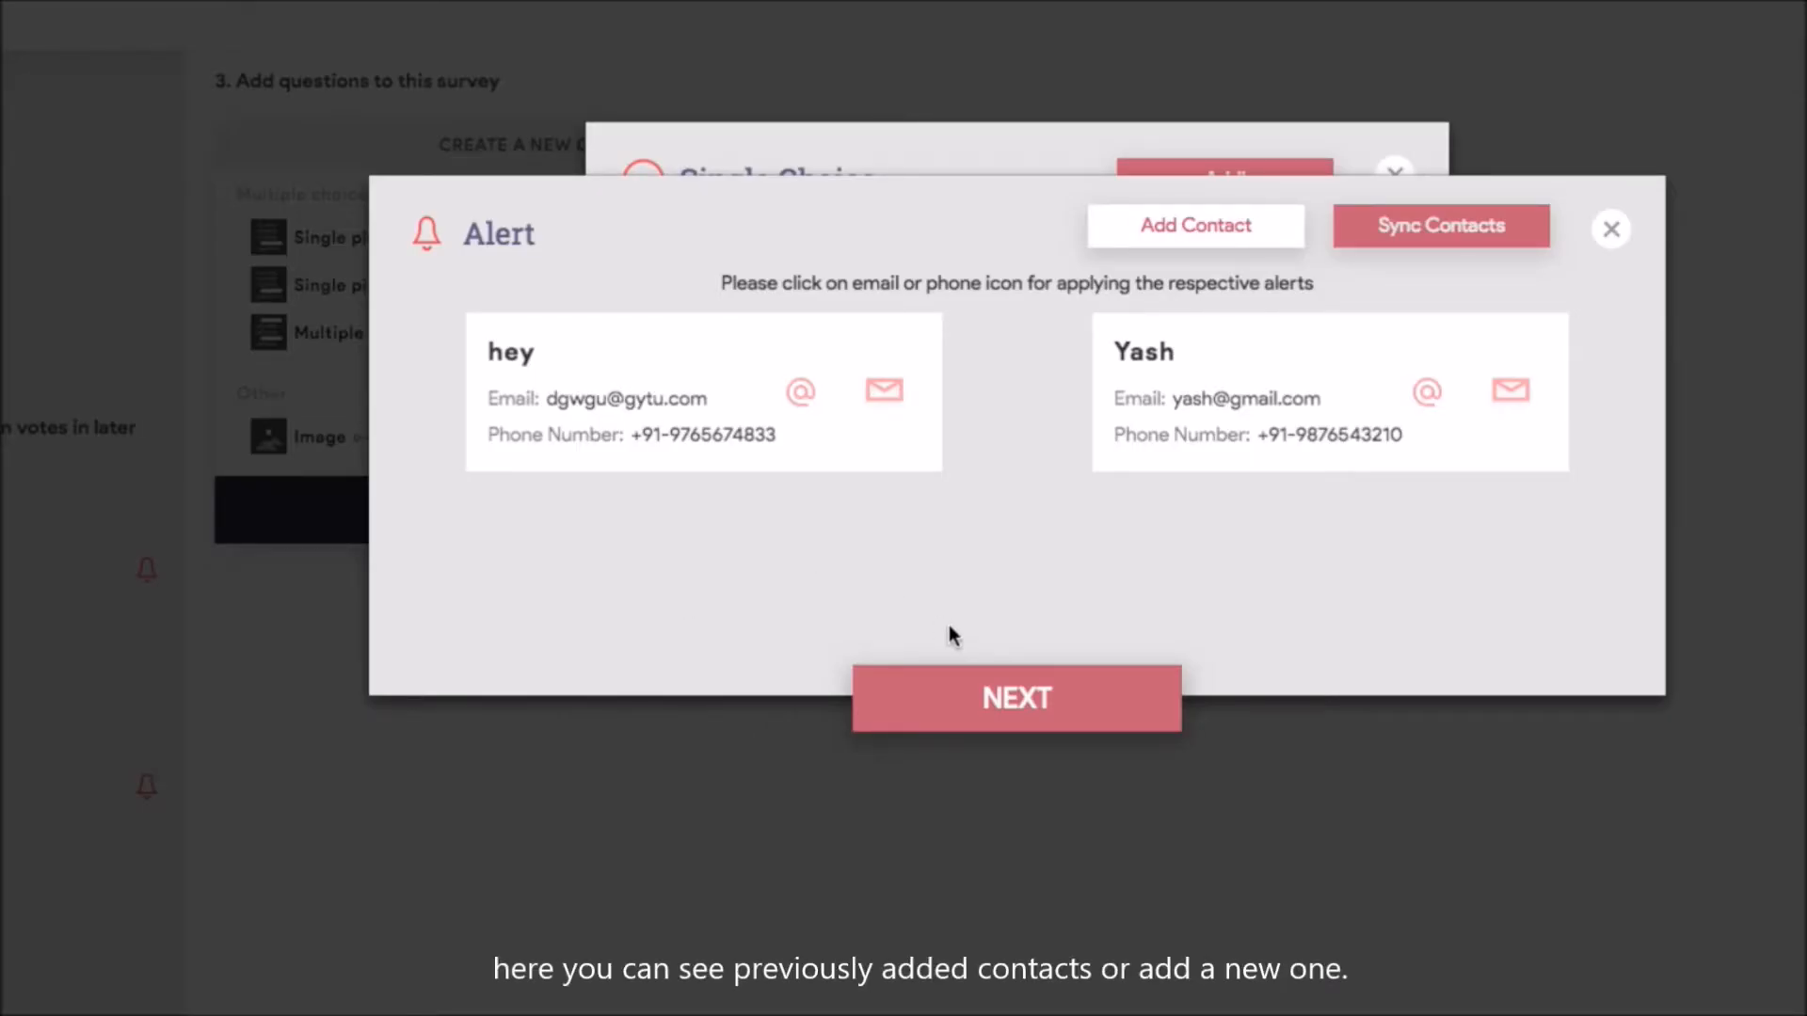
{"action": "mouse_move", "coordinate": [1050, 588]}
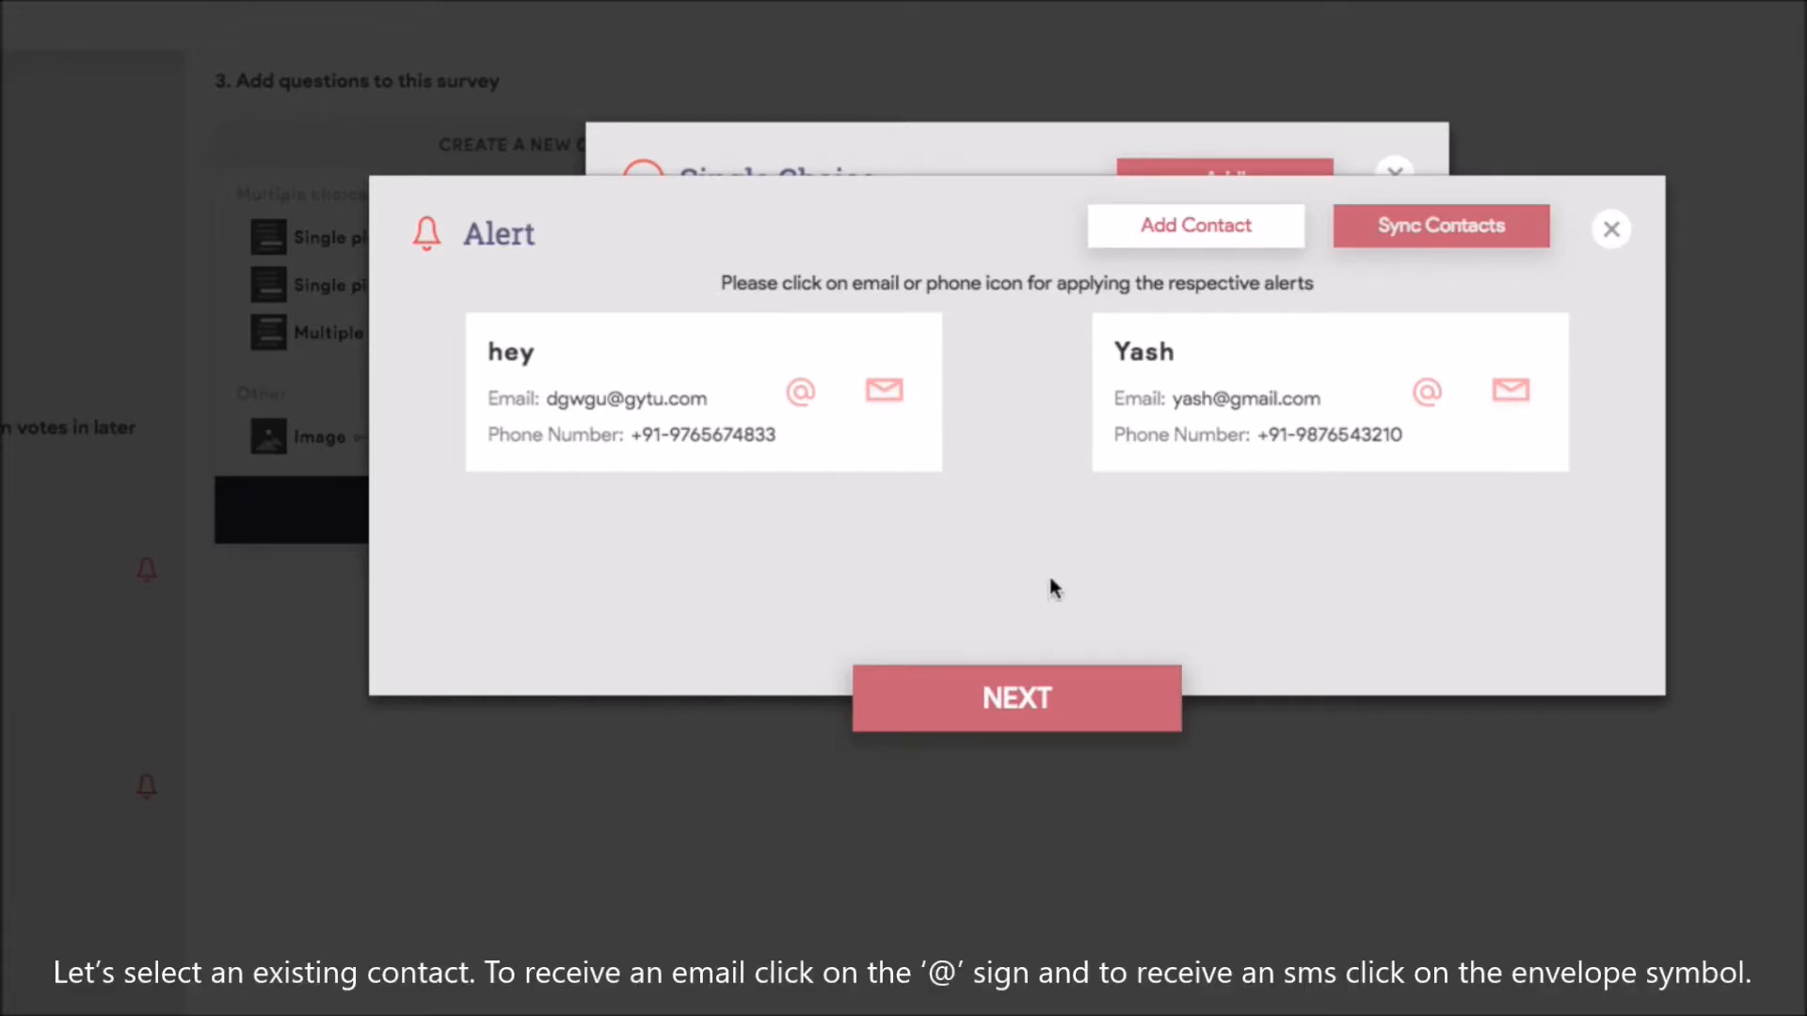
{"action": "mouse_move", "coordinate": [1425, 392]}
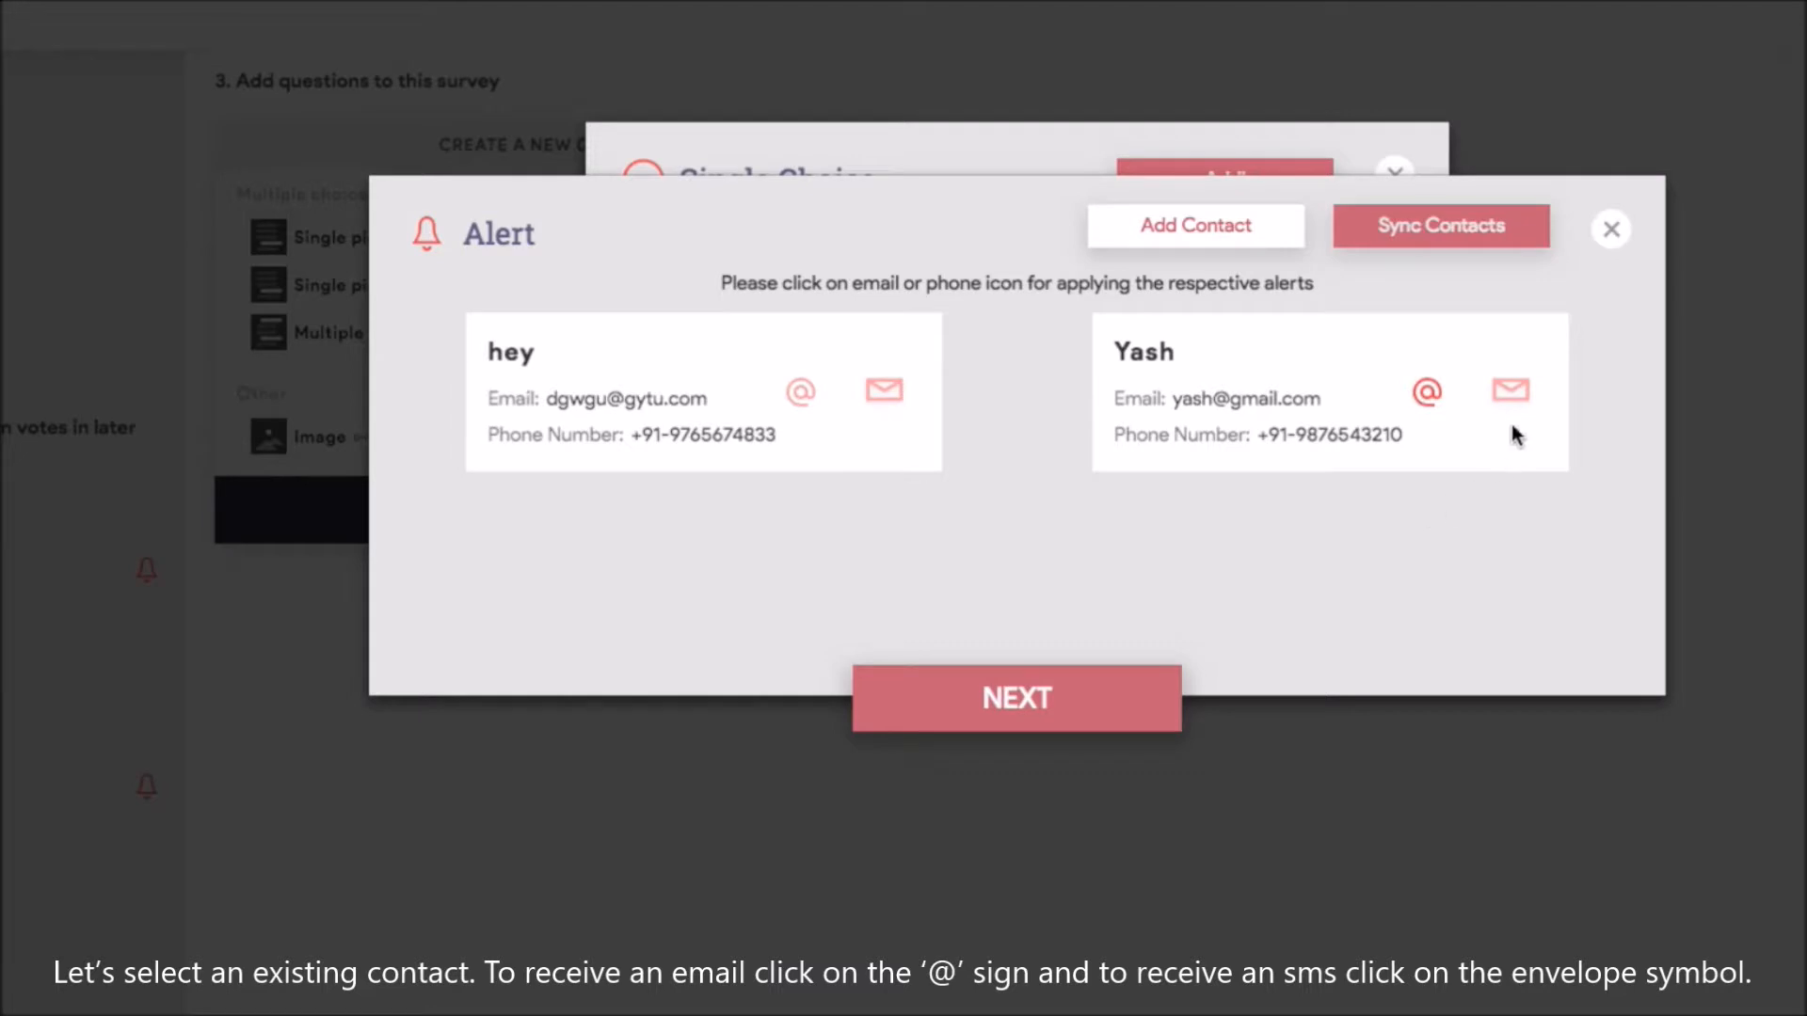
{"action": "mouse_move", "coordinate": [1511, 399]}
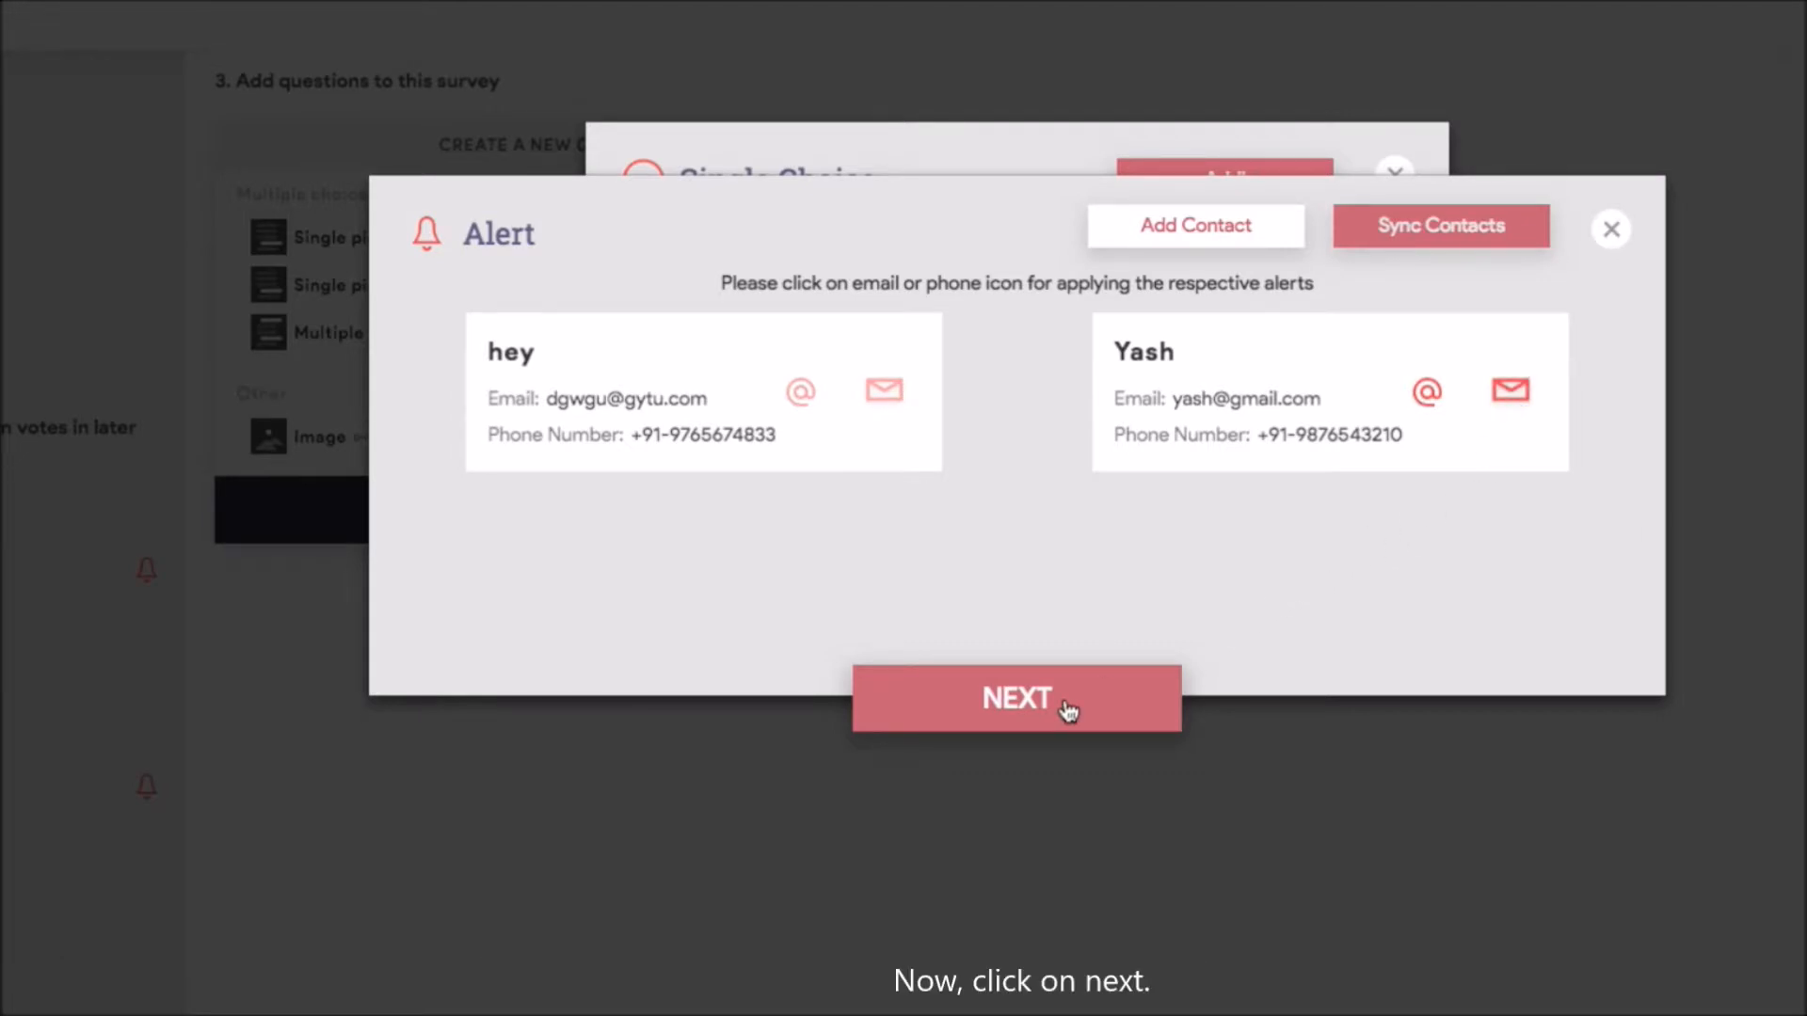
{"action": "left_click", "coordinate": [1014, 698]}
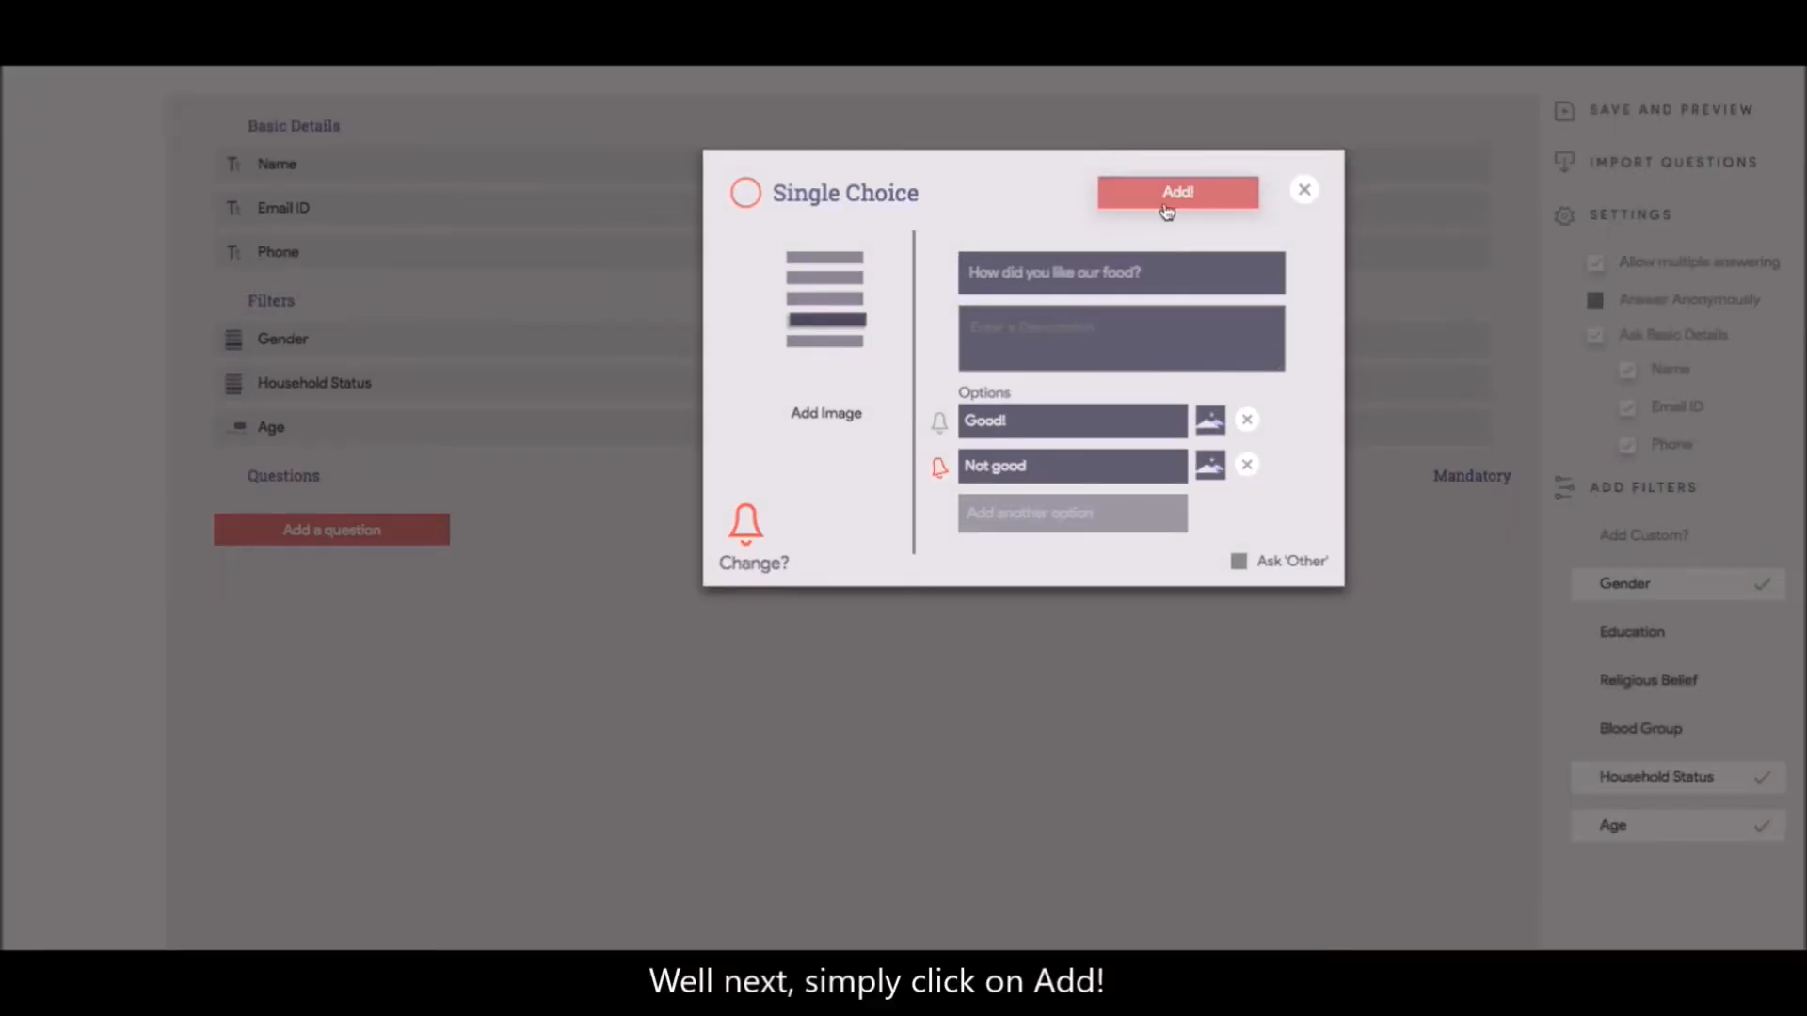
Add the food question with its alert to Cafe Survey's question list
{"action": "left_click", "coordinate": [1176, 192]}
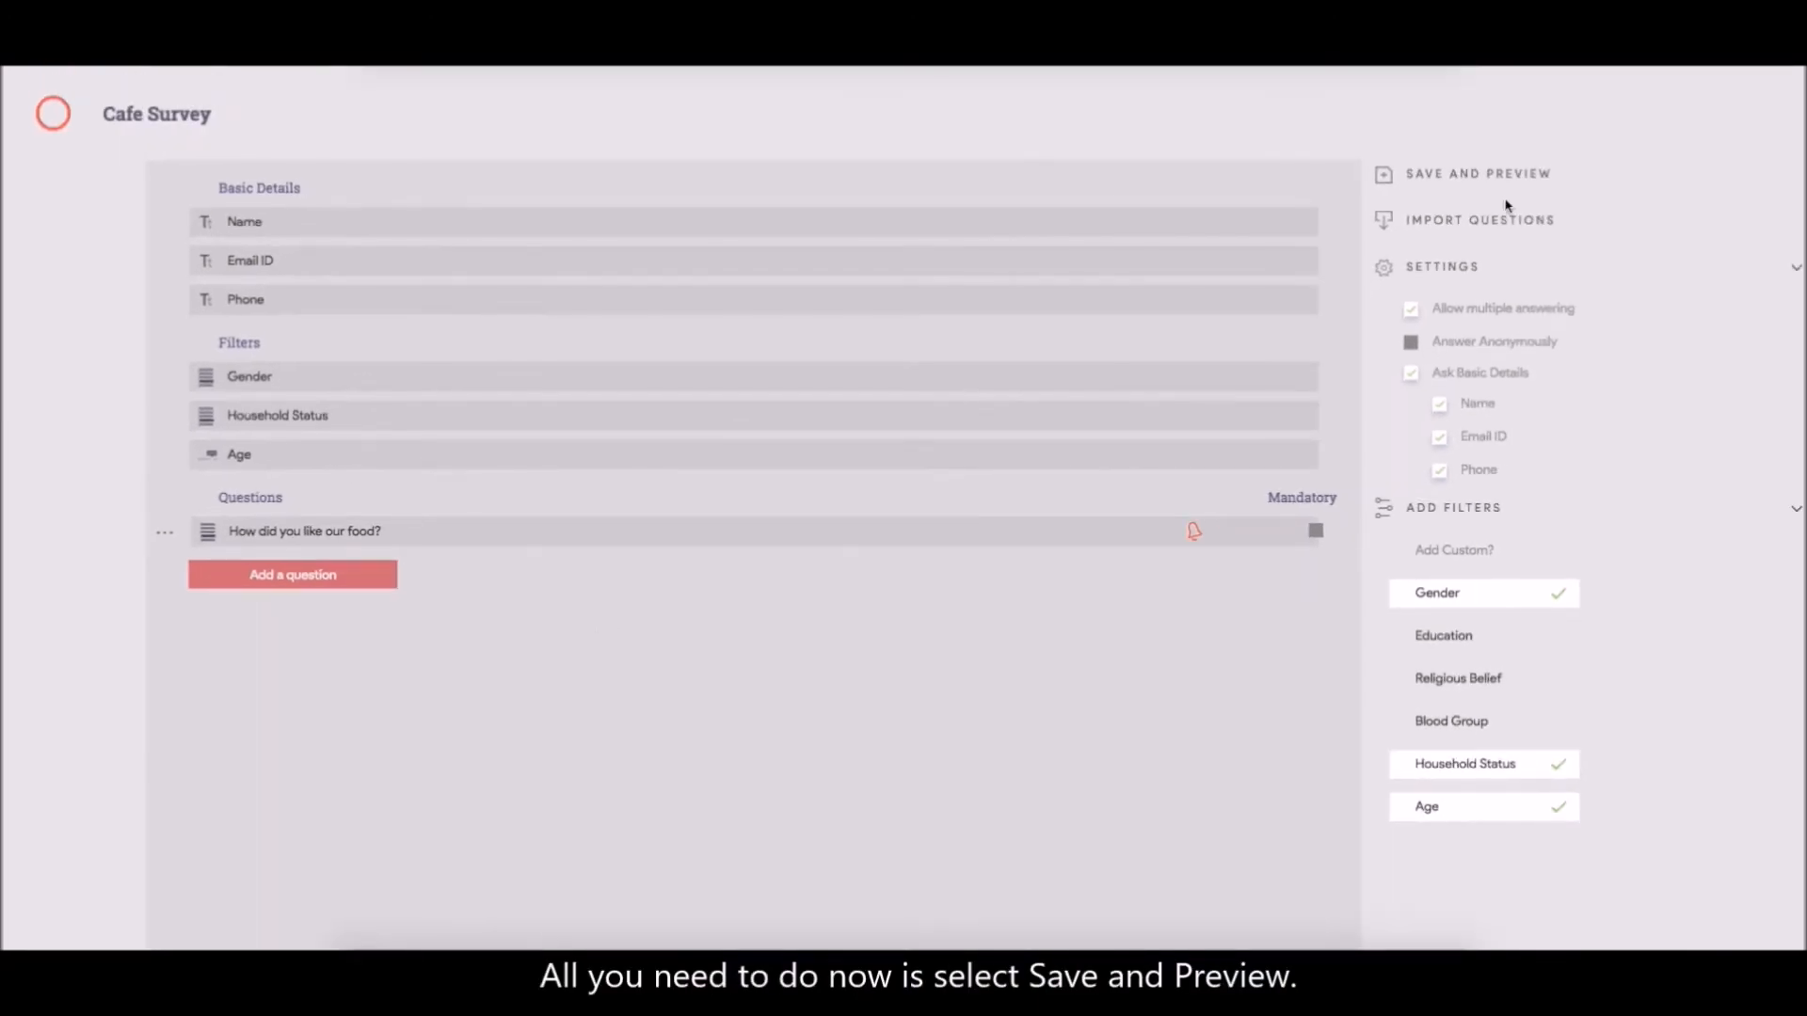
{"action": "mouse_move", "coordinate": [1593, 174]}
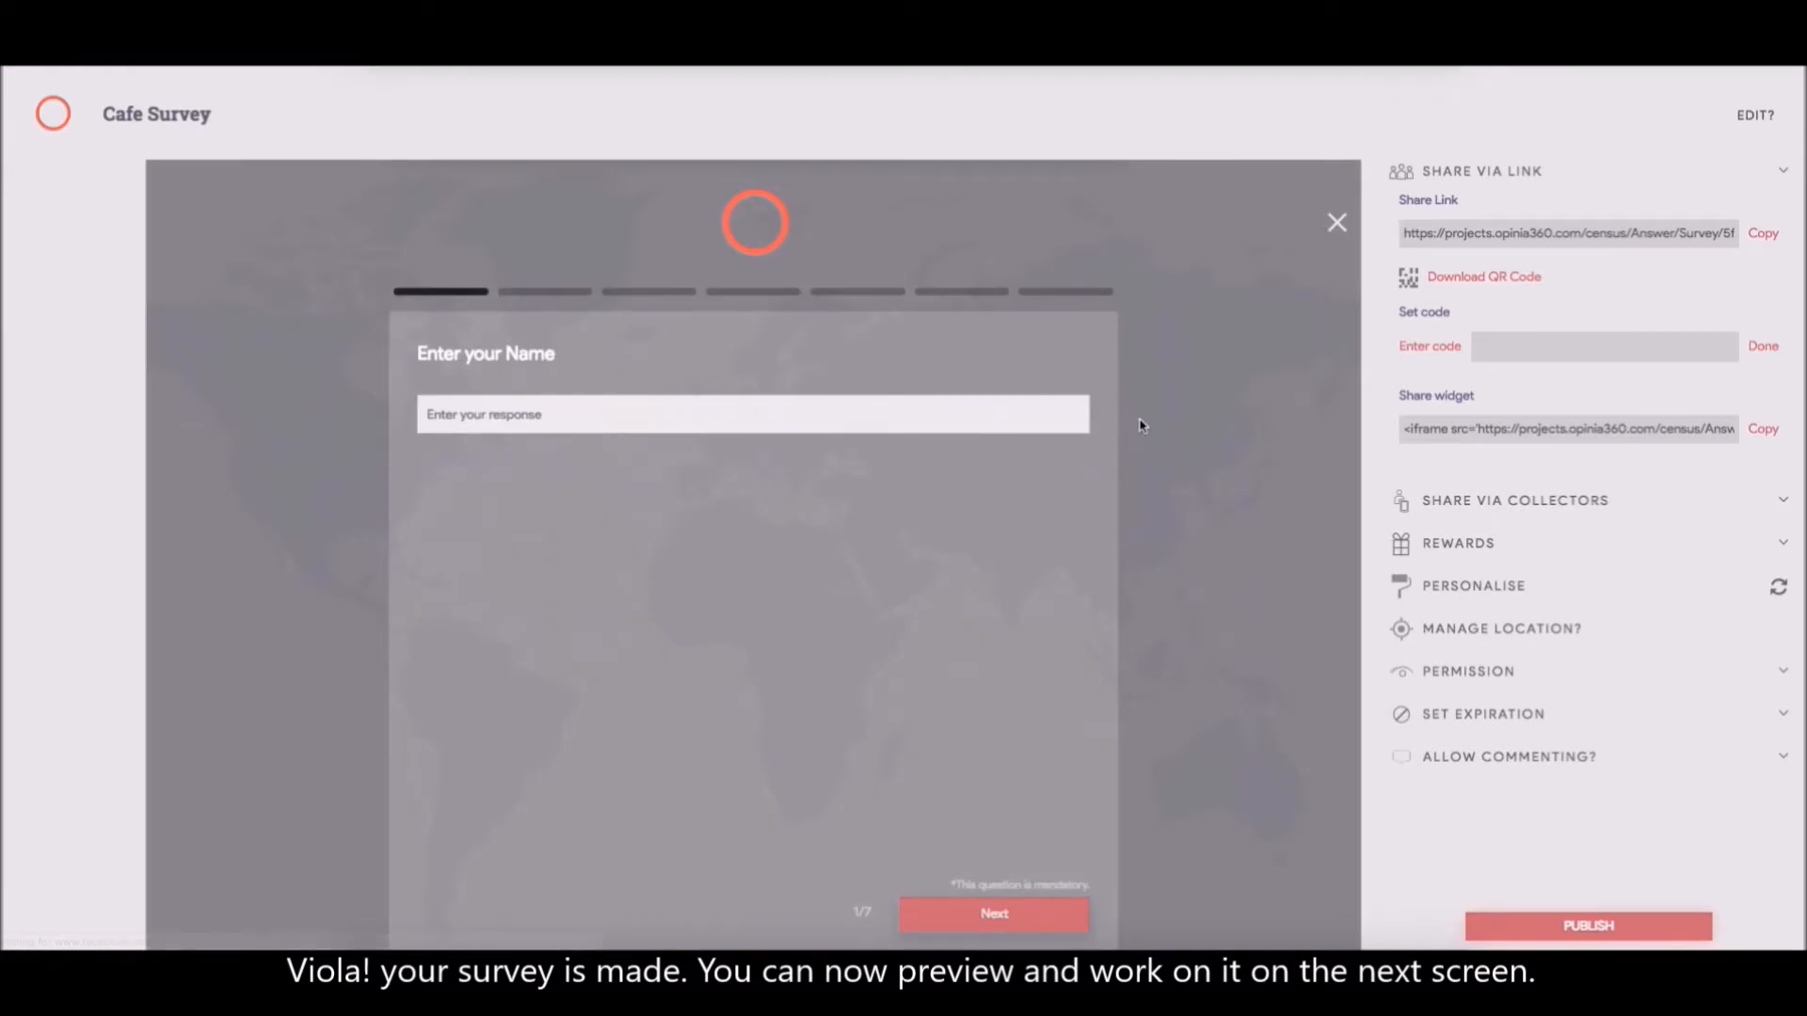
{"action": "mouse_move", "coordinate": [1215, 435]}
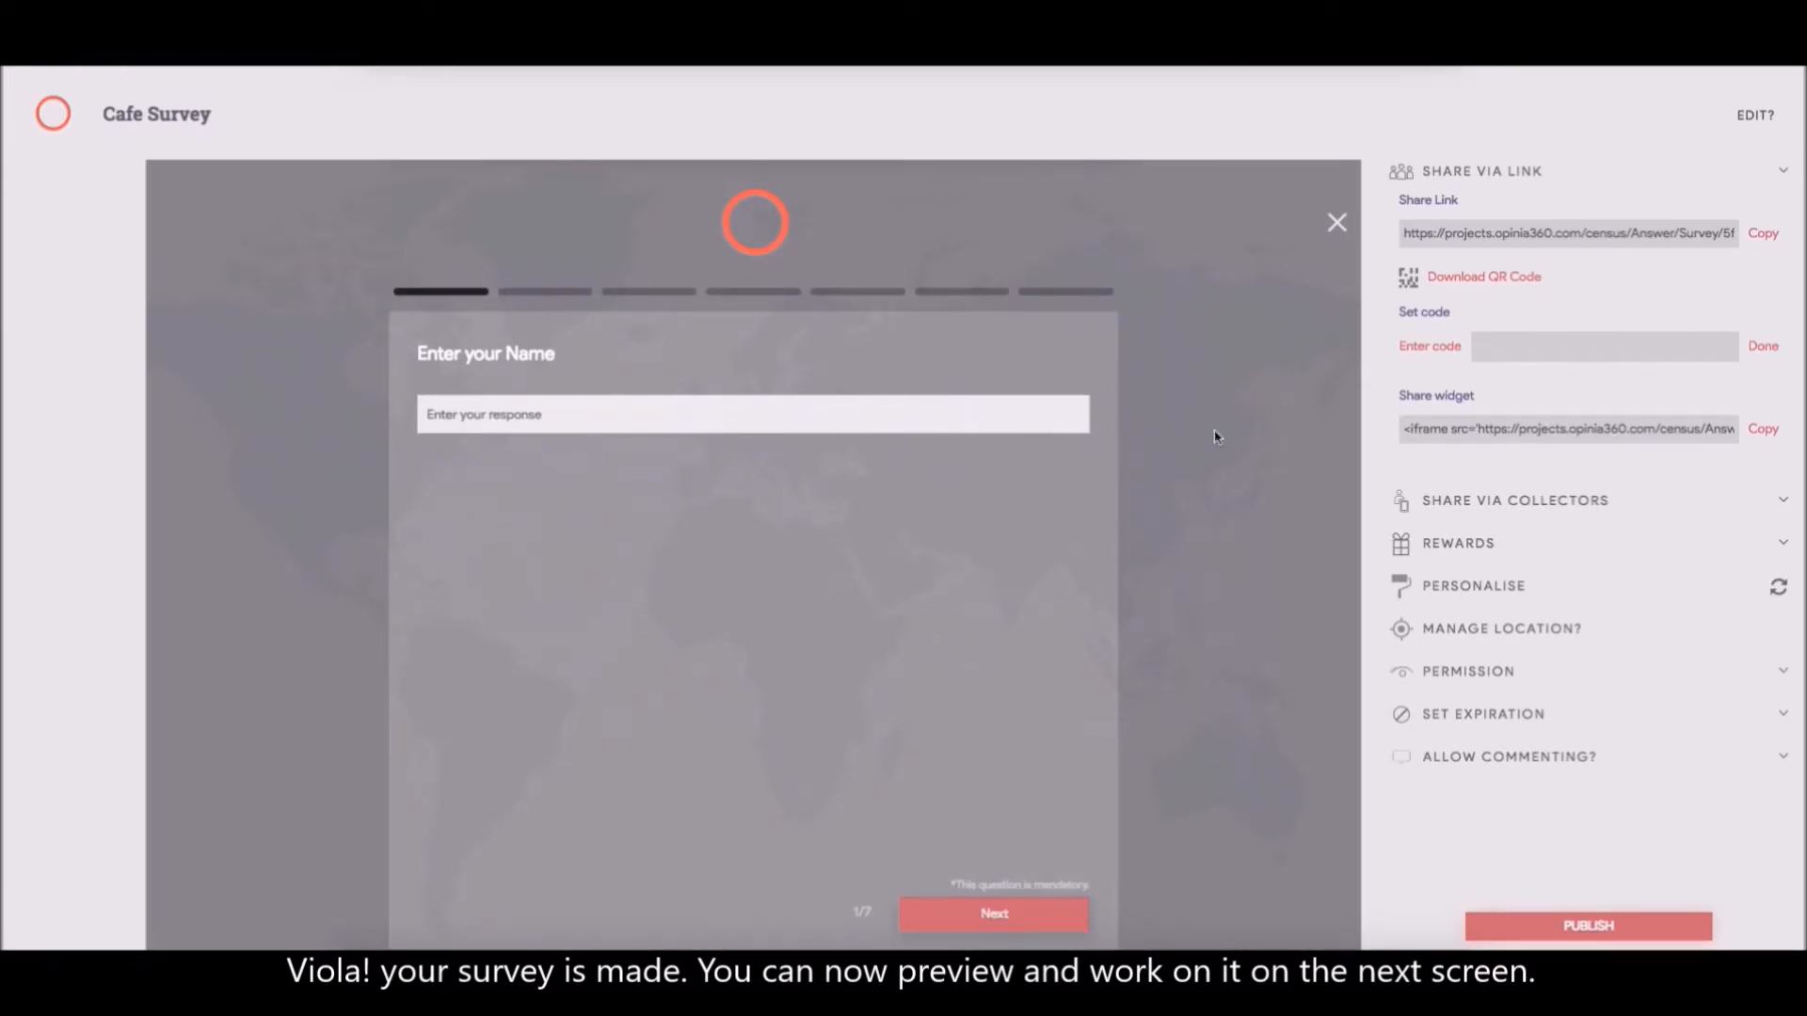
{"action": "mouse_move", "coordinate": [1479, 171]}
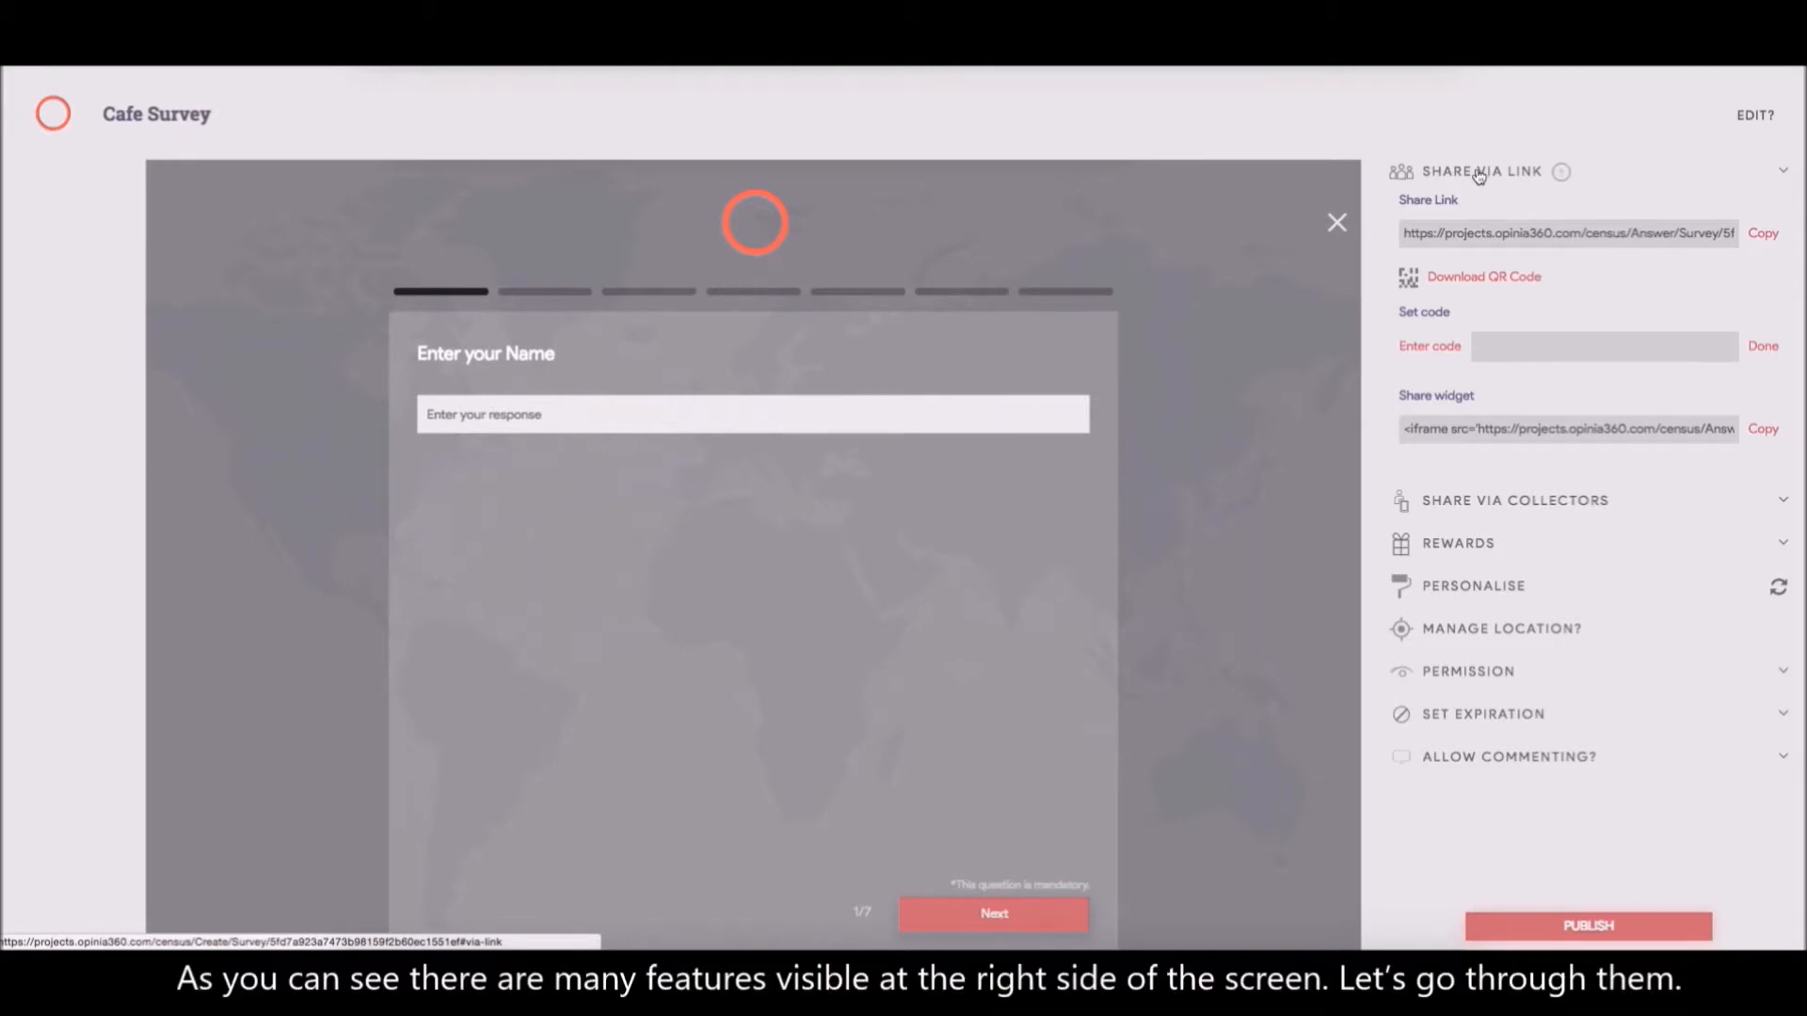
{"action": "mouse_move", "coordinate": [1769, 180]}
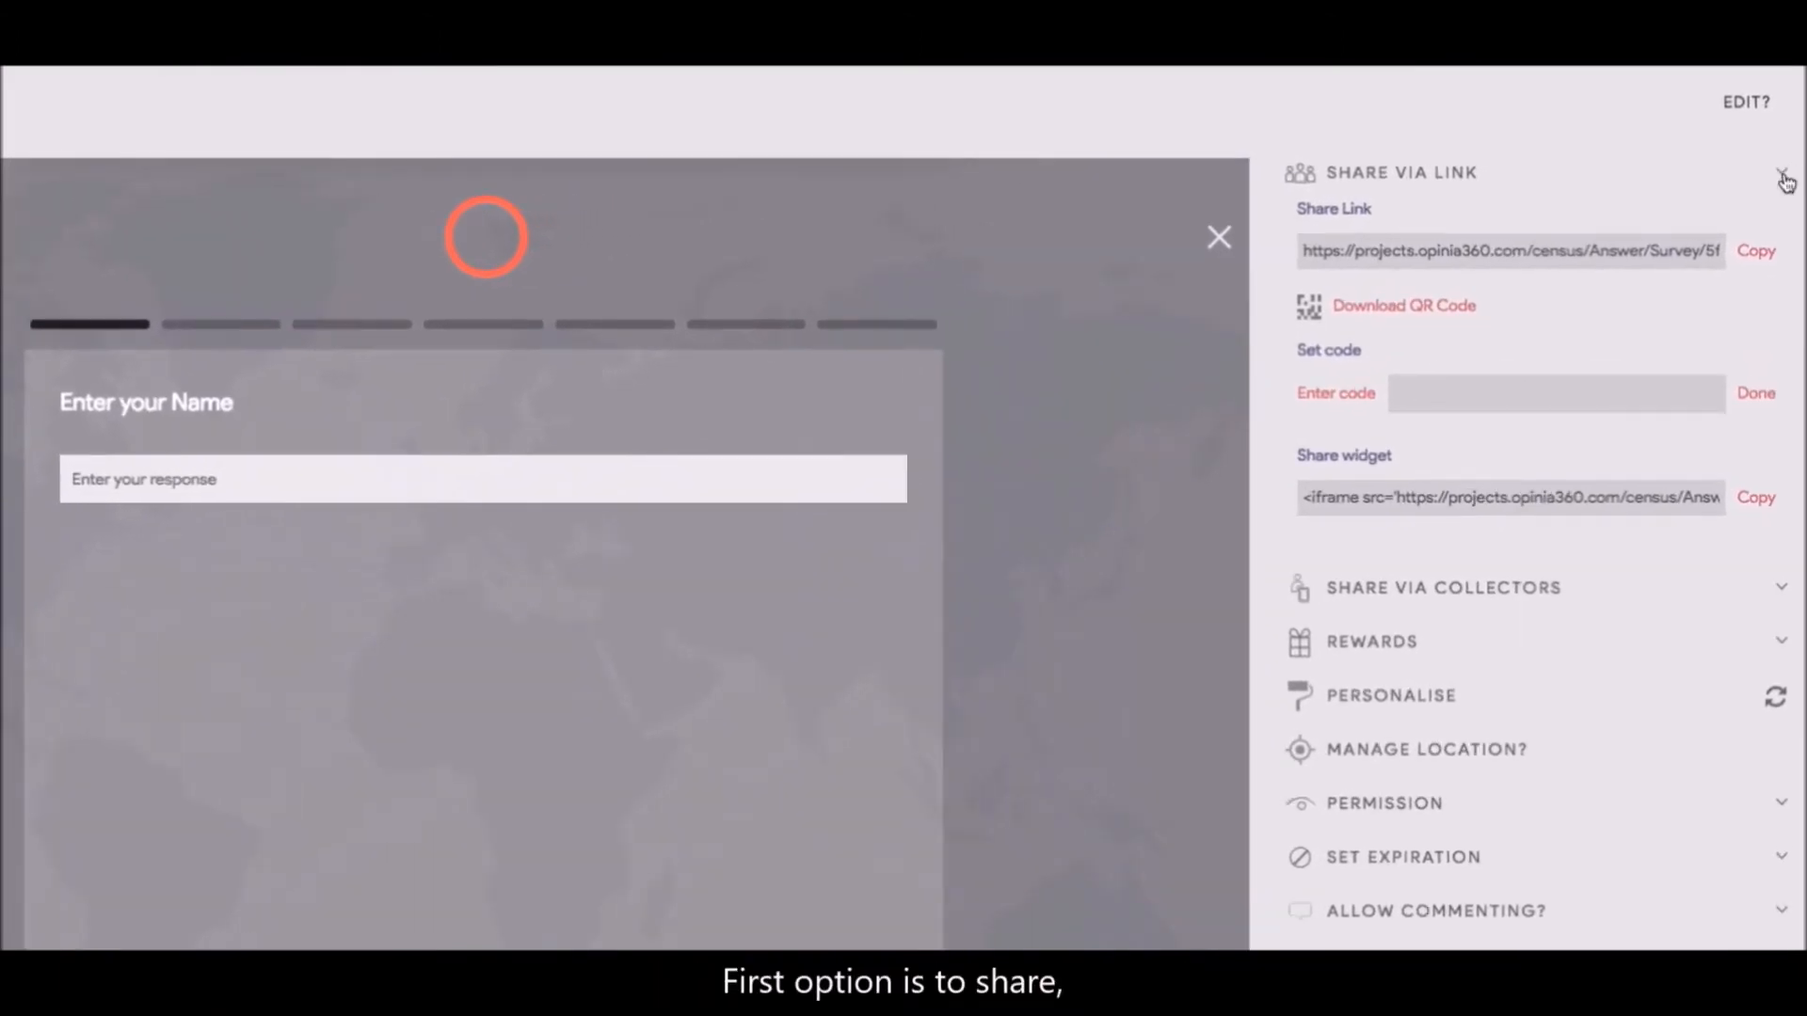
{"action": "mouse_move", "coordinate": [1500, 173]}
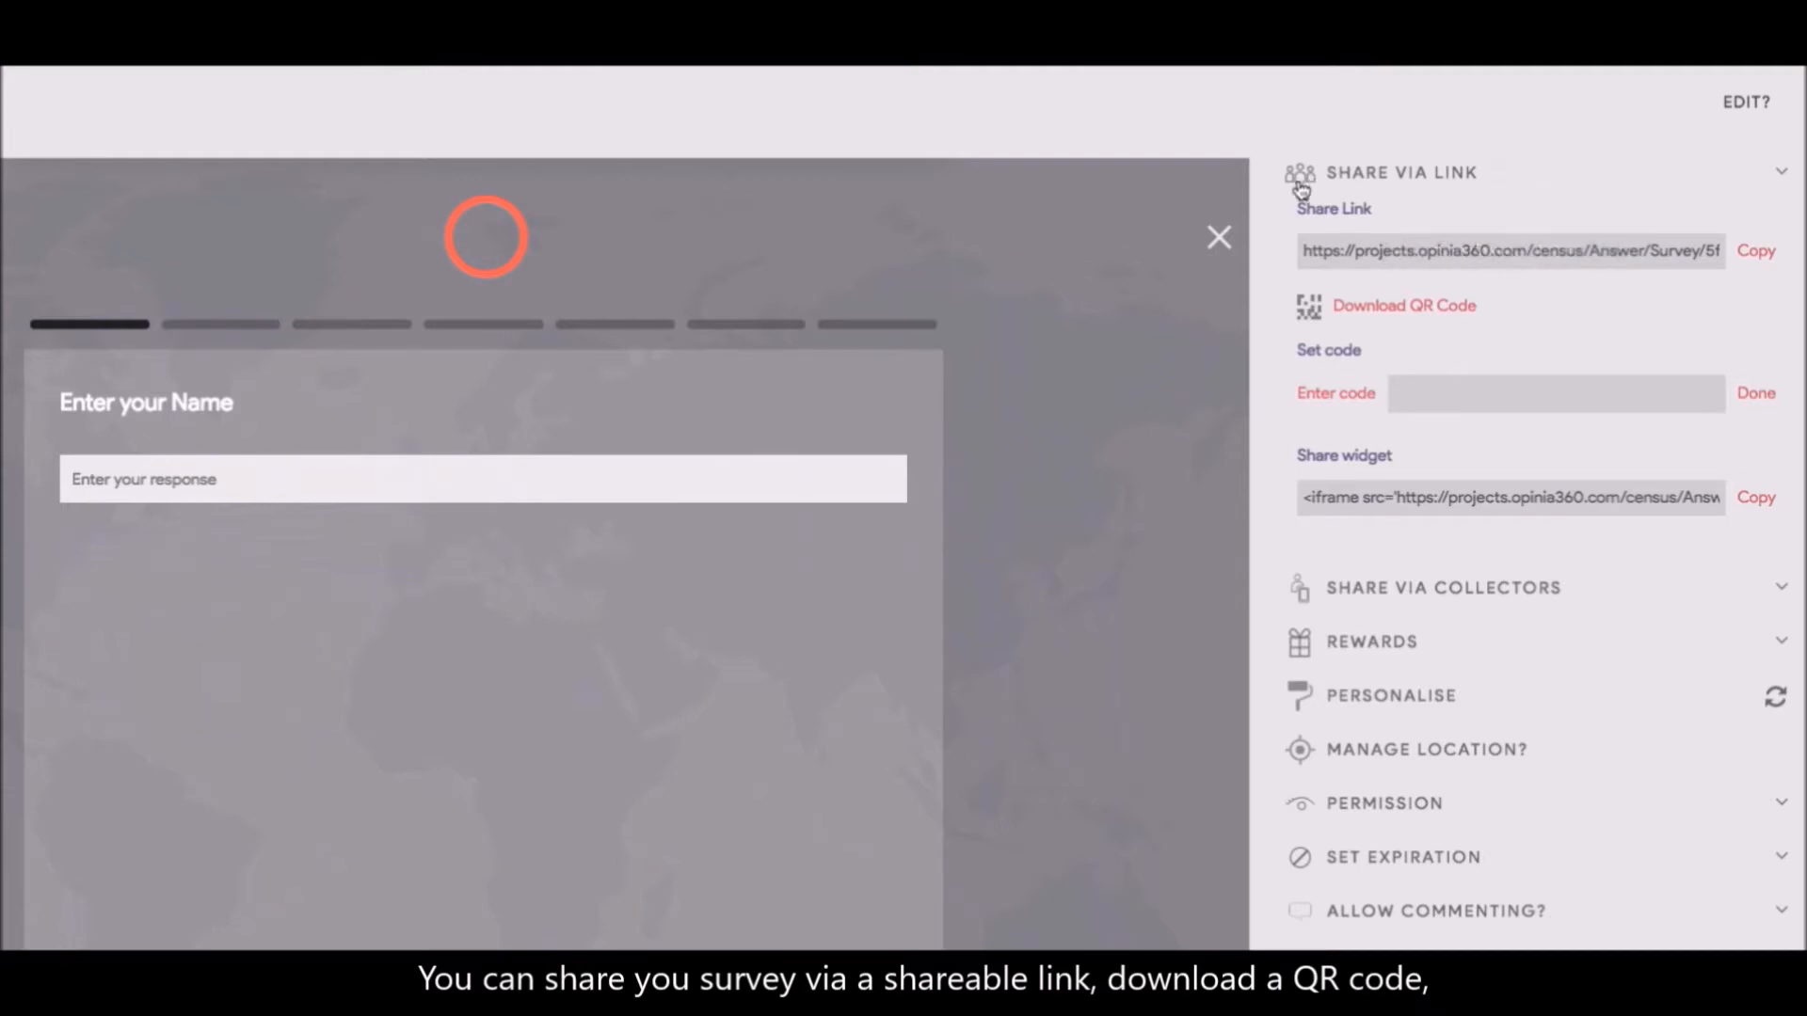
{"action": "mouse_move", "coordinate": [1285, 333]}
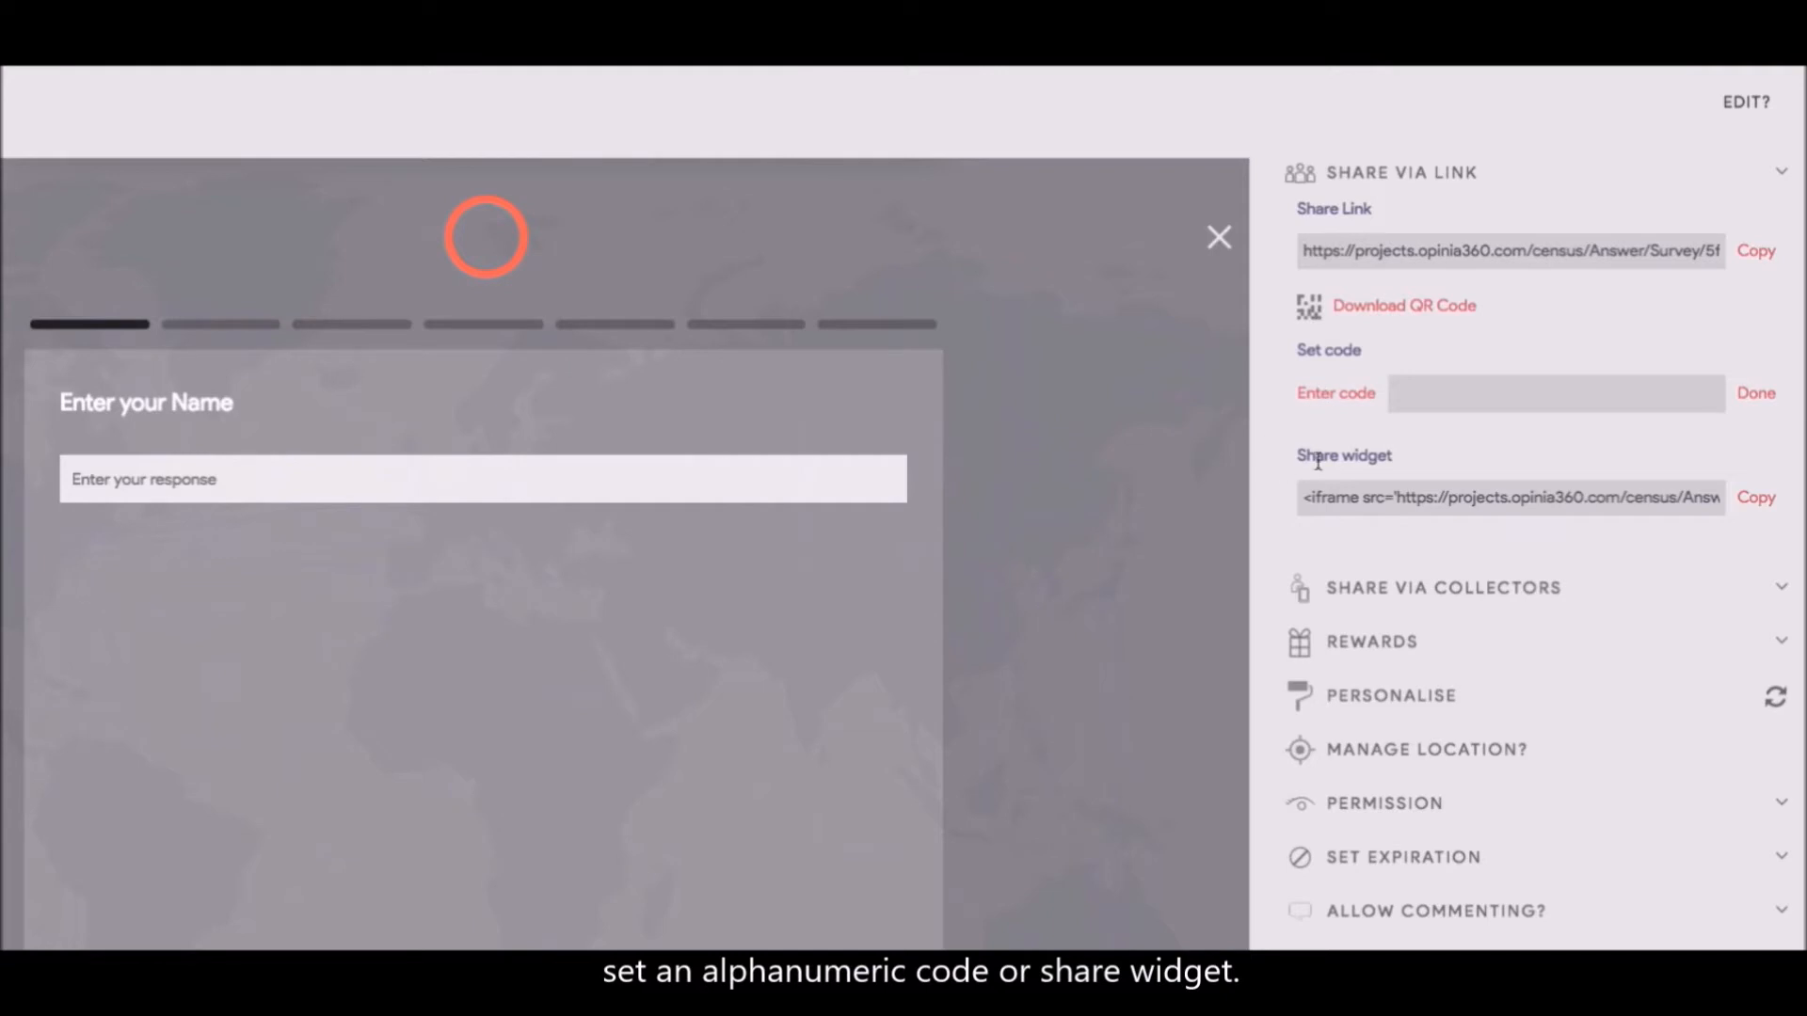
{"action": "mouse_move", "coordinate": [1372, 642]}
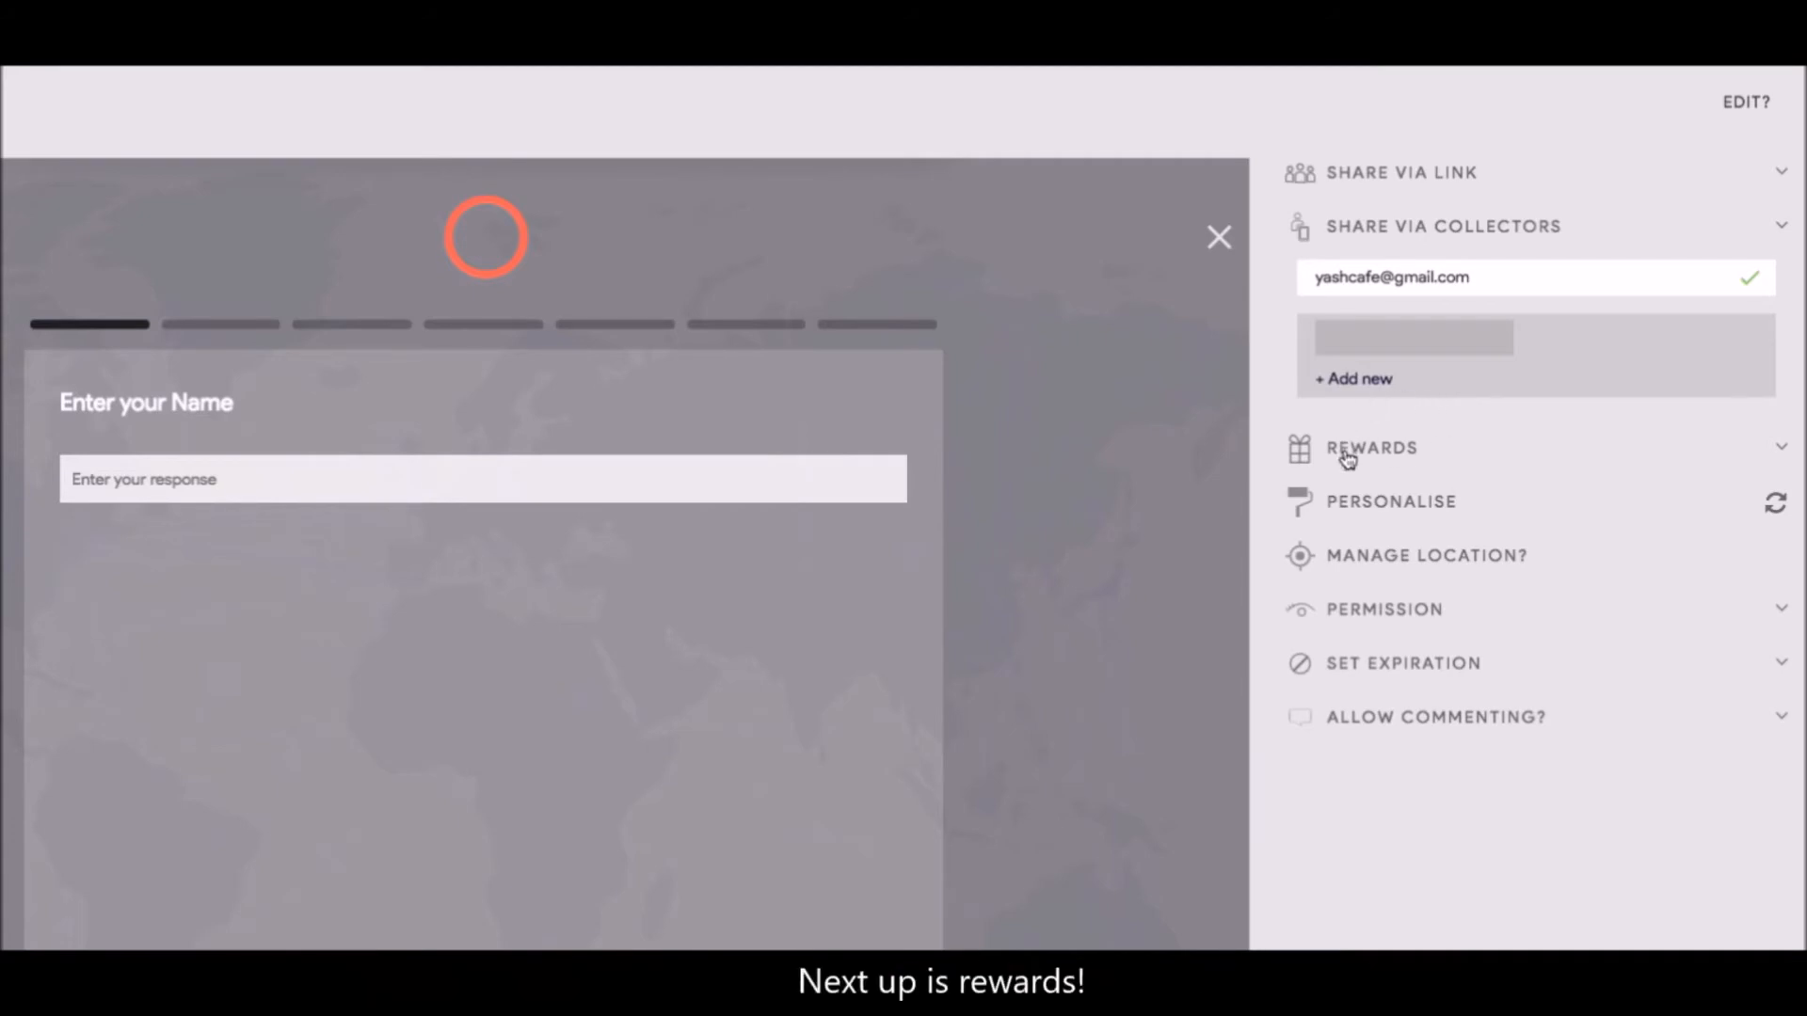
Attach the existing reward 1234 to Cafe Survey
{"action": "left_click", "coordinate": [1370, 448]}
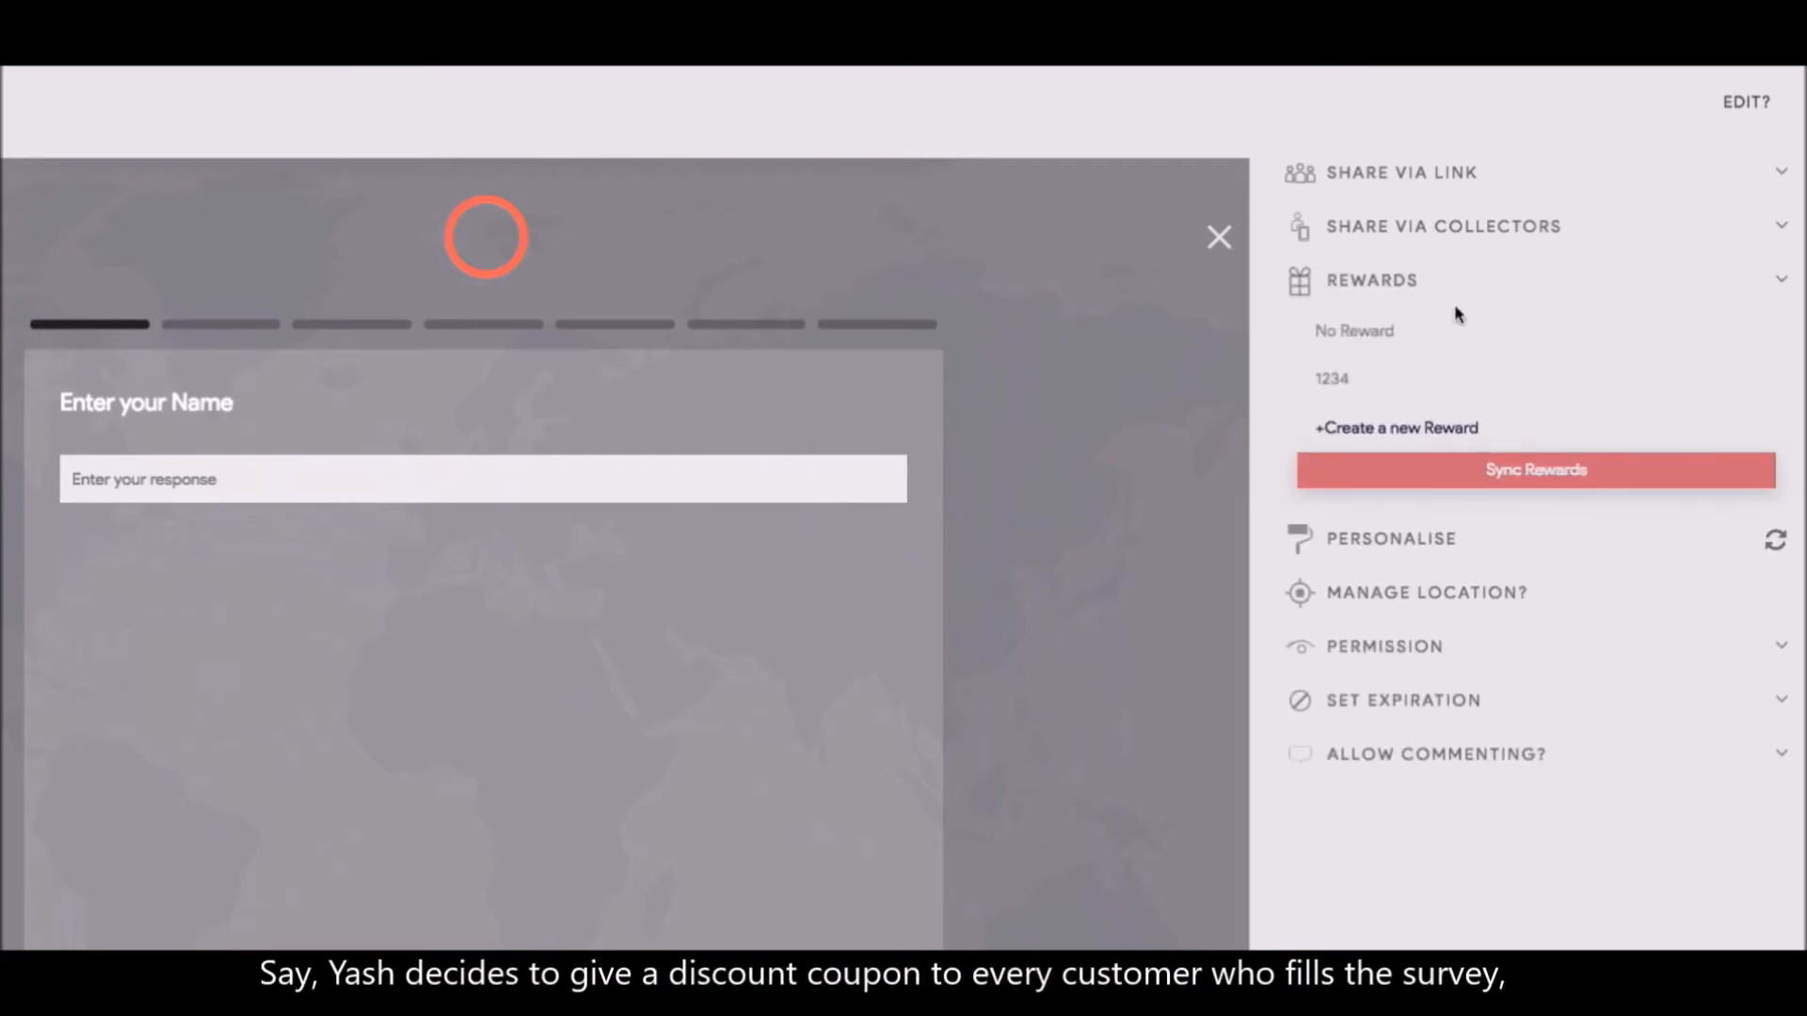
{"action": "mouse_move", "coordinate": [1434, 288]}
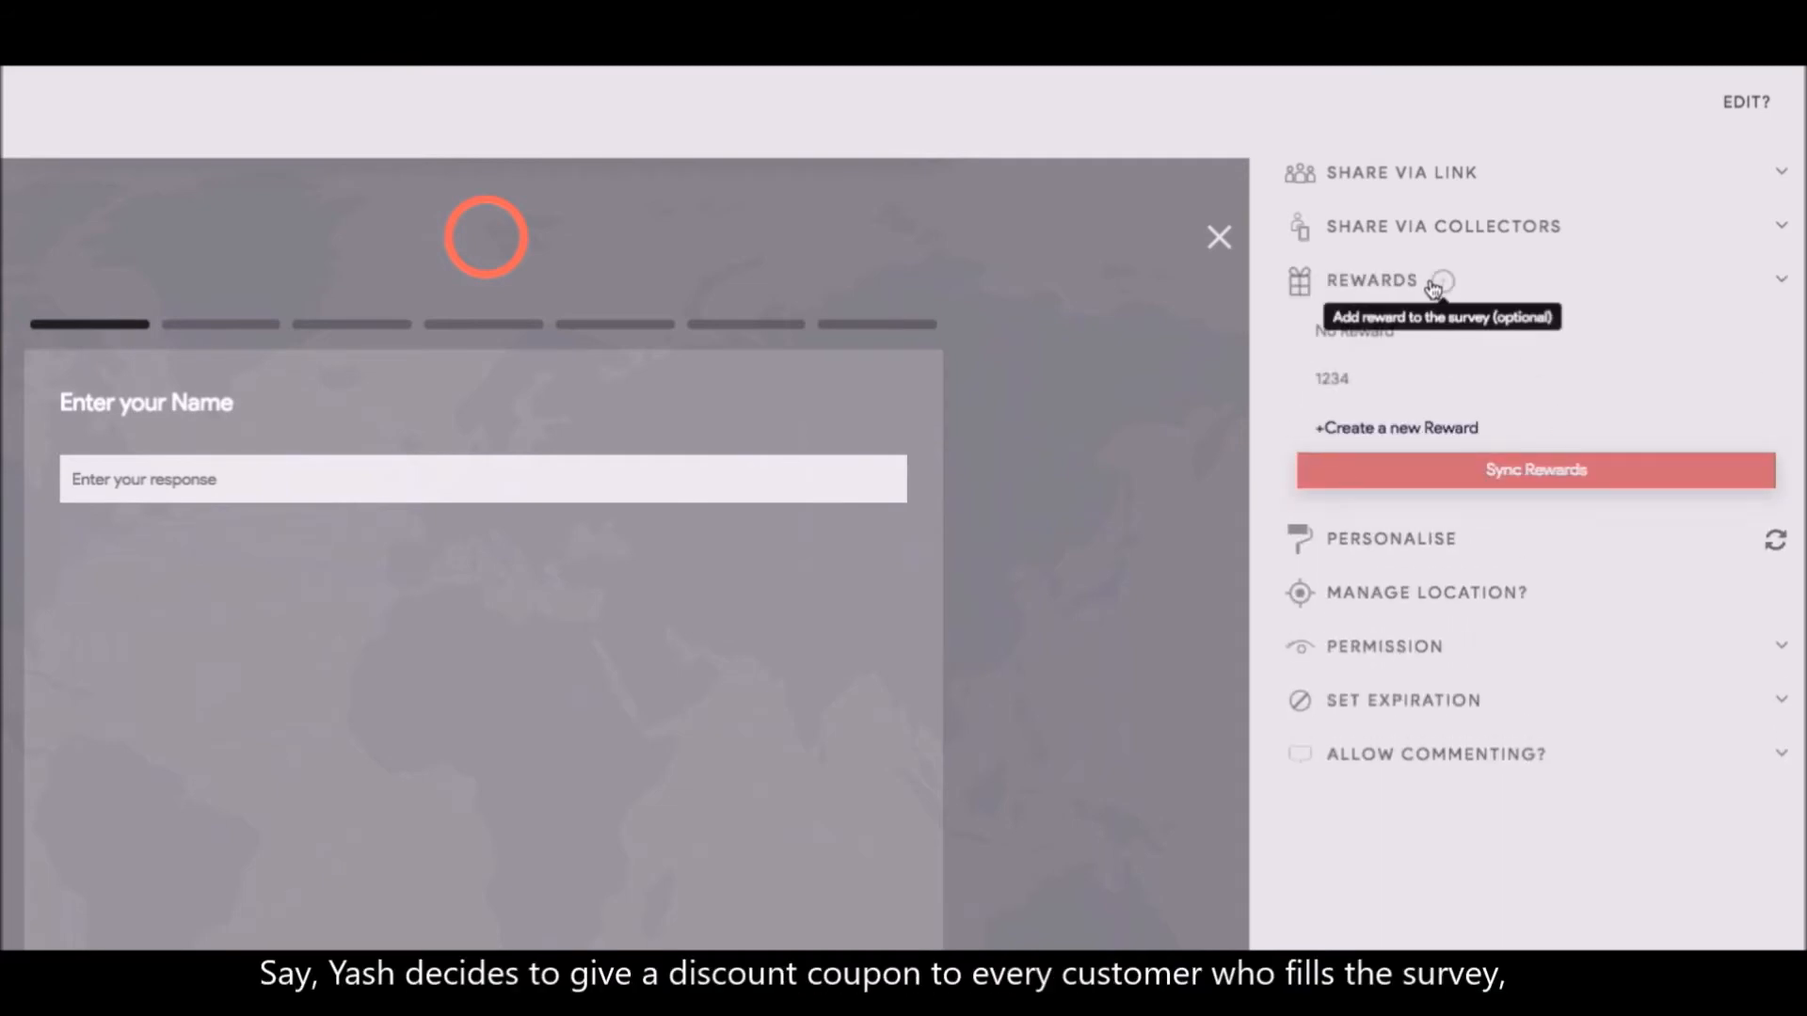
{"action": "mouse_move", "coordinate": [1225, 420]}
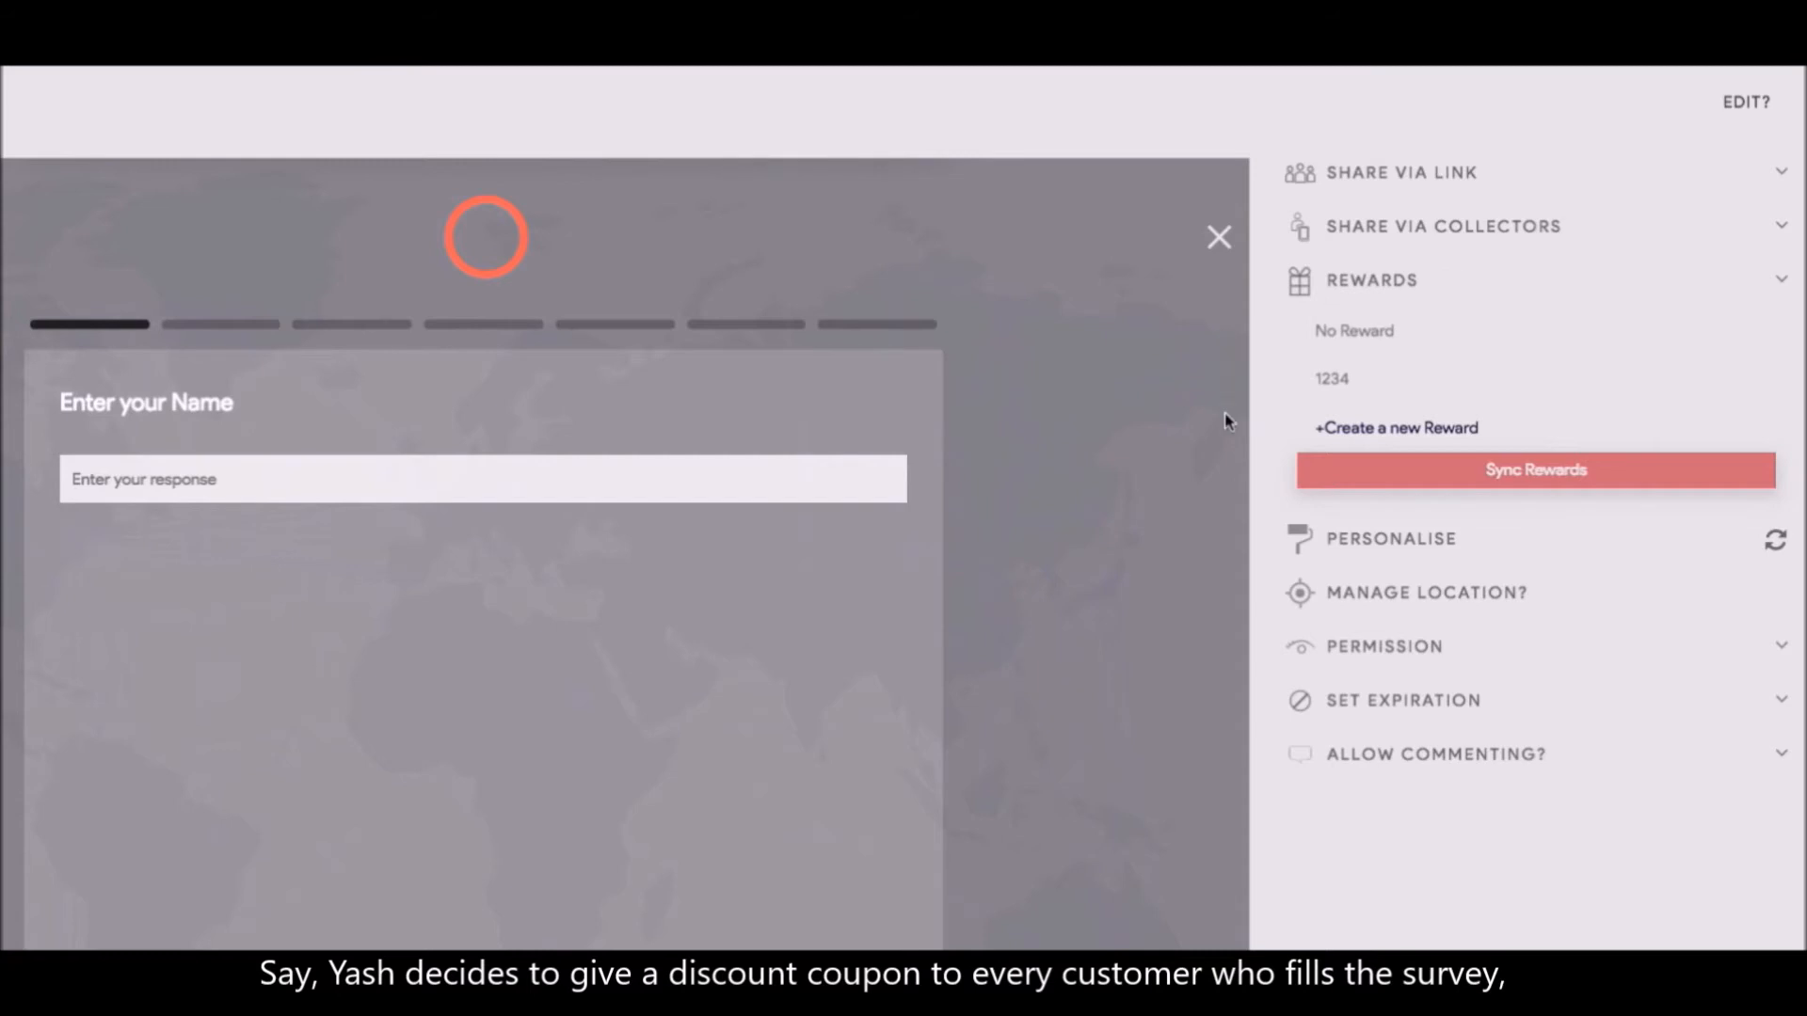
{"action": "mouse_move", "coordinate": [1253, 450]}
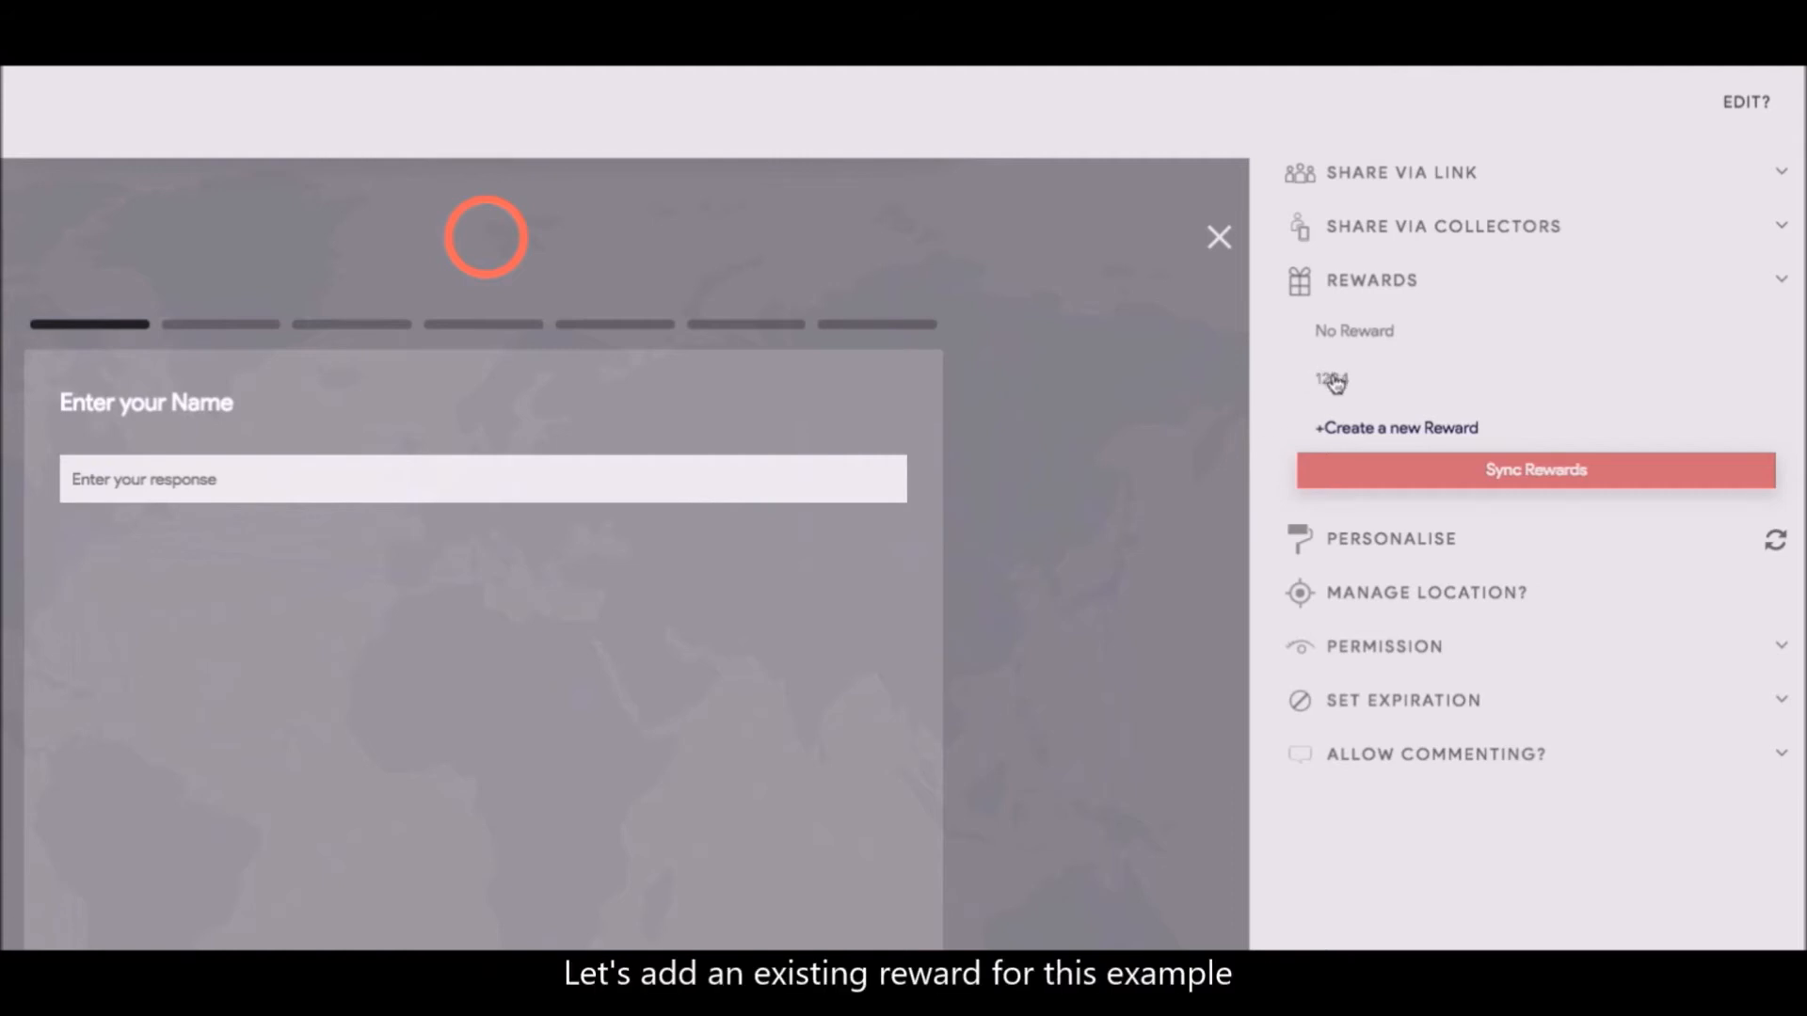
{"action": "left_click", "coordinate": [1330, 378]}
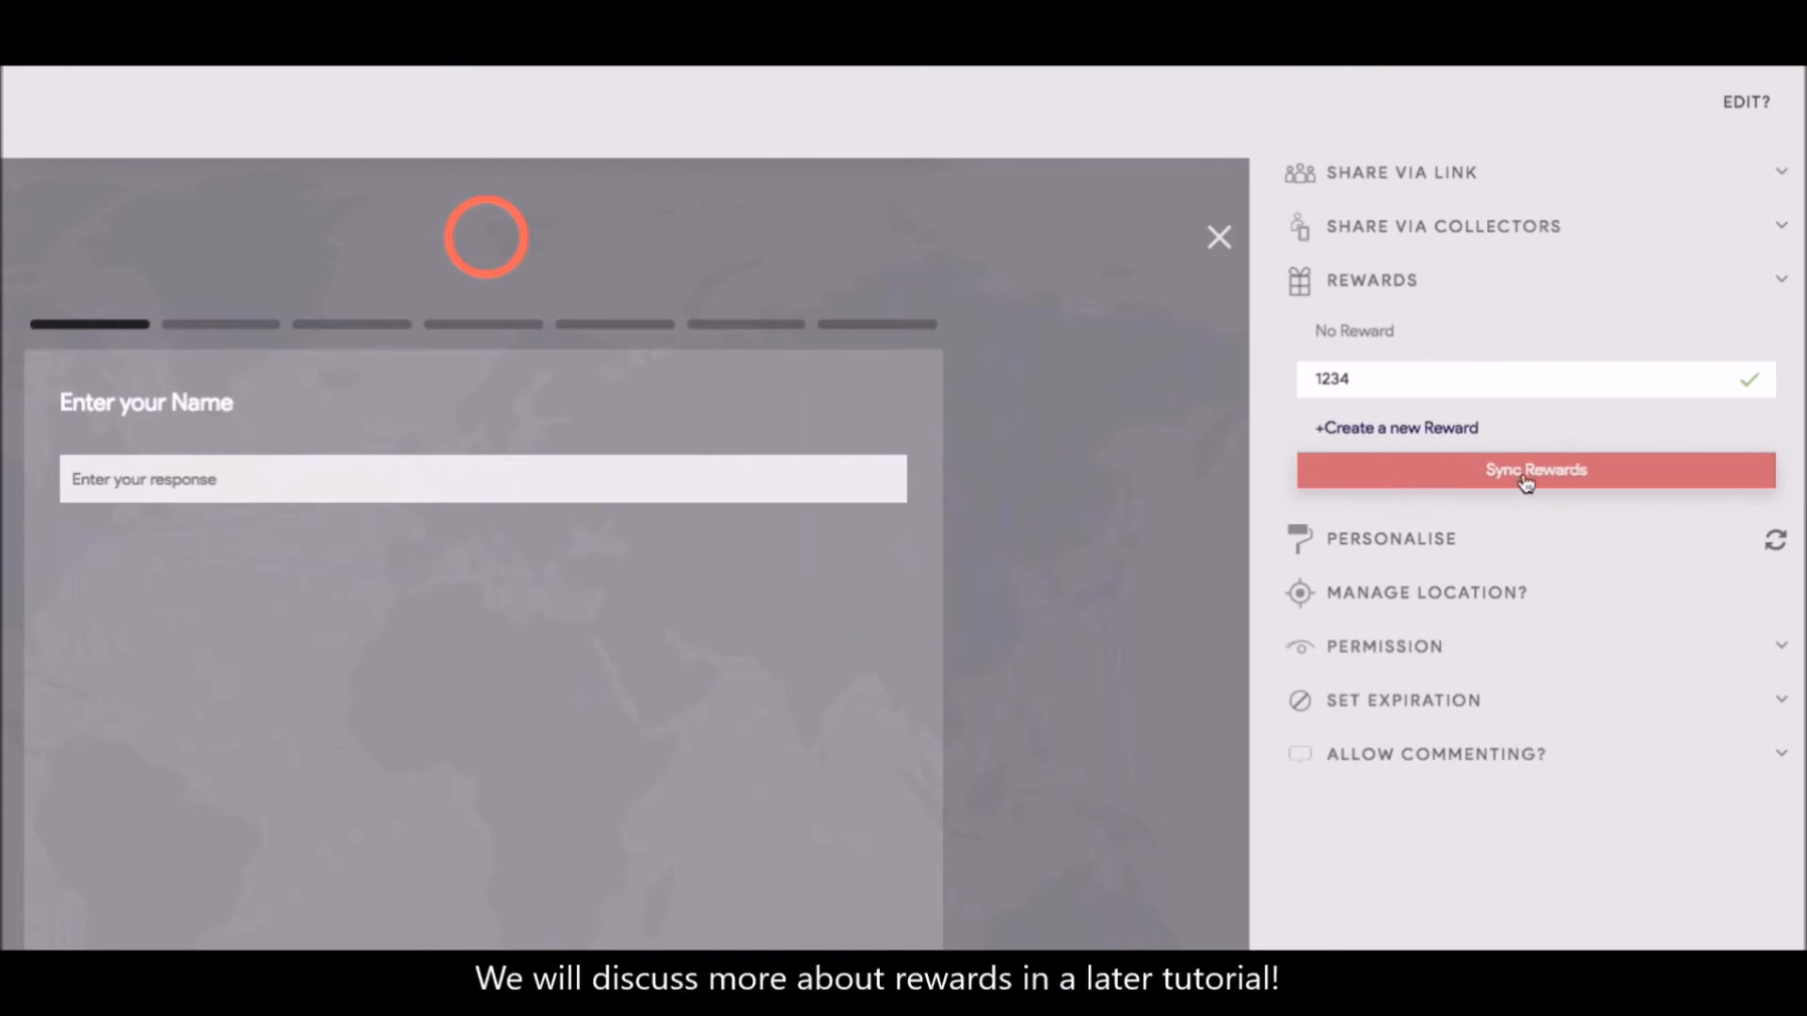
{"action": "mouse_move", "coordinate": [1457, 527]}
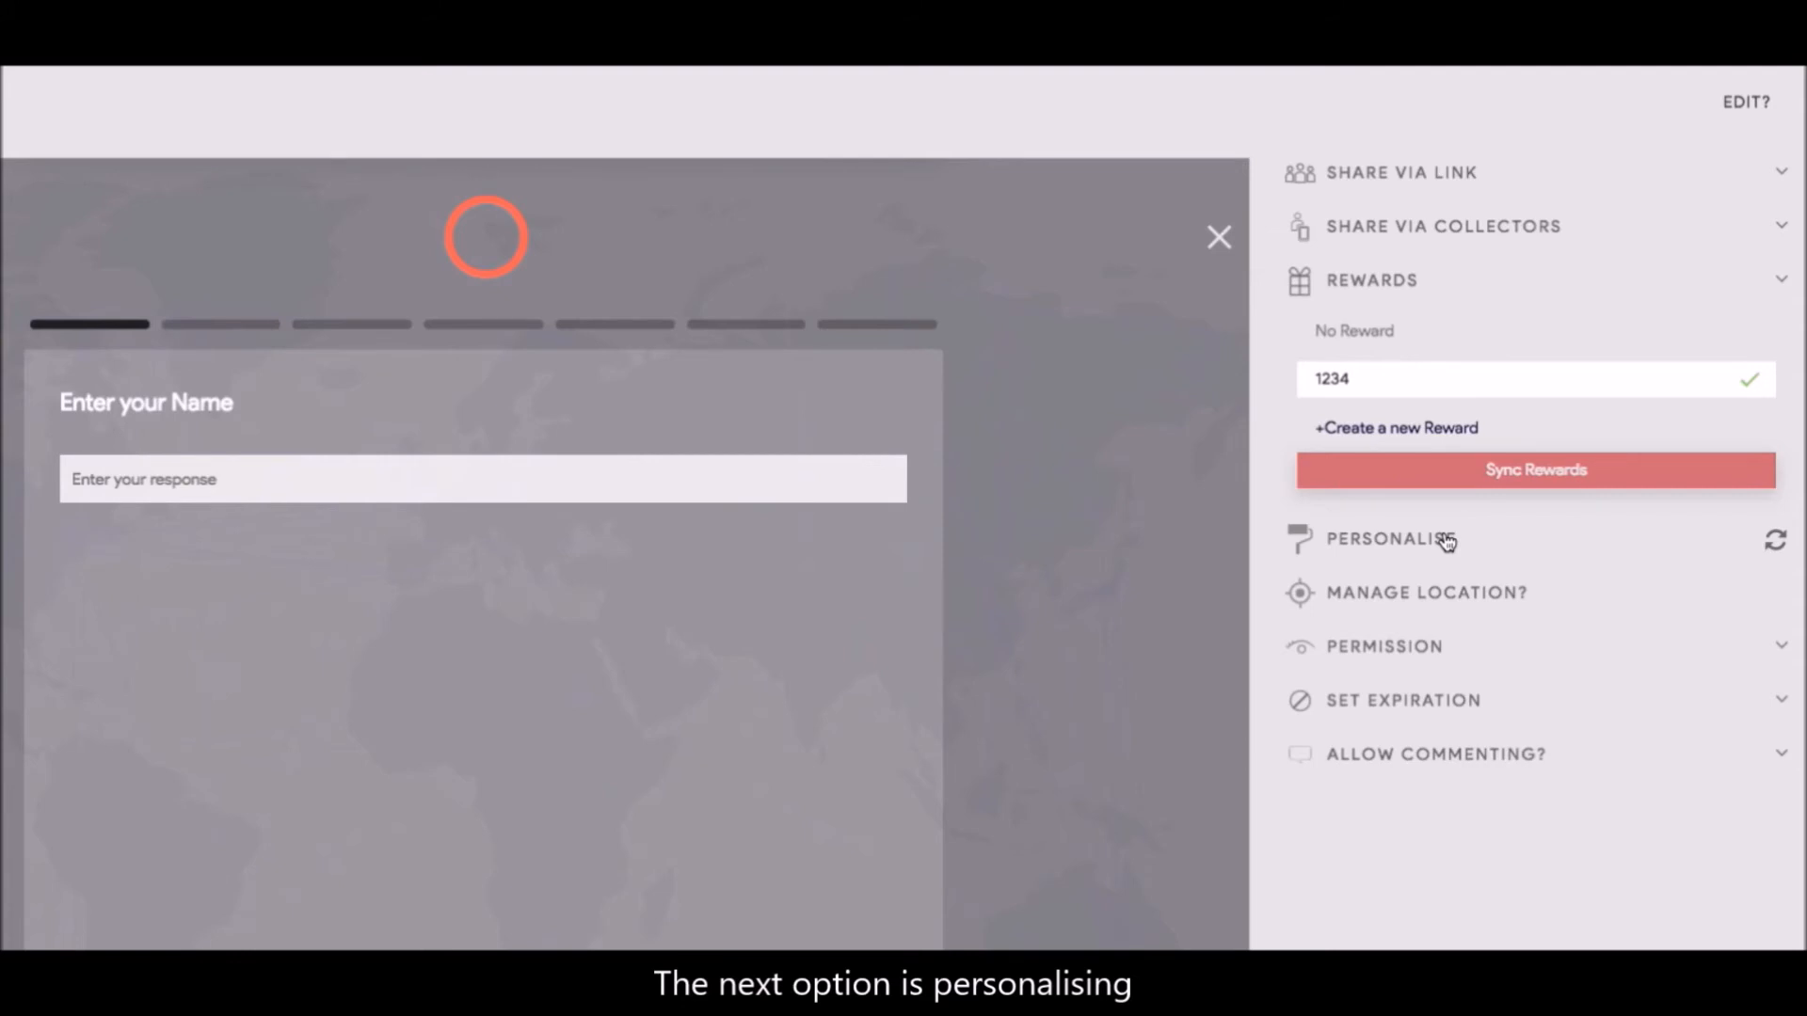
Set the cafe JPG from DSLR PICS as the survey background and save changes
{"action": "left_click", "coordinate": [1389, 540]}
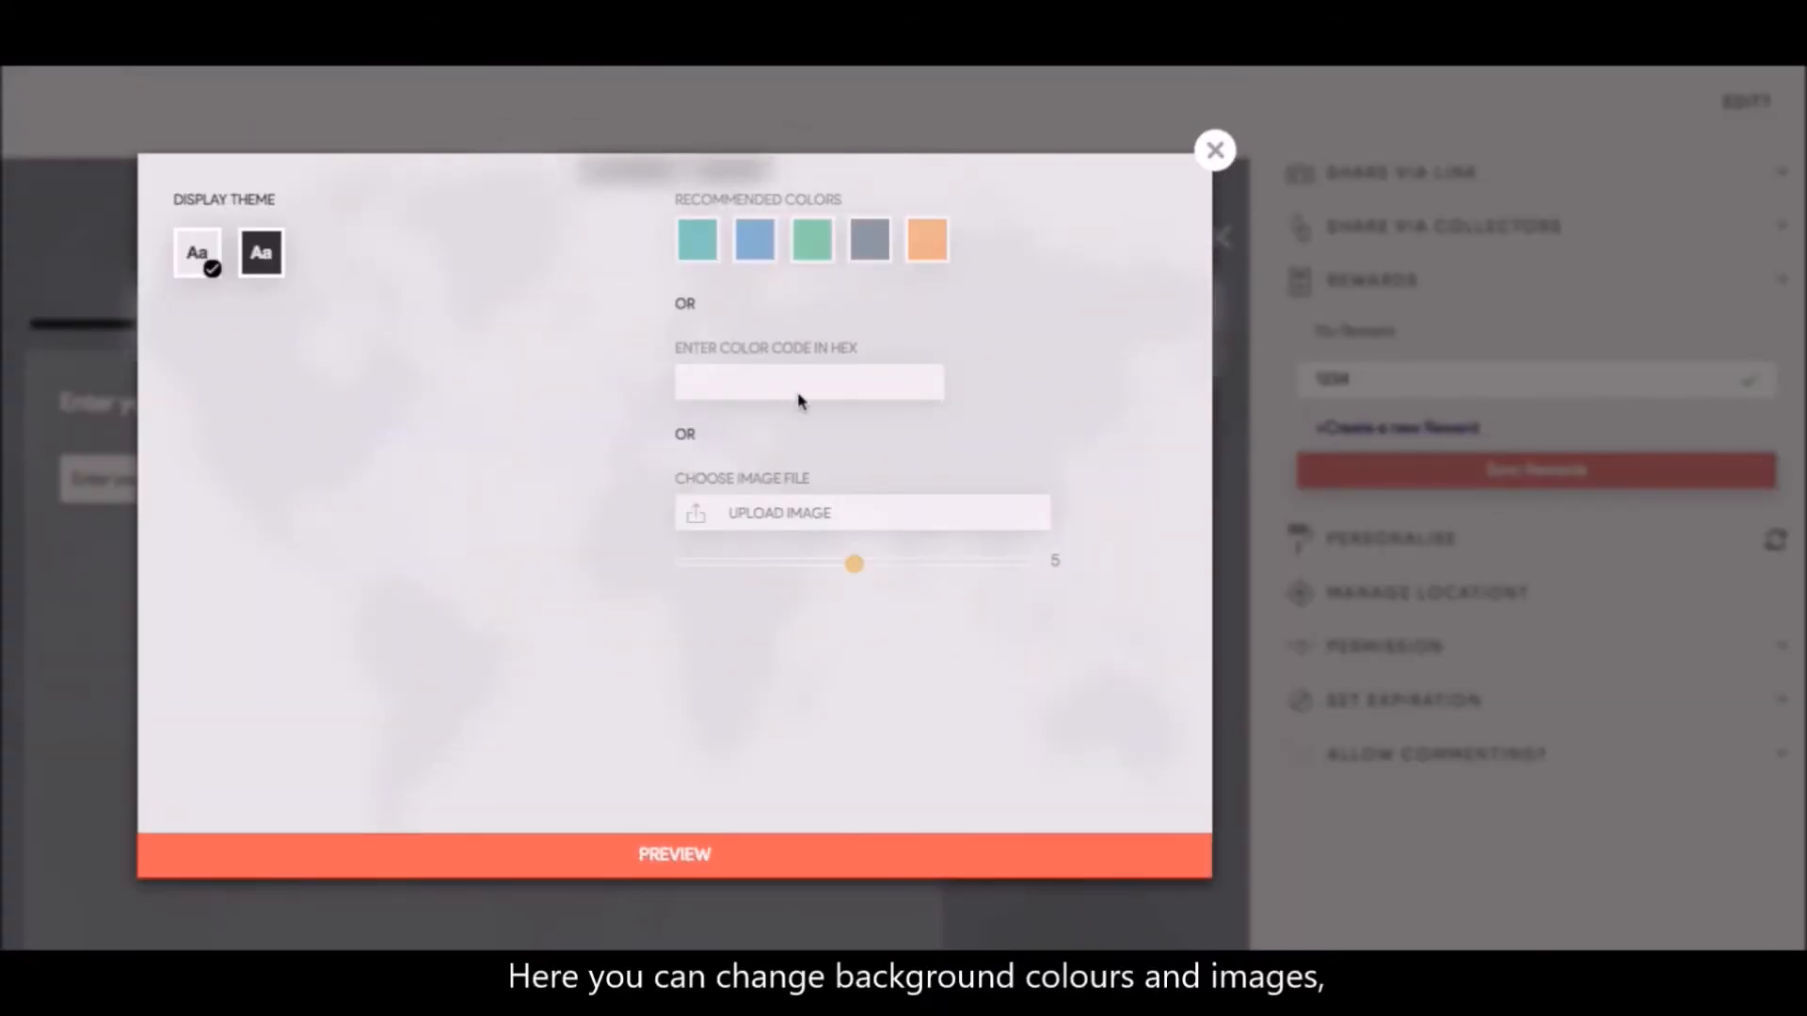
{"action": "left_click", "coordinate": [697, 239]}
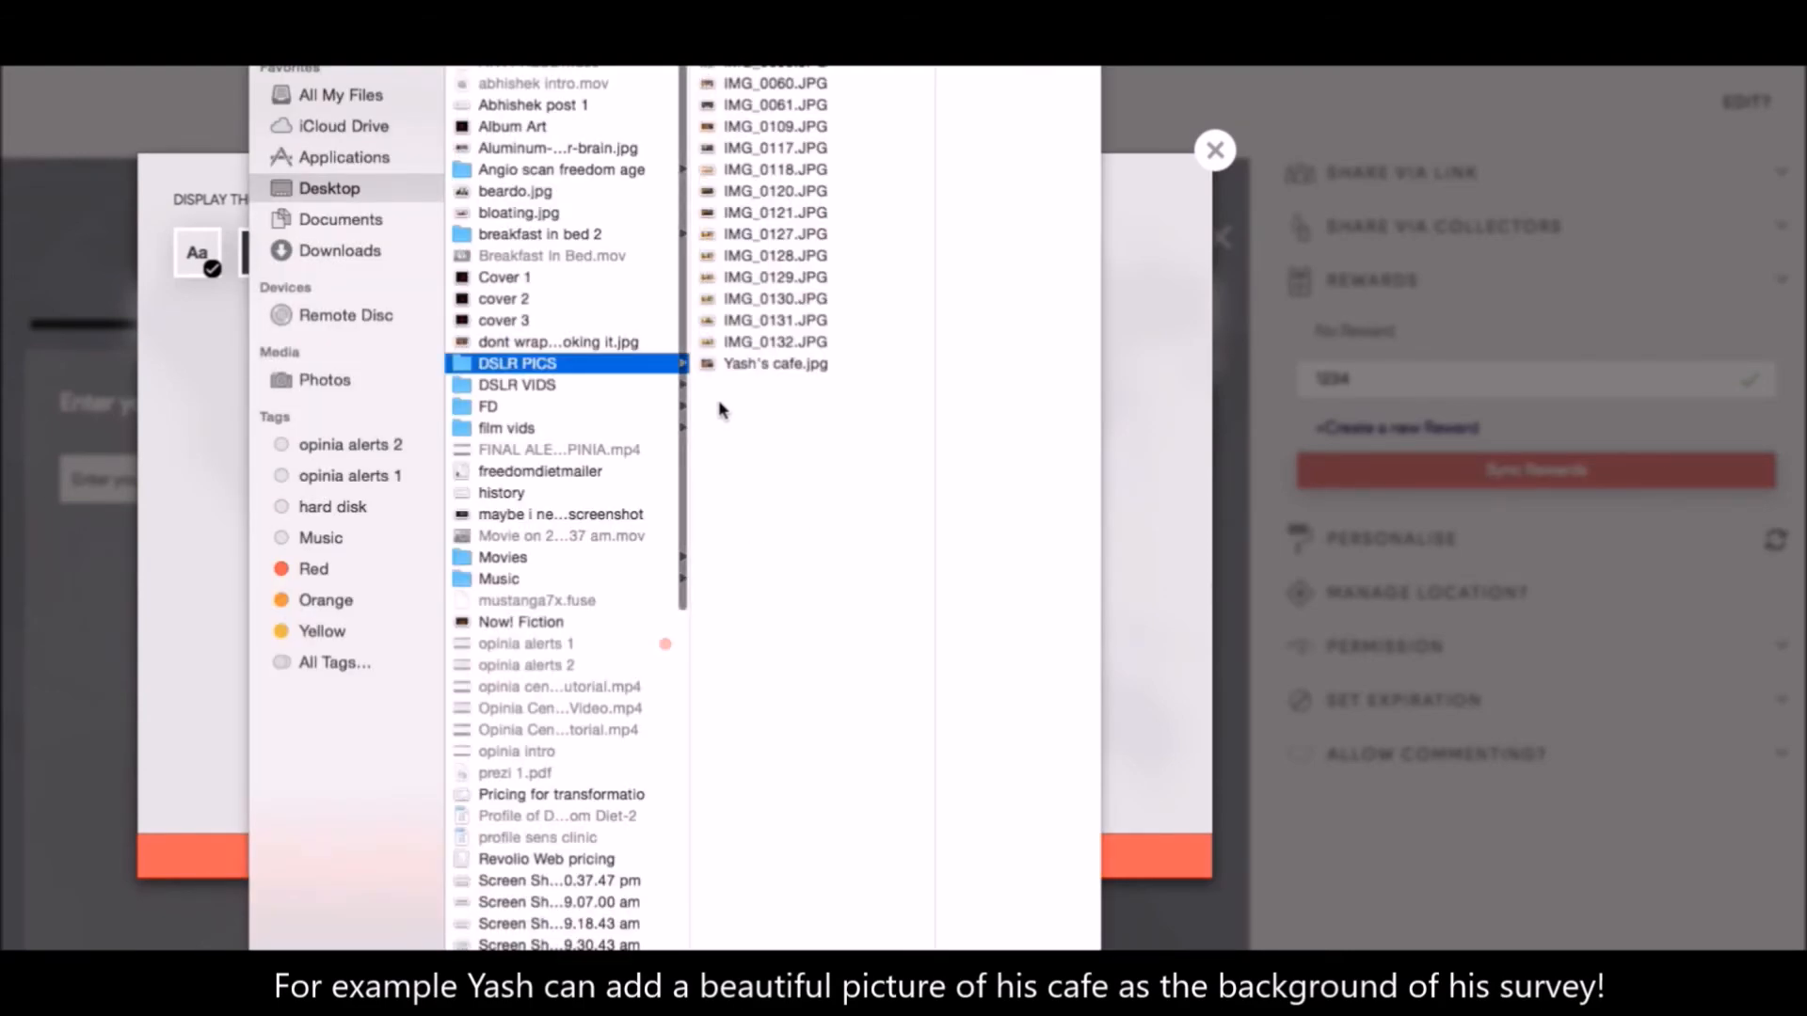
{"action": "left_click", "coordinate": [775, 364]}
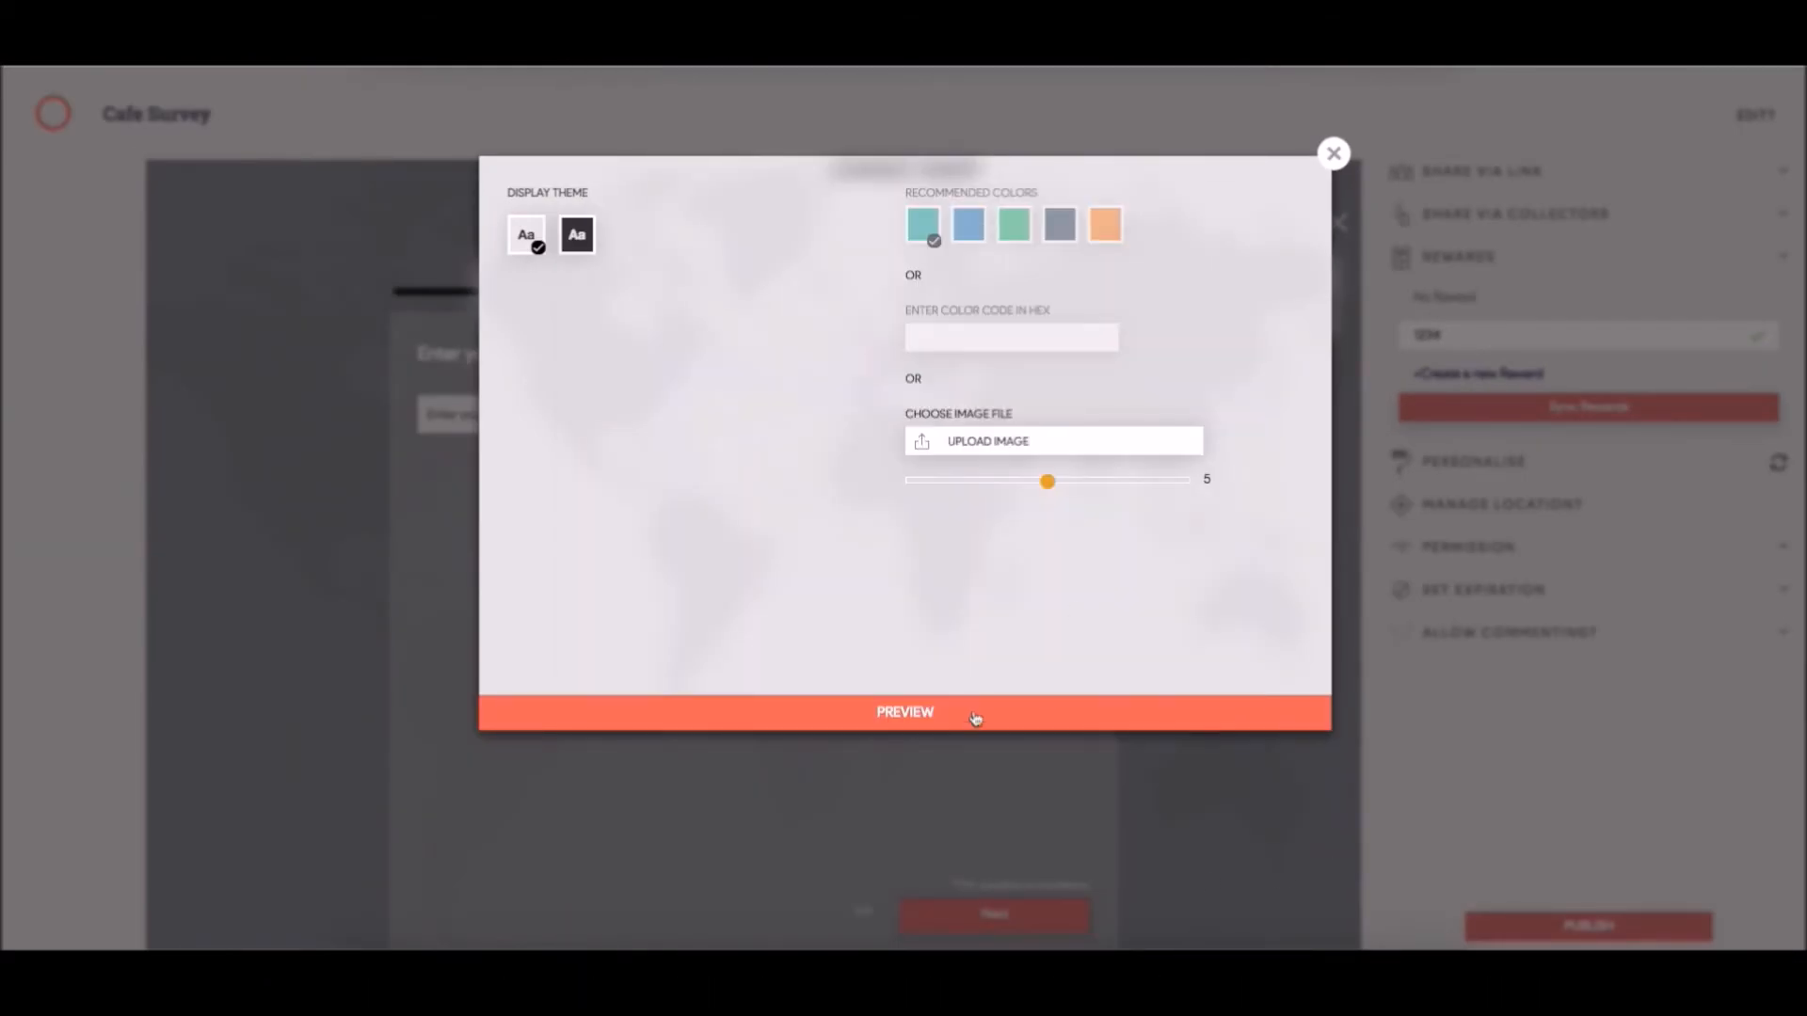
{"action": "left_click", "coordinate": [905, 711]}
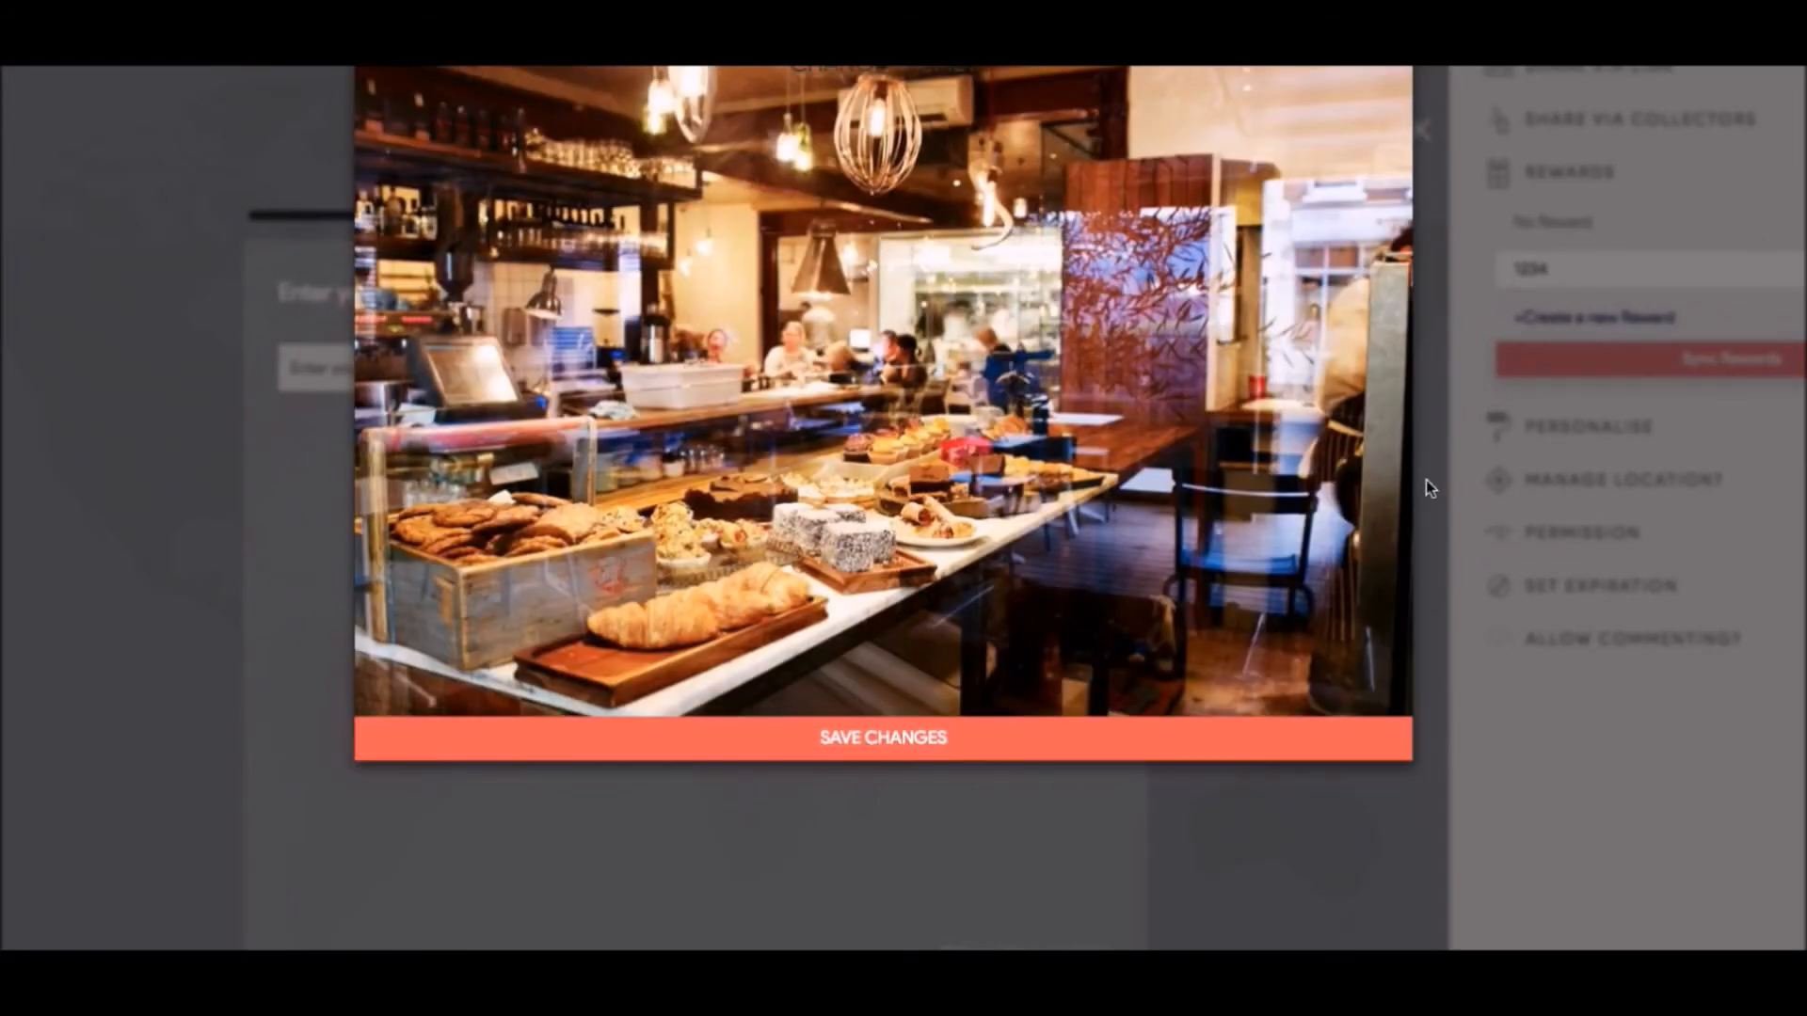
{"action": "left_click", "coordinate": [881, 738]}
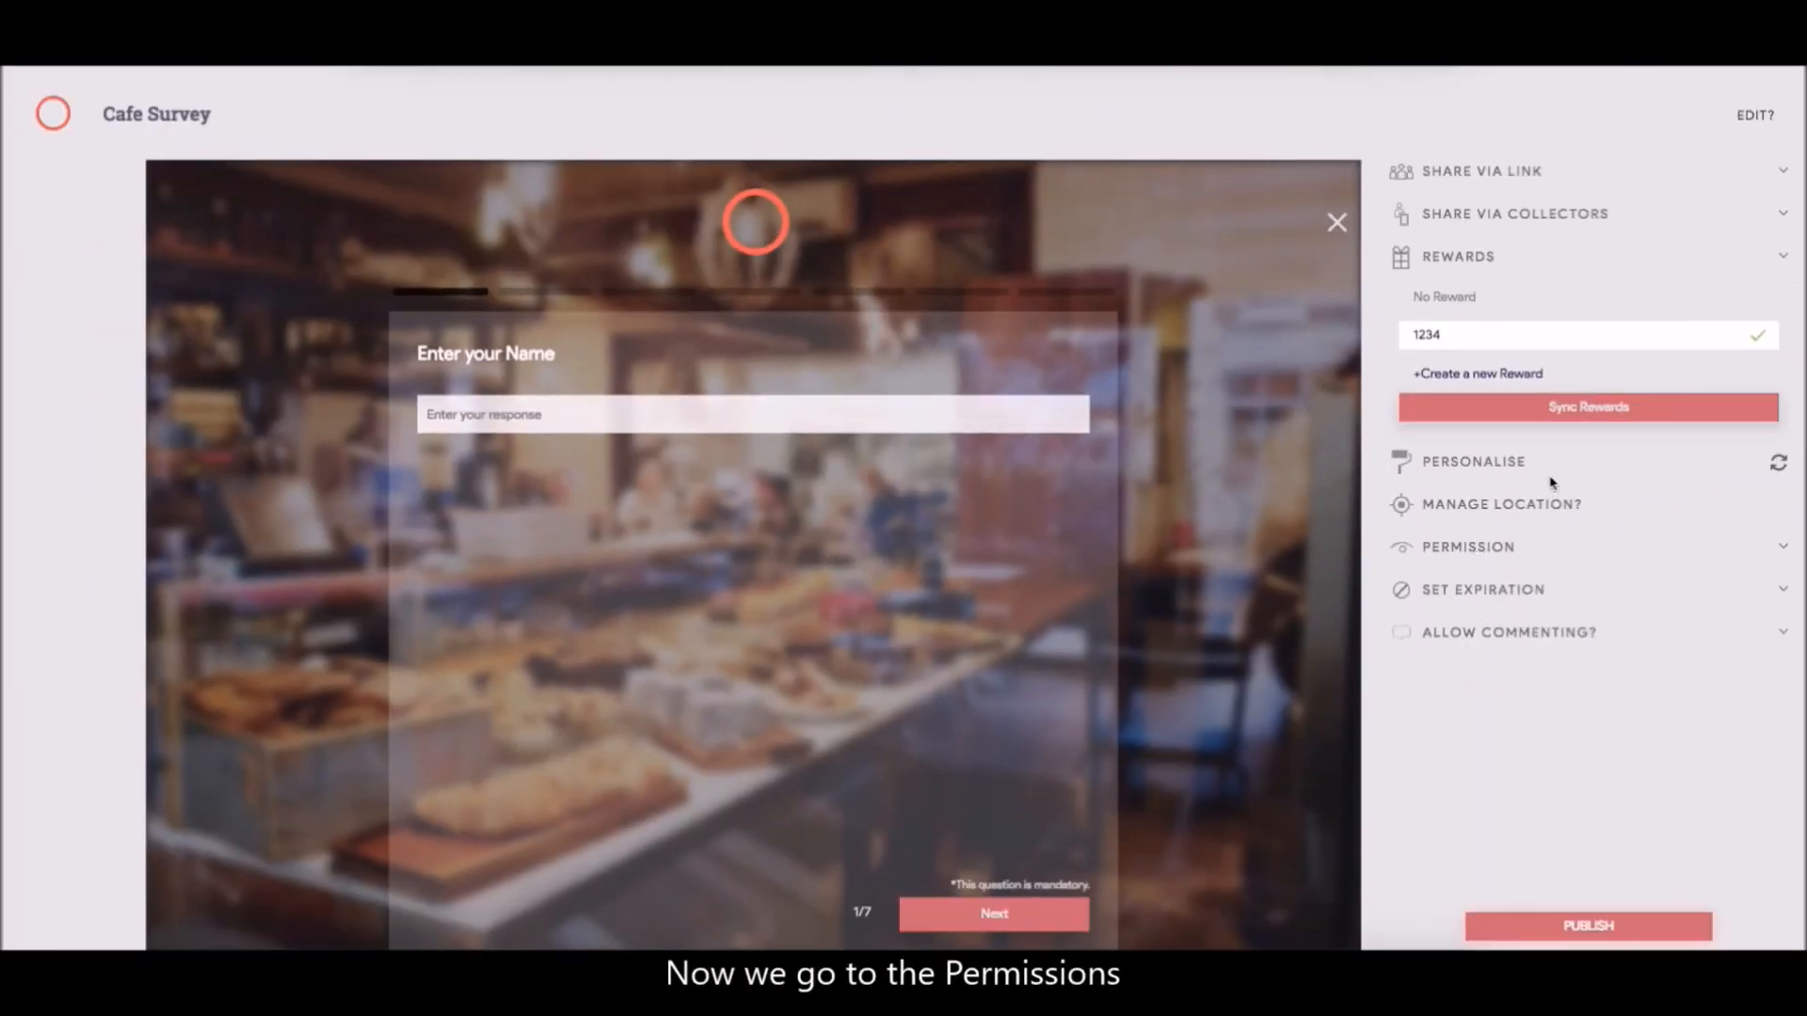
Set the survey's access permission to None so anyone can take it
{"action": "left_click", "coordinate": [1468, 546]}
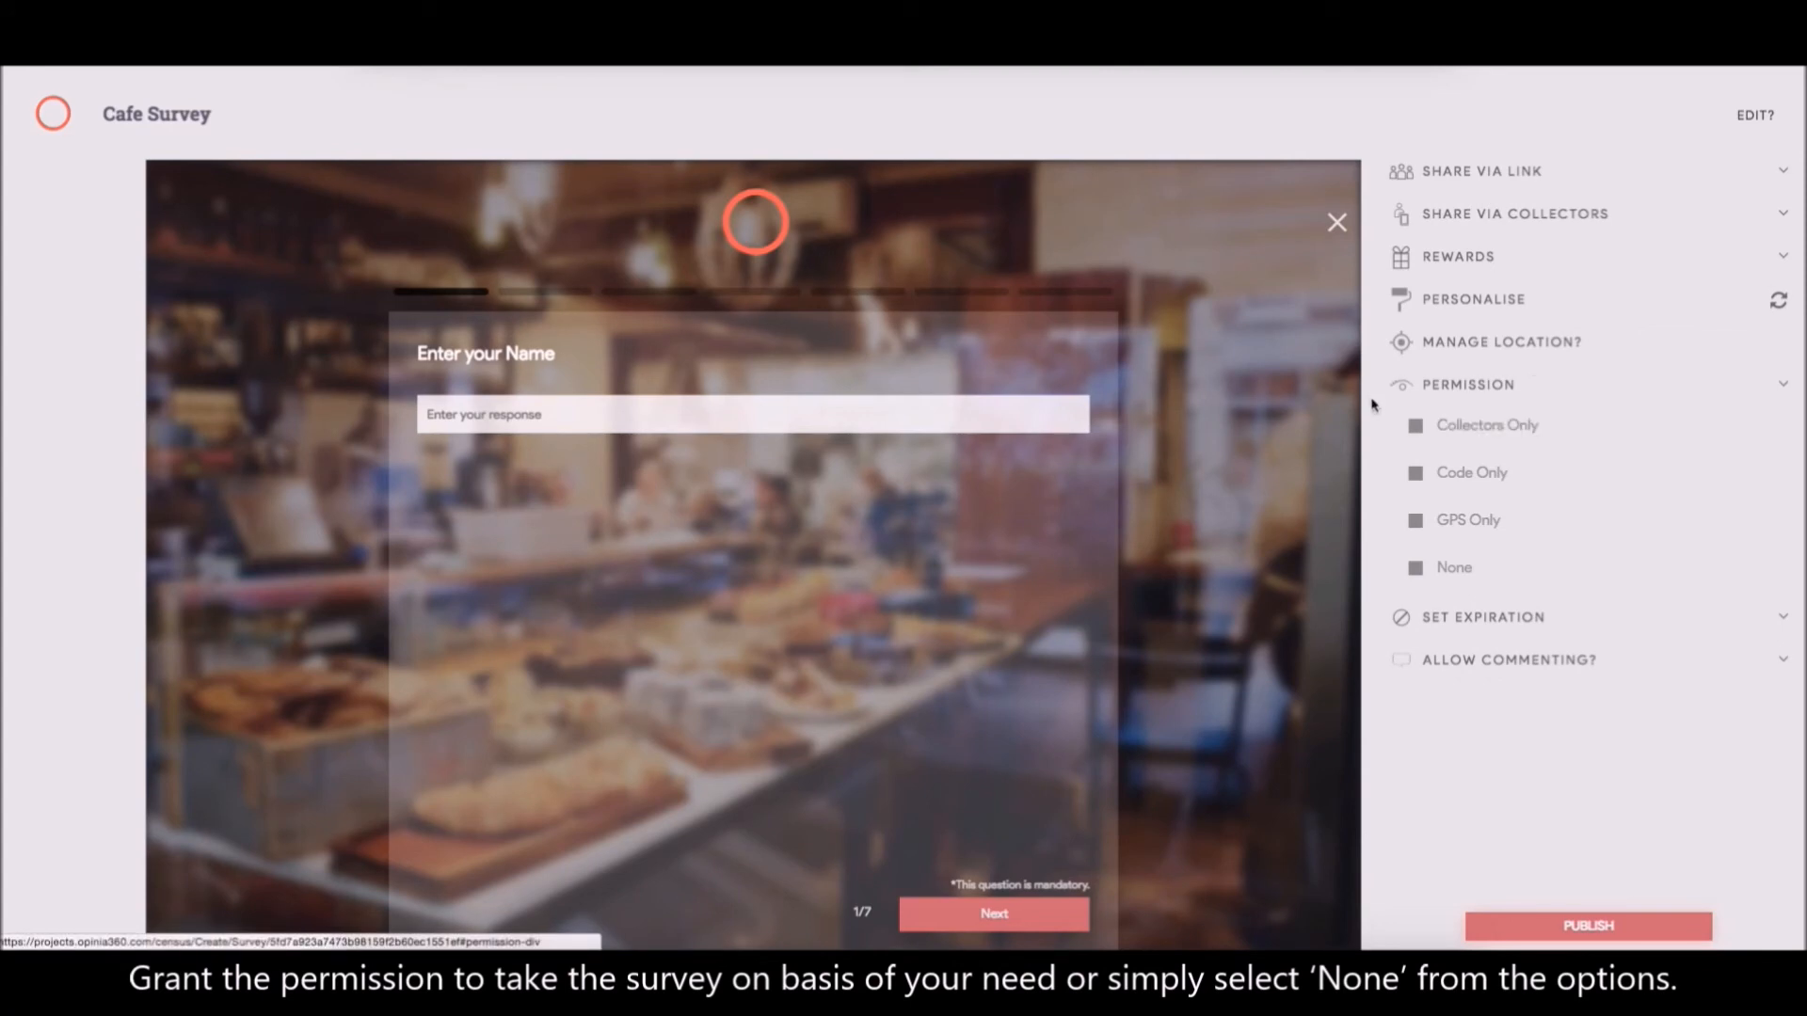
{"action": "mouse_move", "coordinate": [1526, 472]}
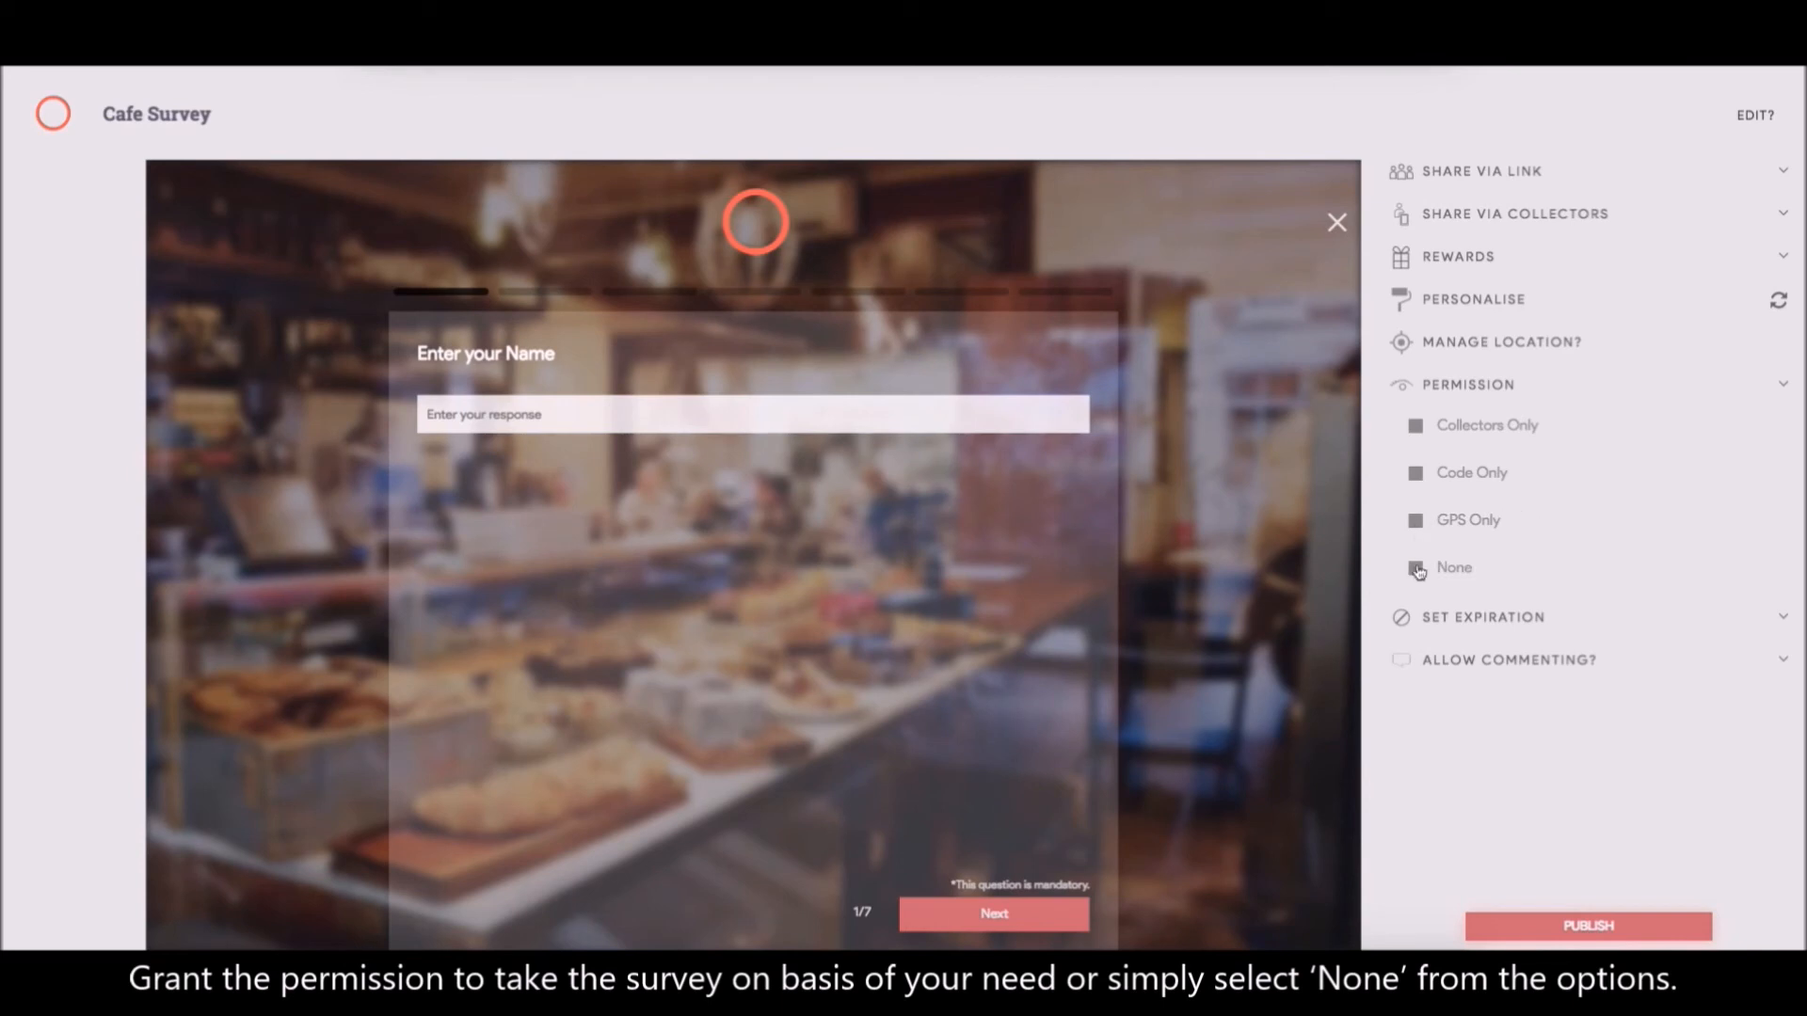
{"action": "left_click", "coordinate": [1415, 568]}
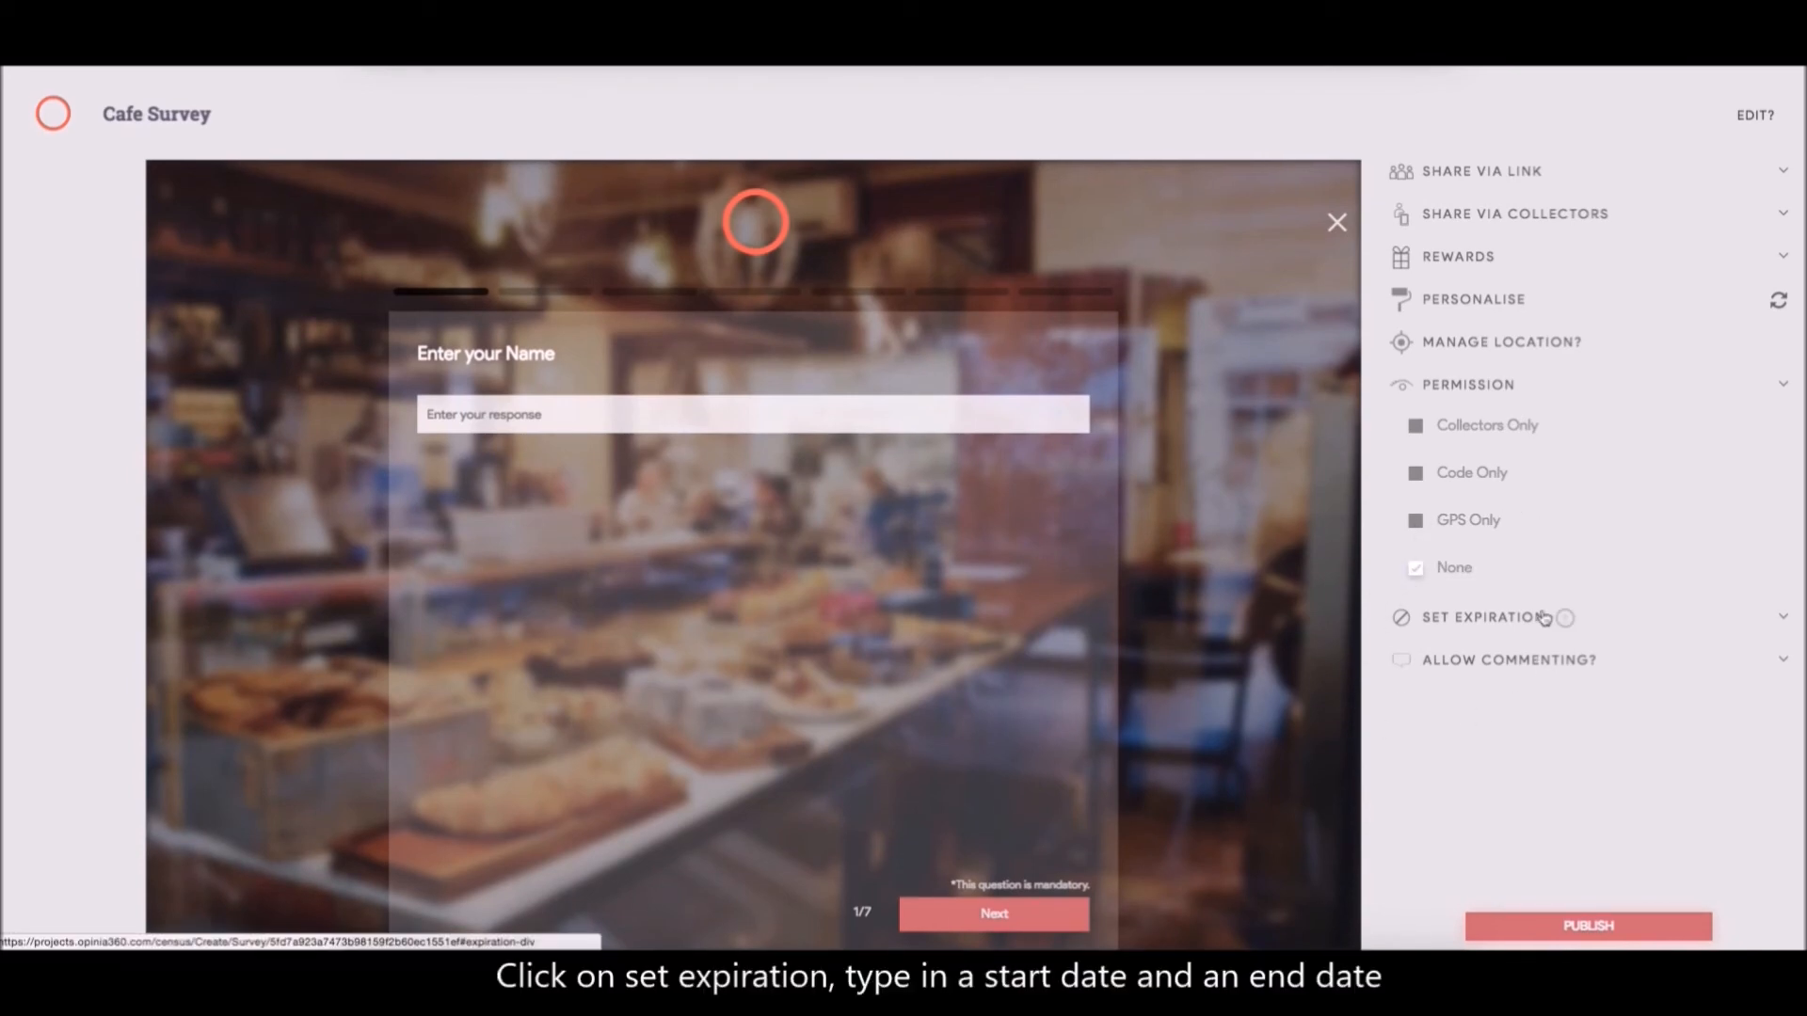
Set start date 05-03-2018, end date 29-03-2018, then allow the survey to run indefinitely
{"action": "left_click", "coordinate": [1483, 618]}
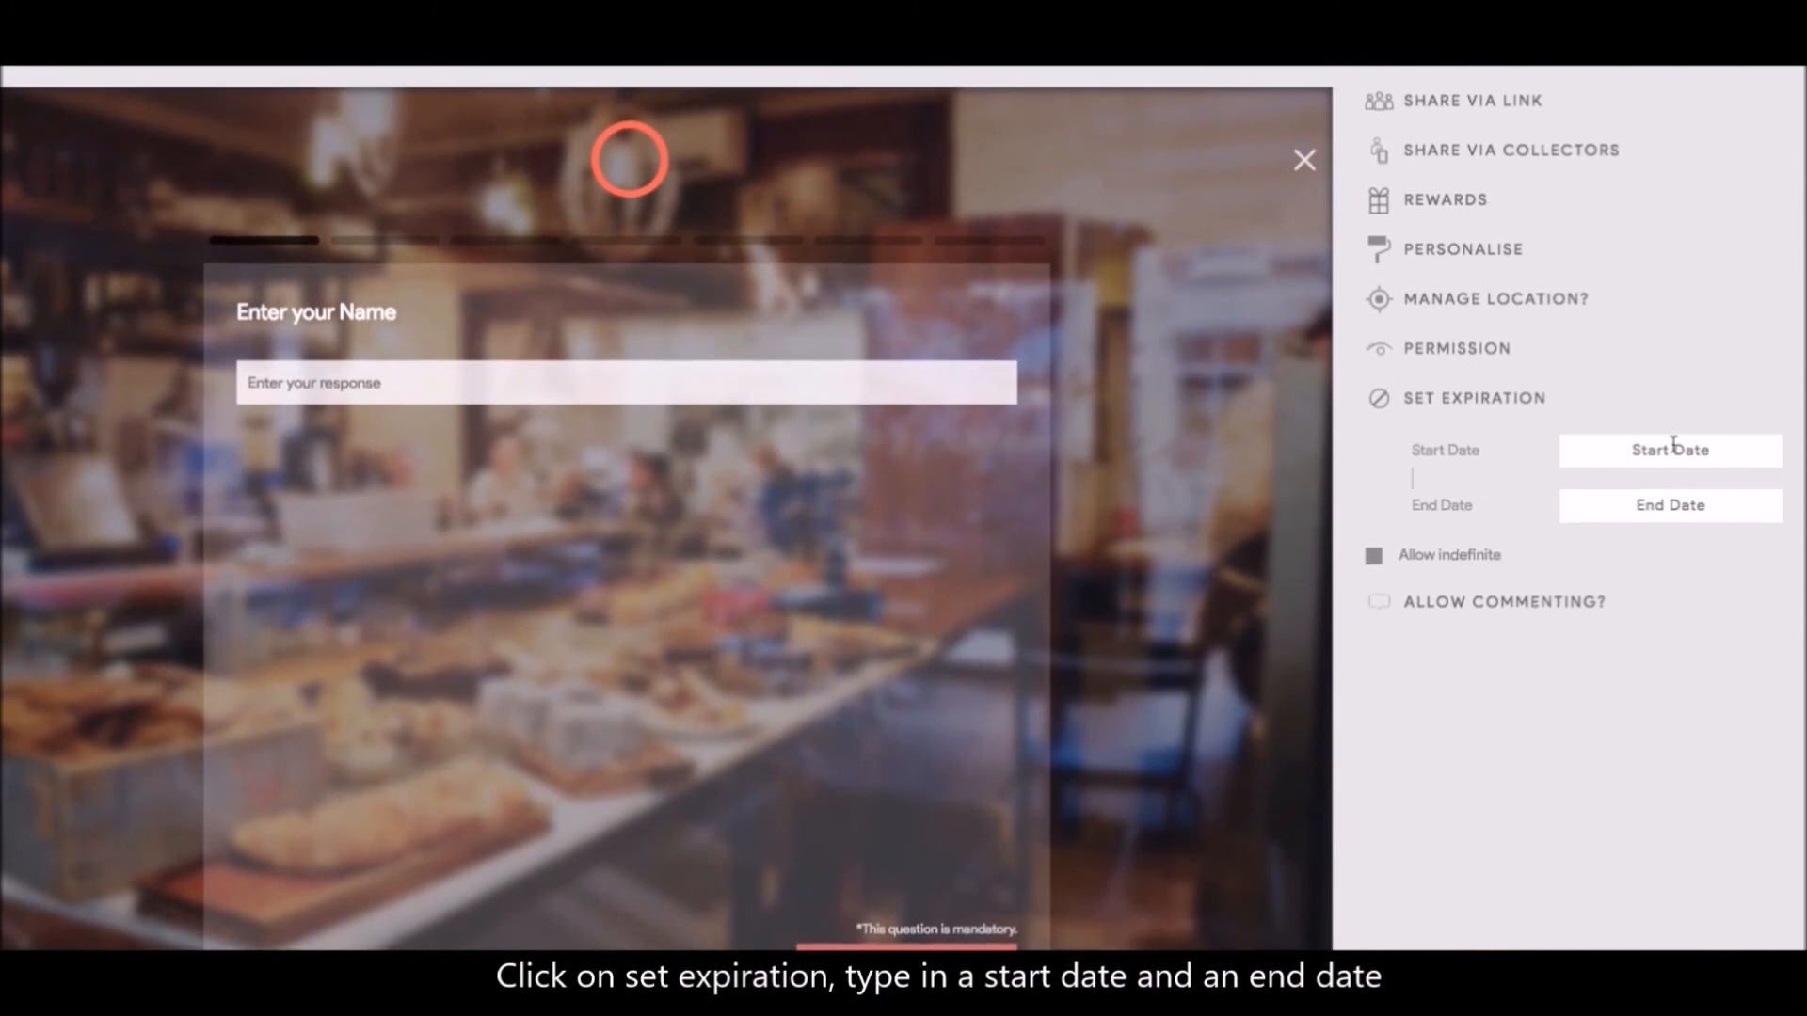
{"action": "type", "text": "05-03-2018"}
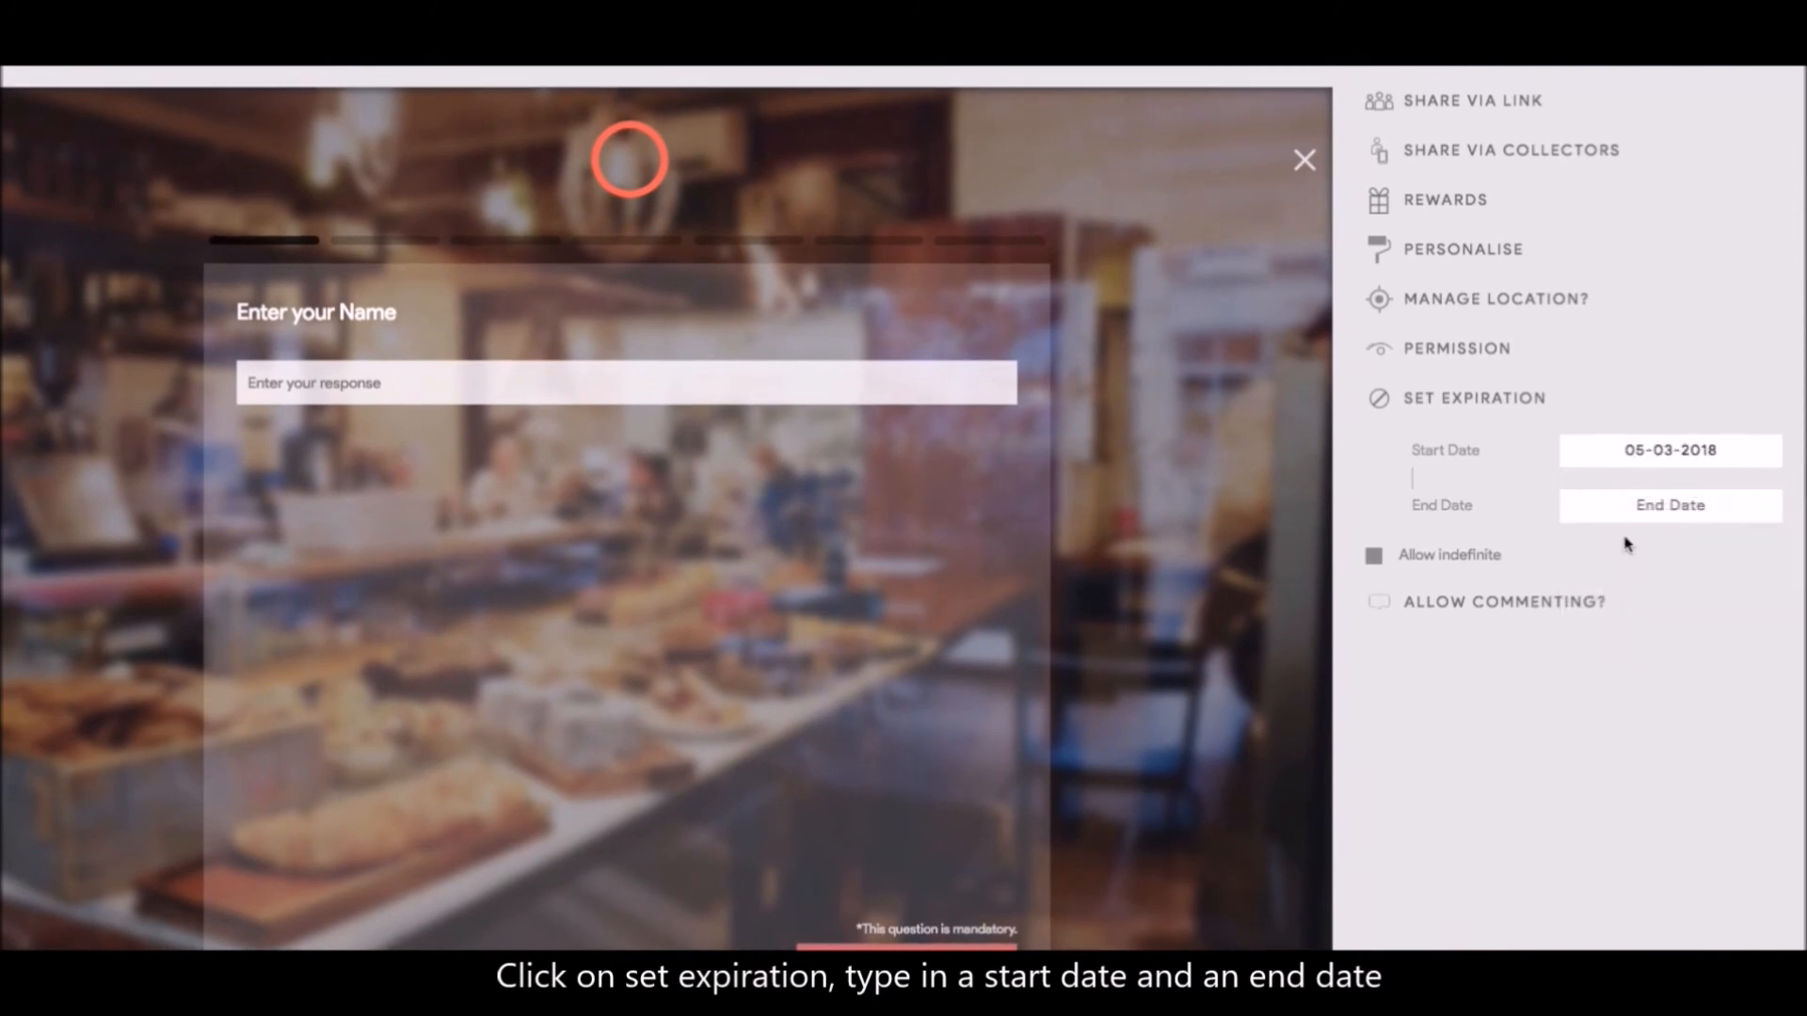
{"action": "type", "text": "29-03-2018"}
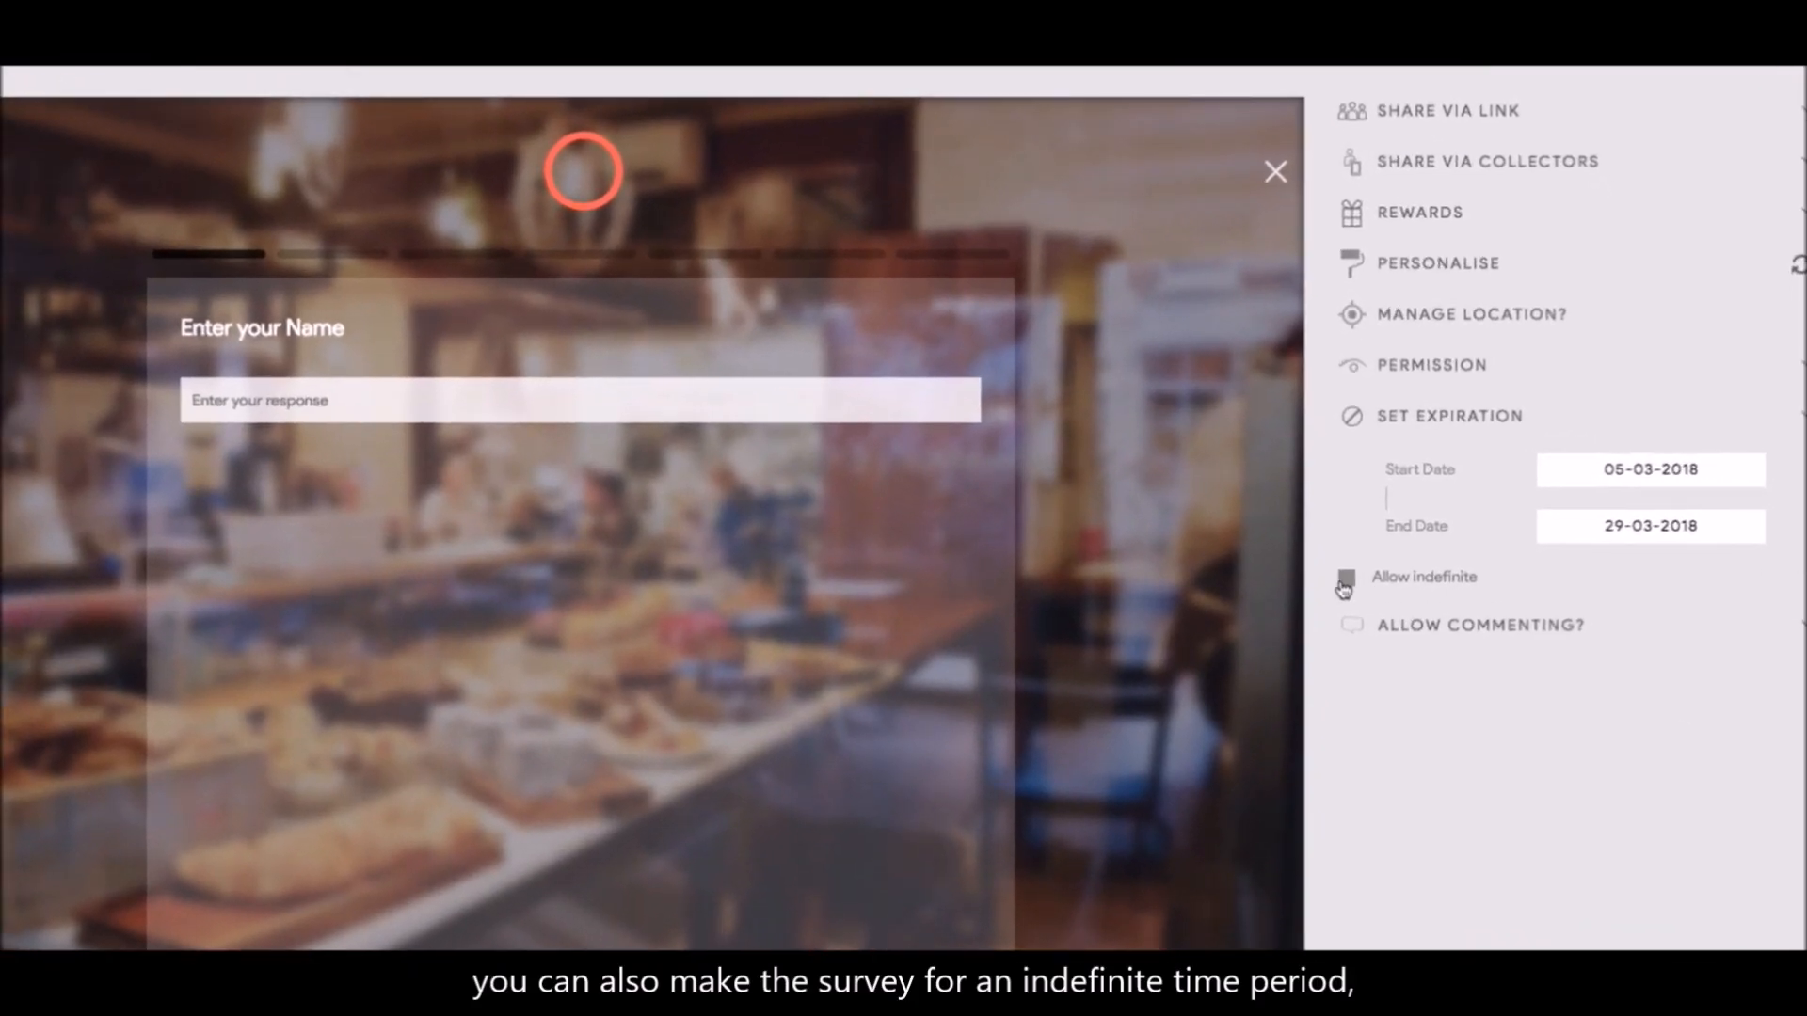
{"action": "left_click", "coordinate": [1346, 581]}
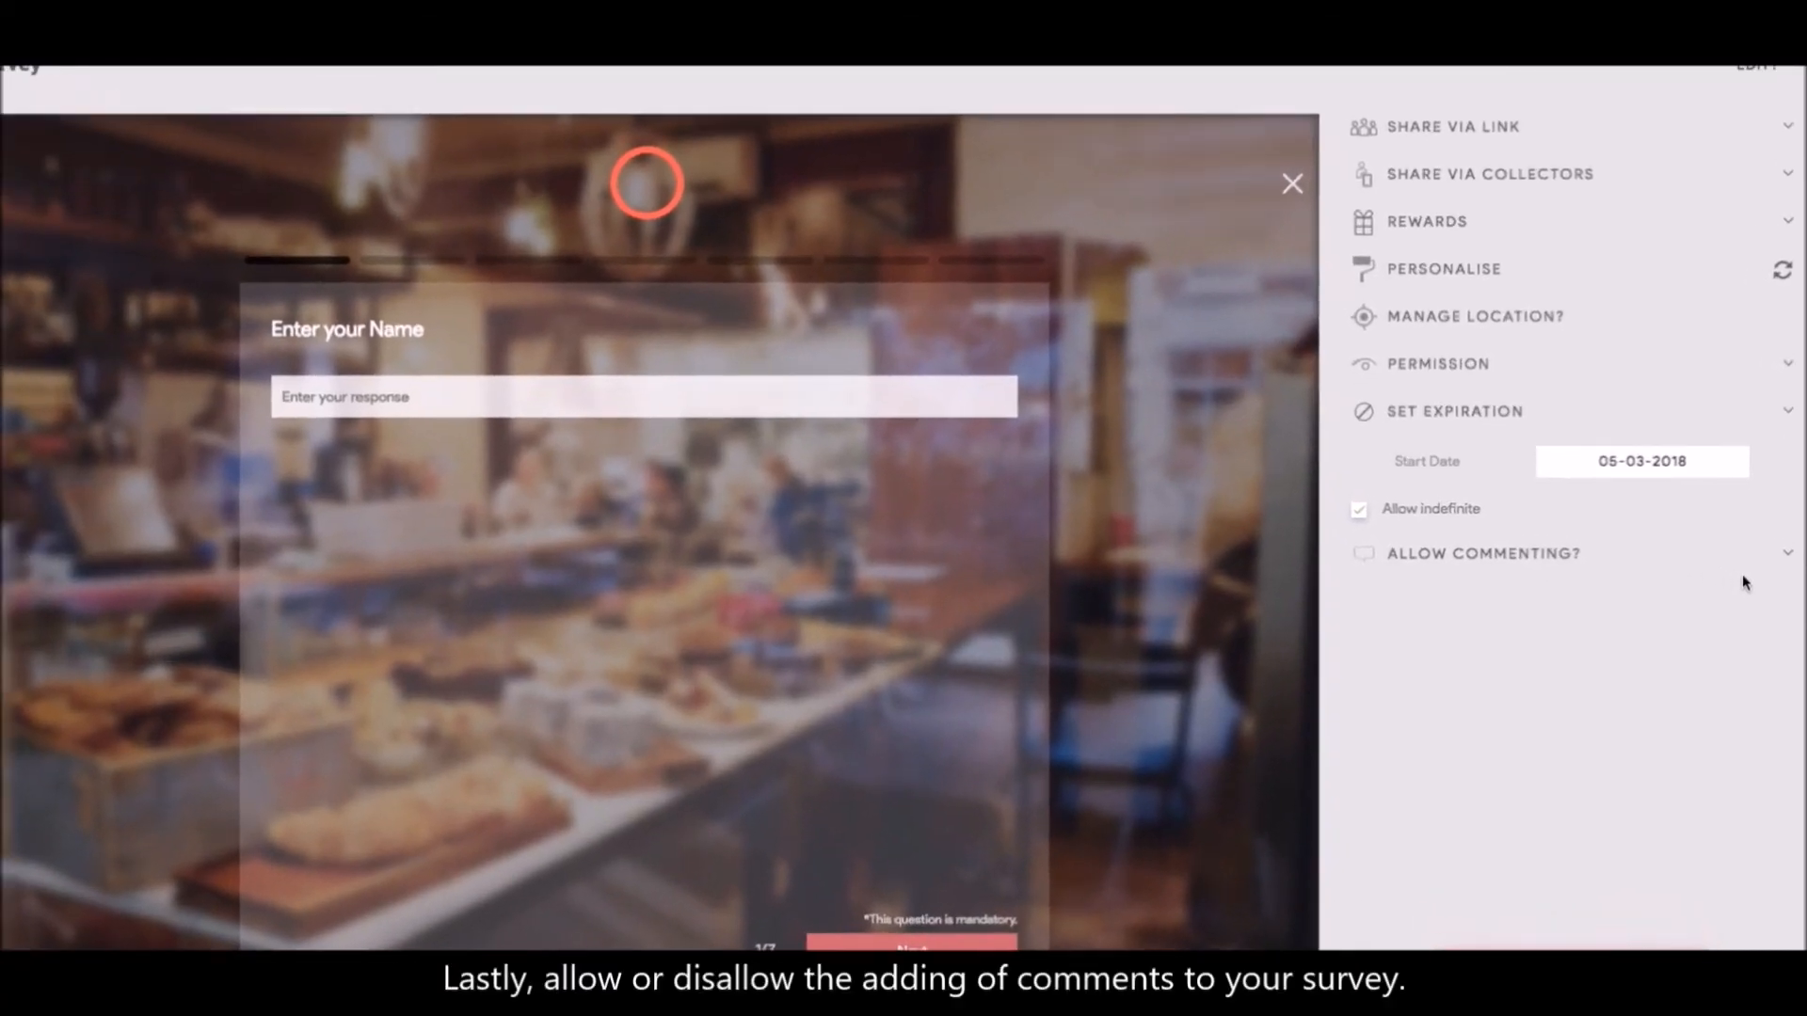
Enable commenting with Yes and publish Cafe Survey, loading its analytics page
{"action": "left_click", "coordinate": [1483, 553]}
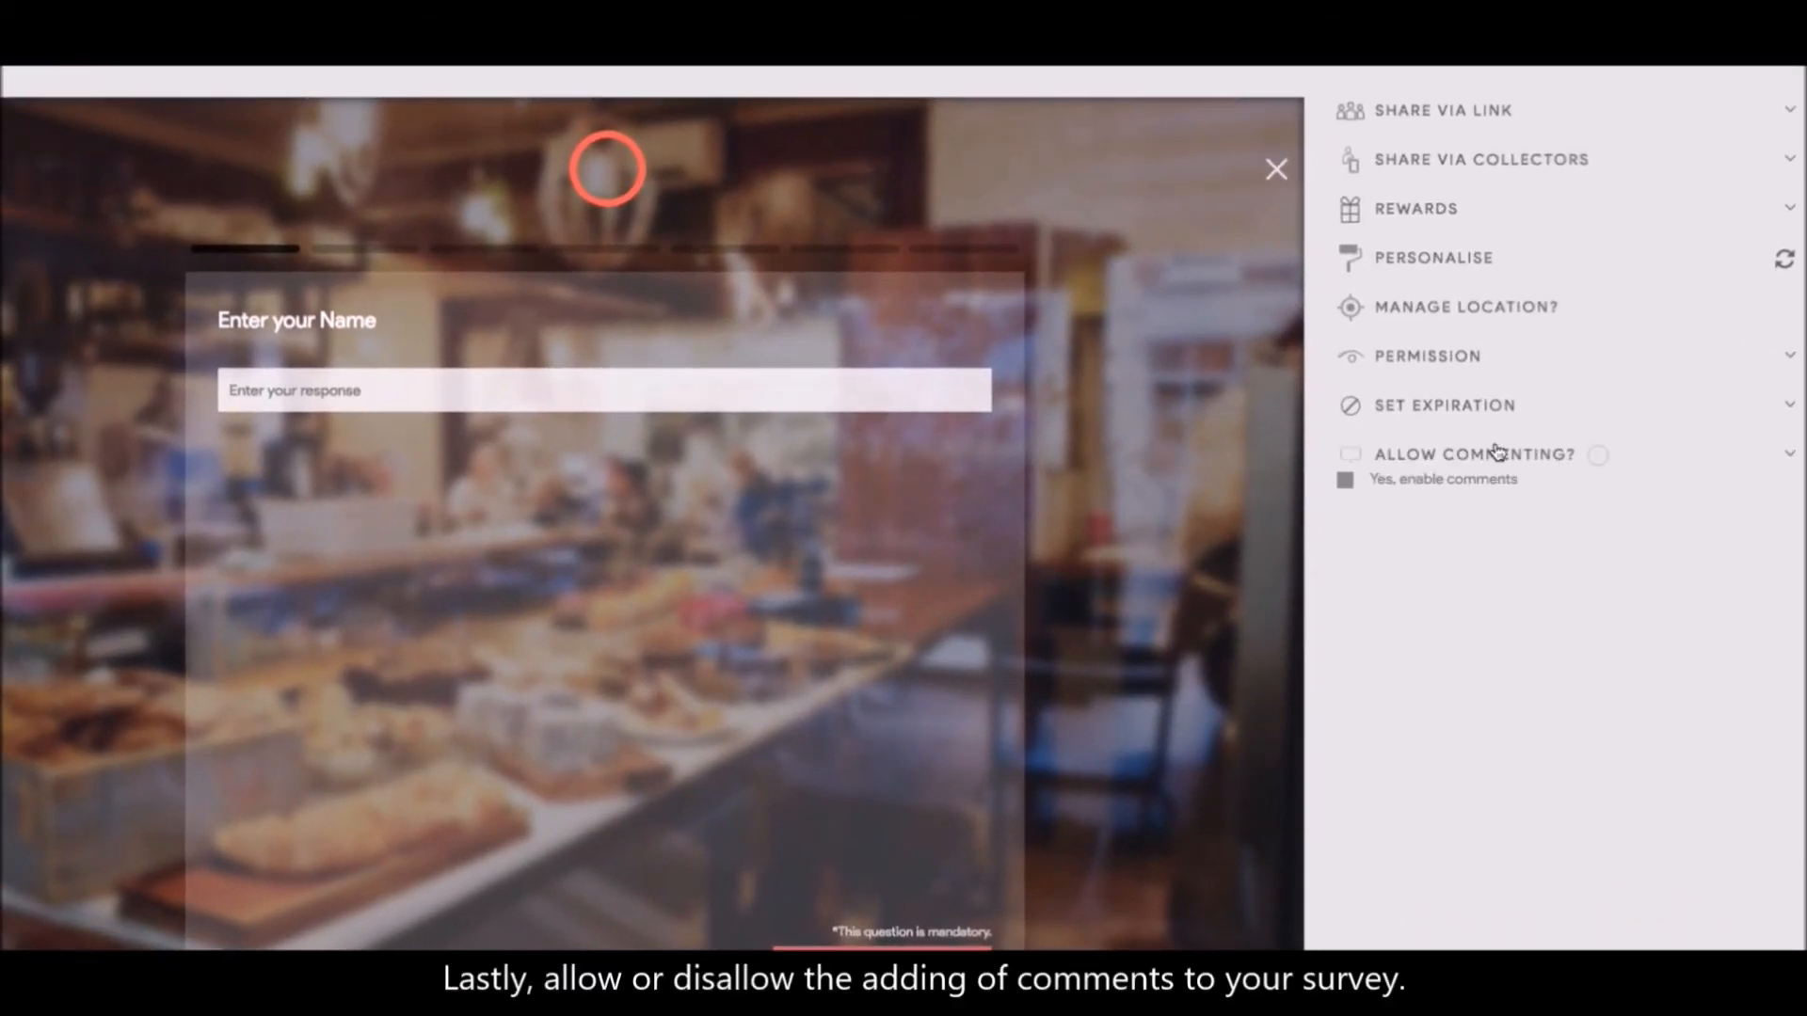
{"action": "left_click", "coordinate": [1344, 480]}
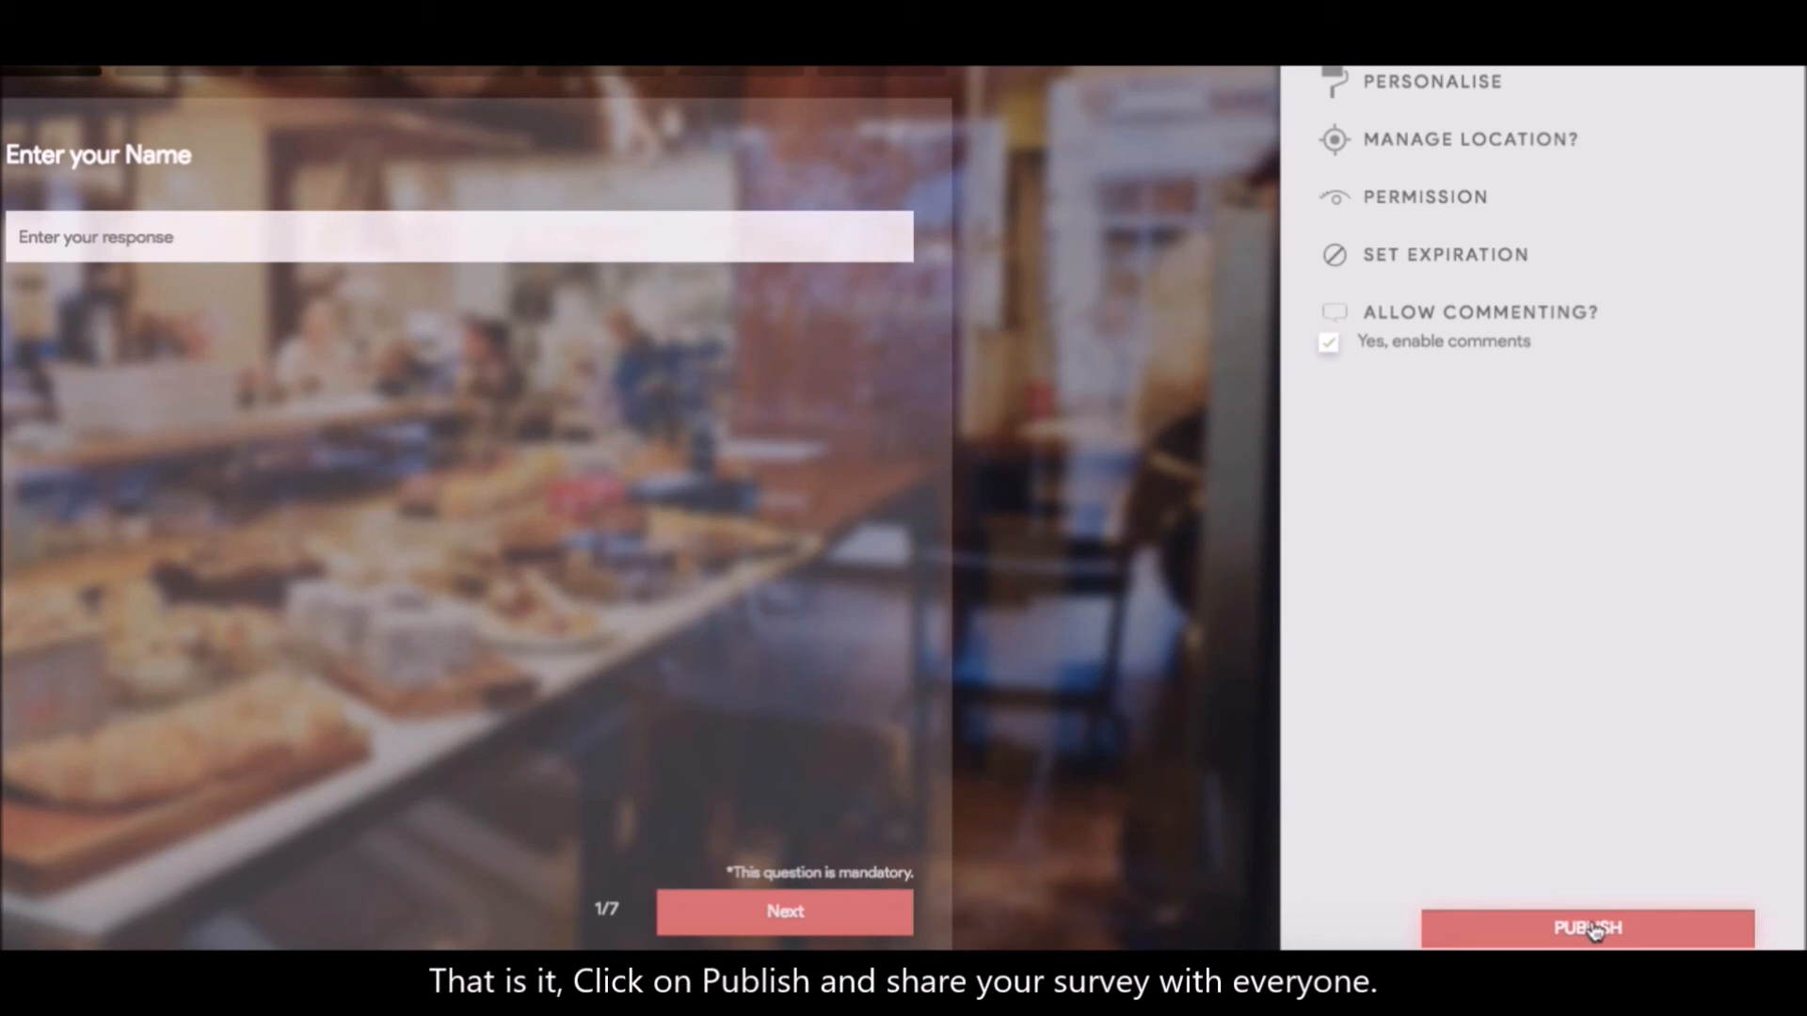
{"action": "left_click", "coordinate": [1584, 928]}
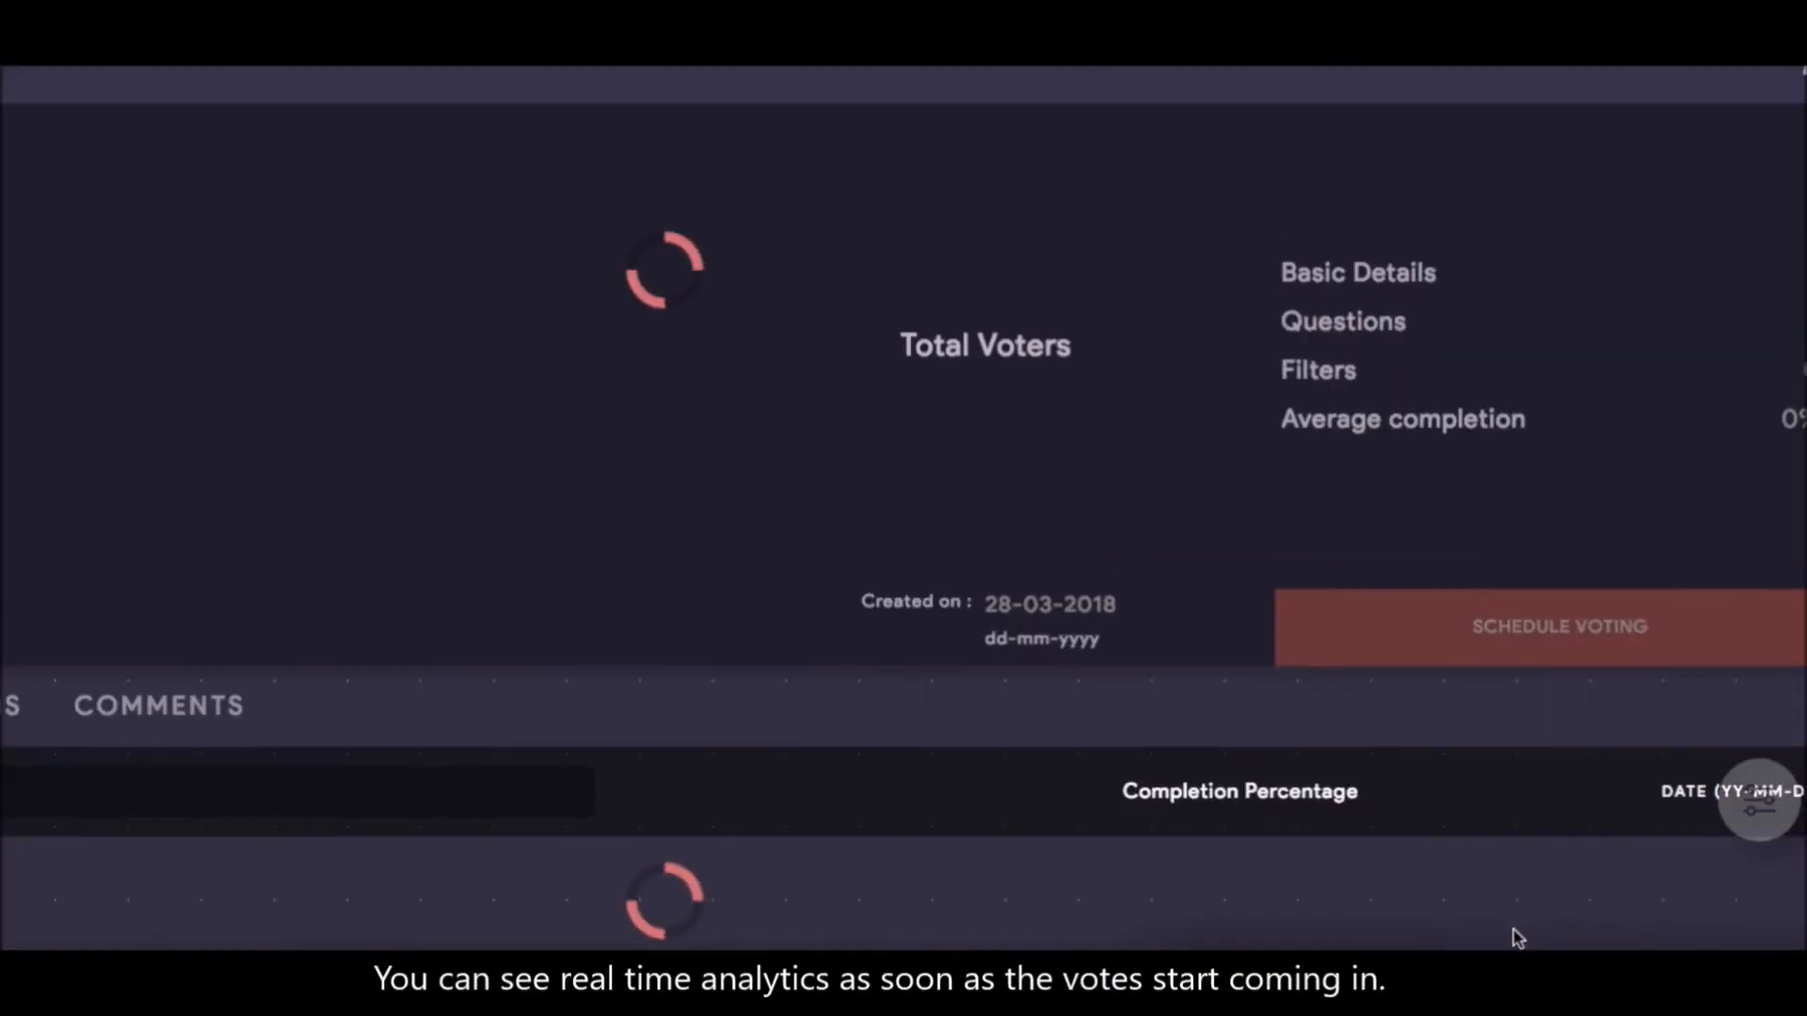